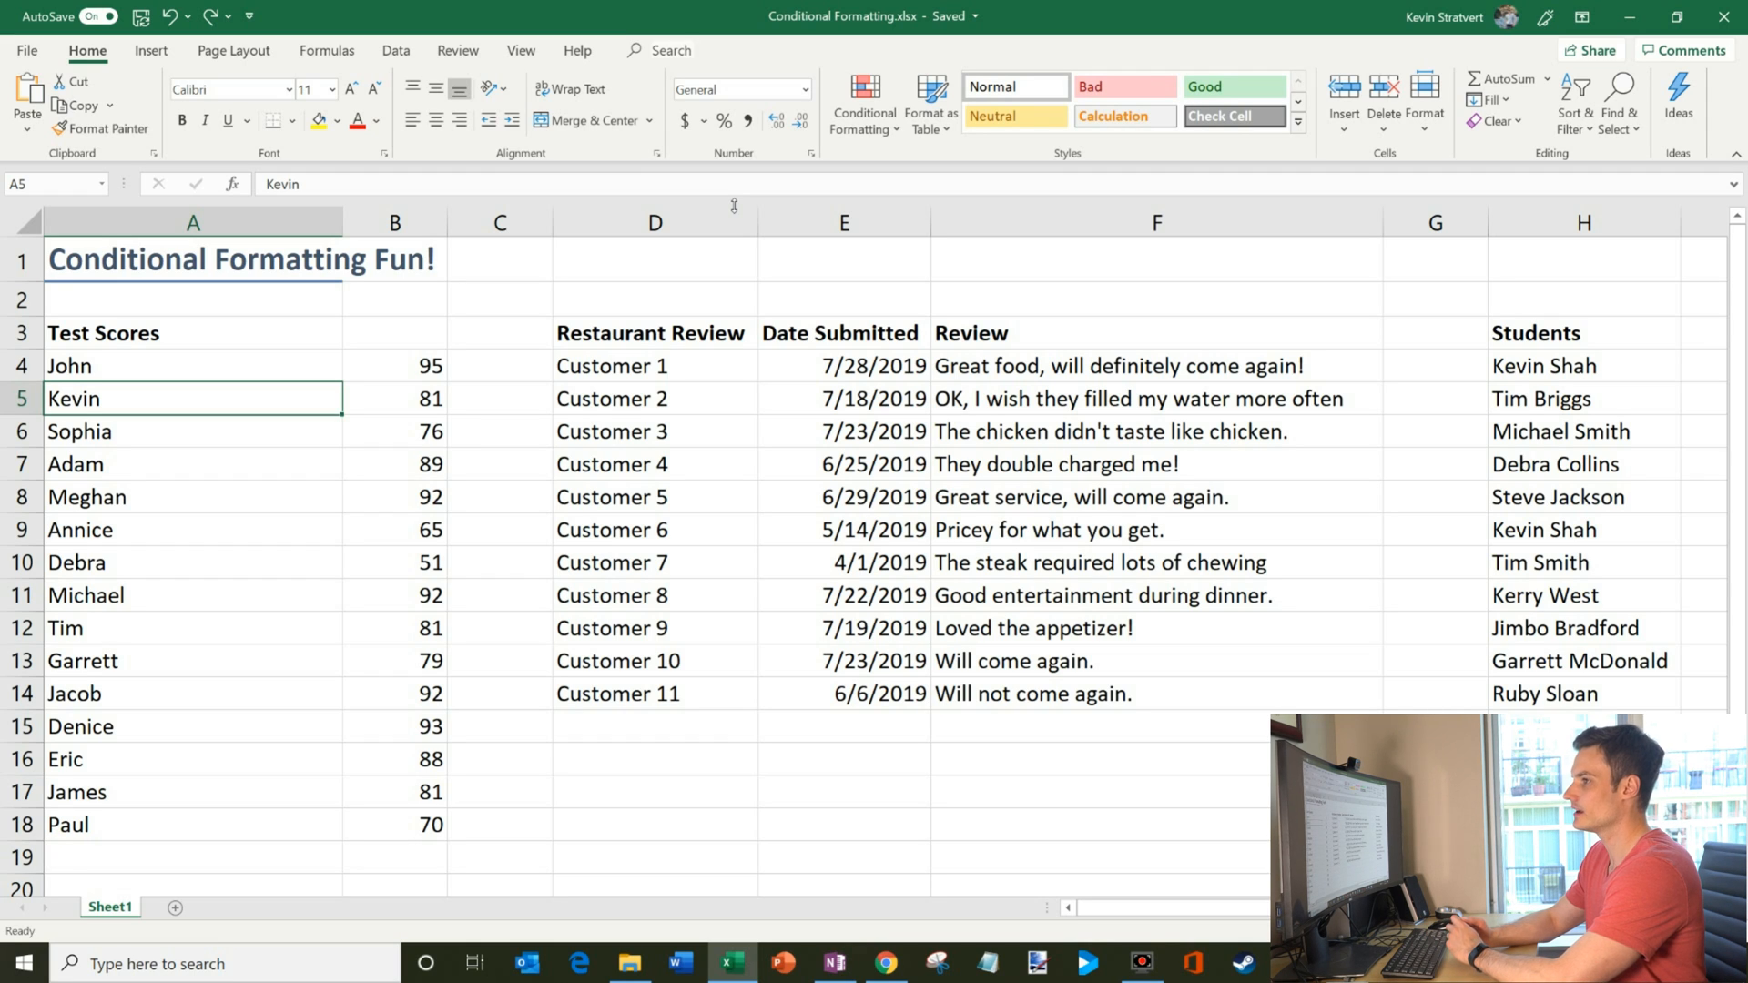
pyautogui.moveTo(579, 375)
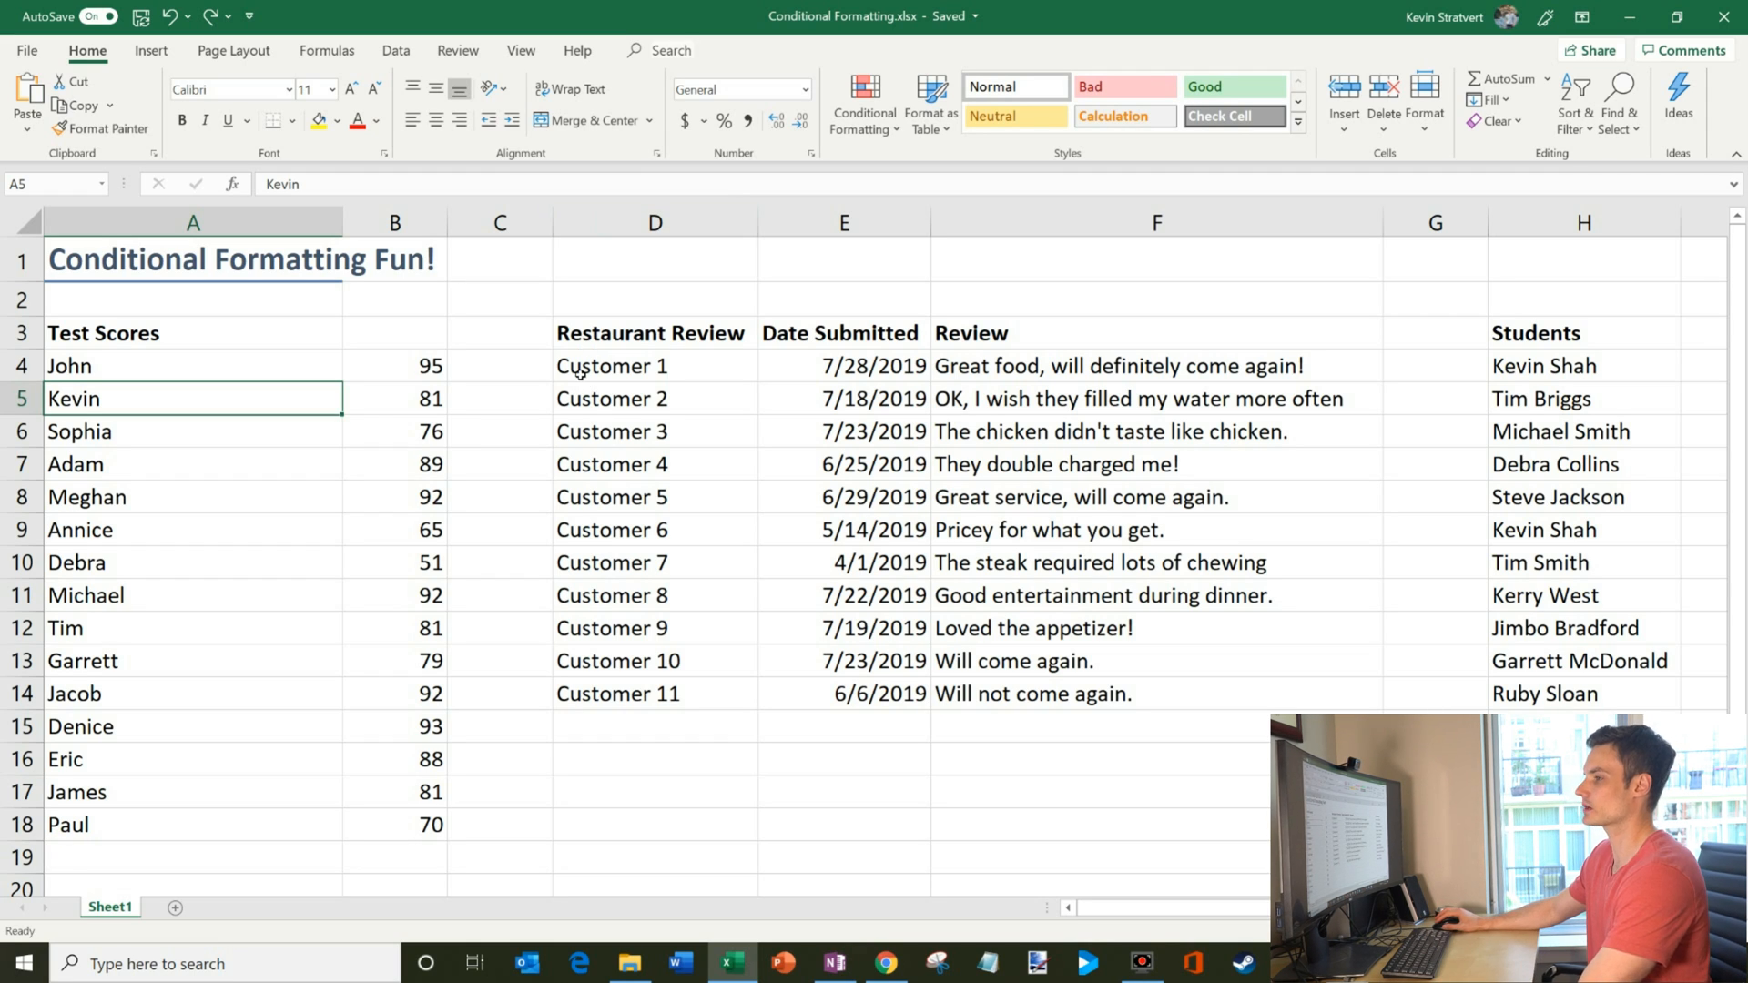
pyautogui.moveTo(428, 324)
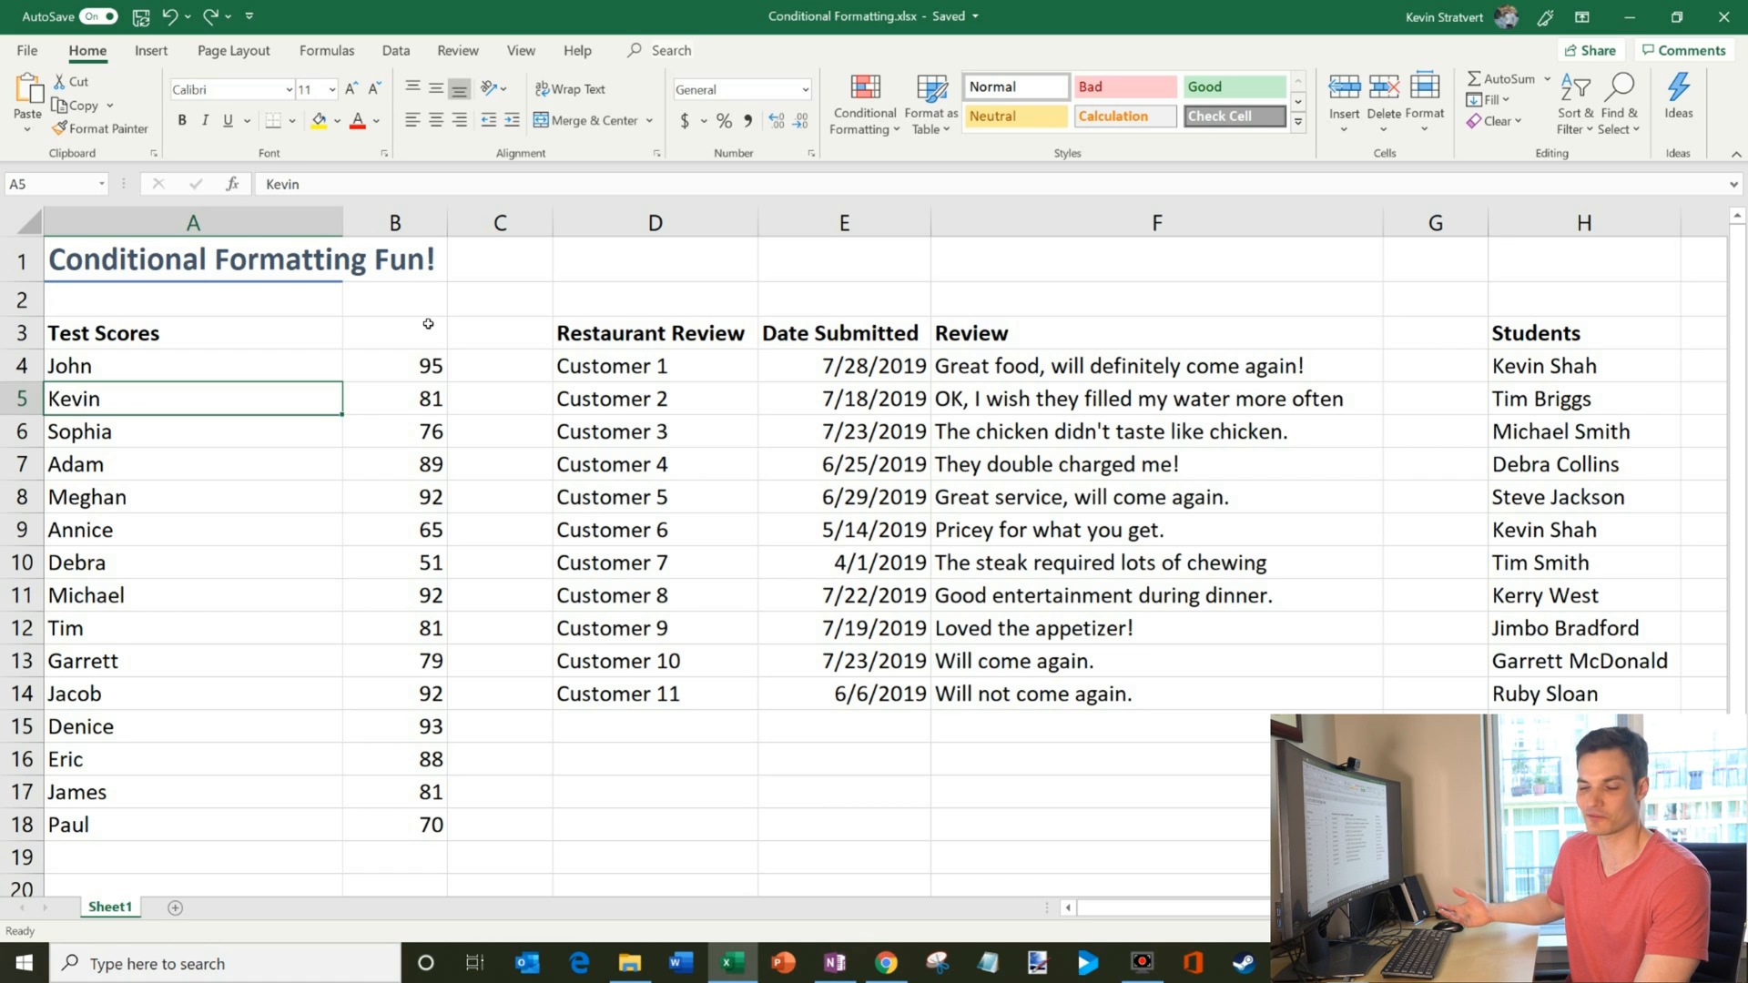
pyautogui.moveTo(415, 377)
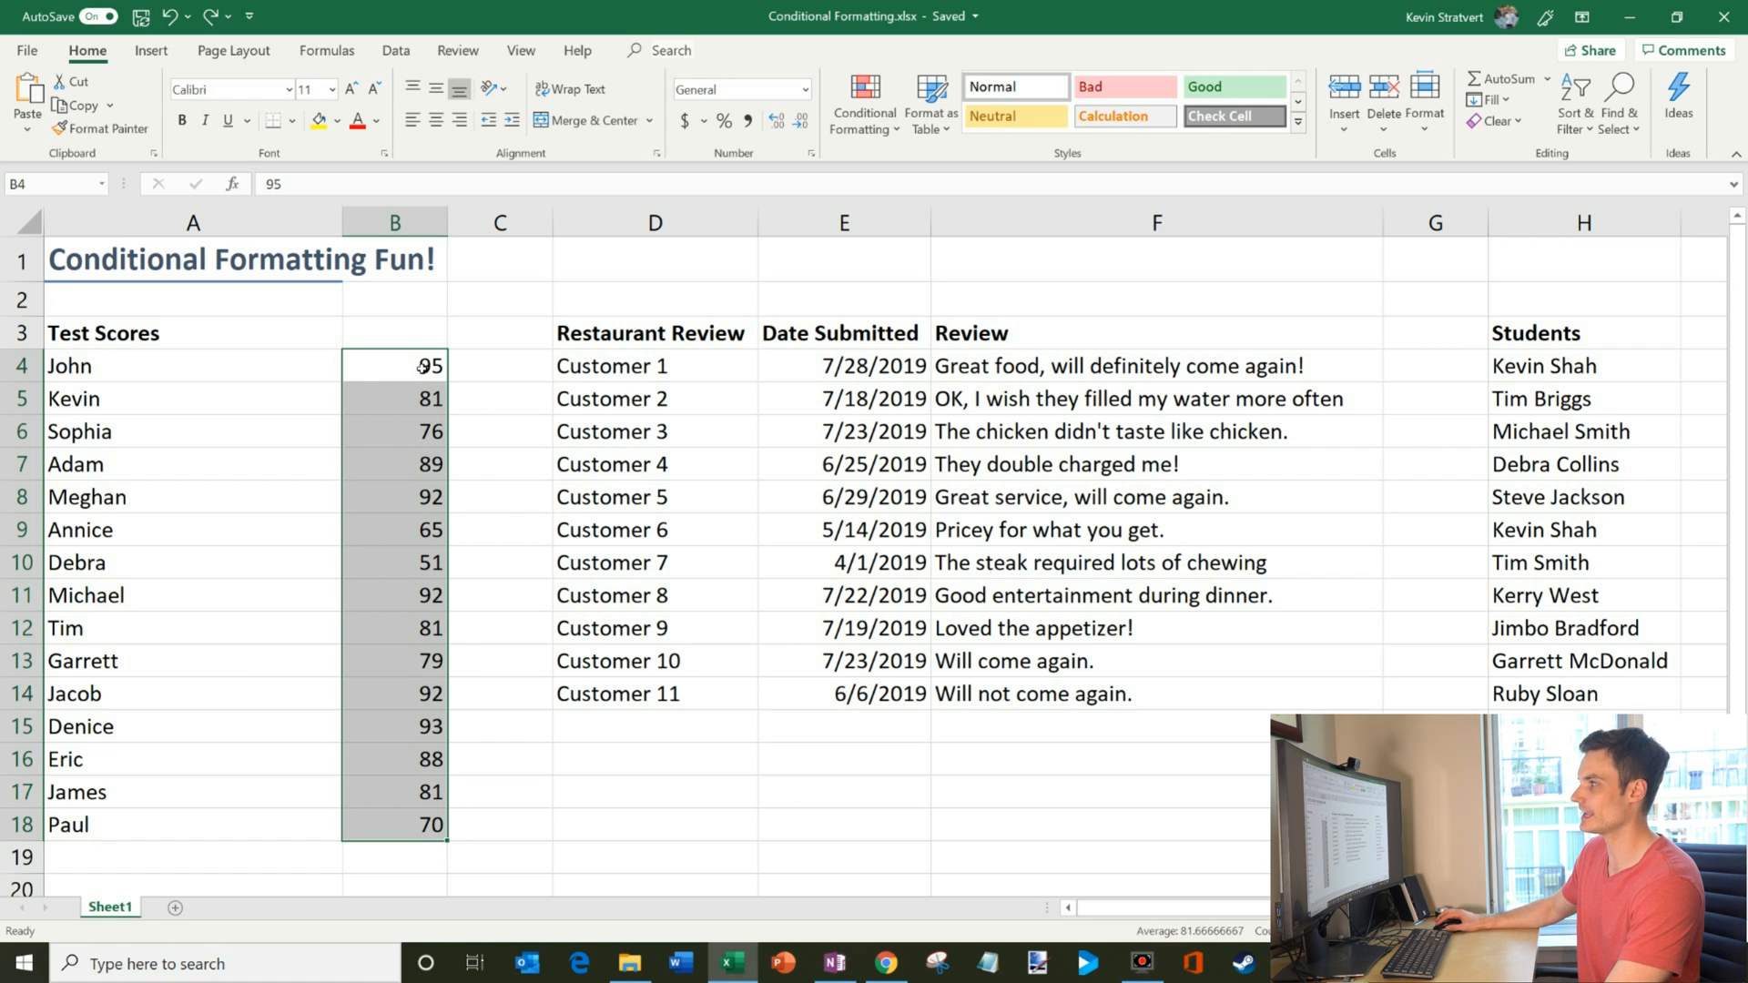
pyautogui.moveTo(350, 111)
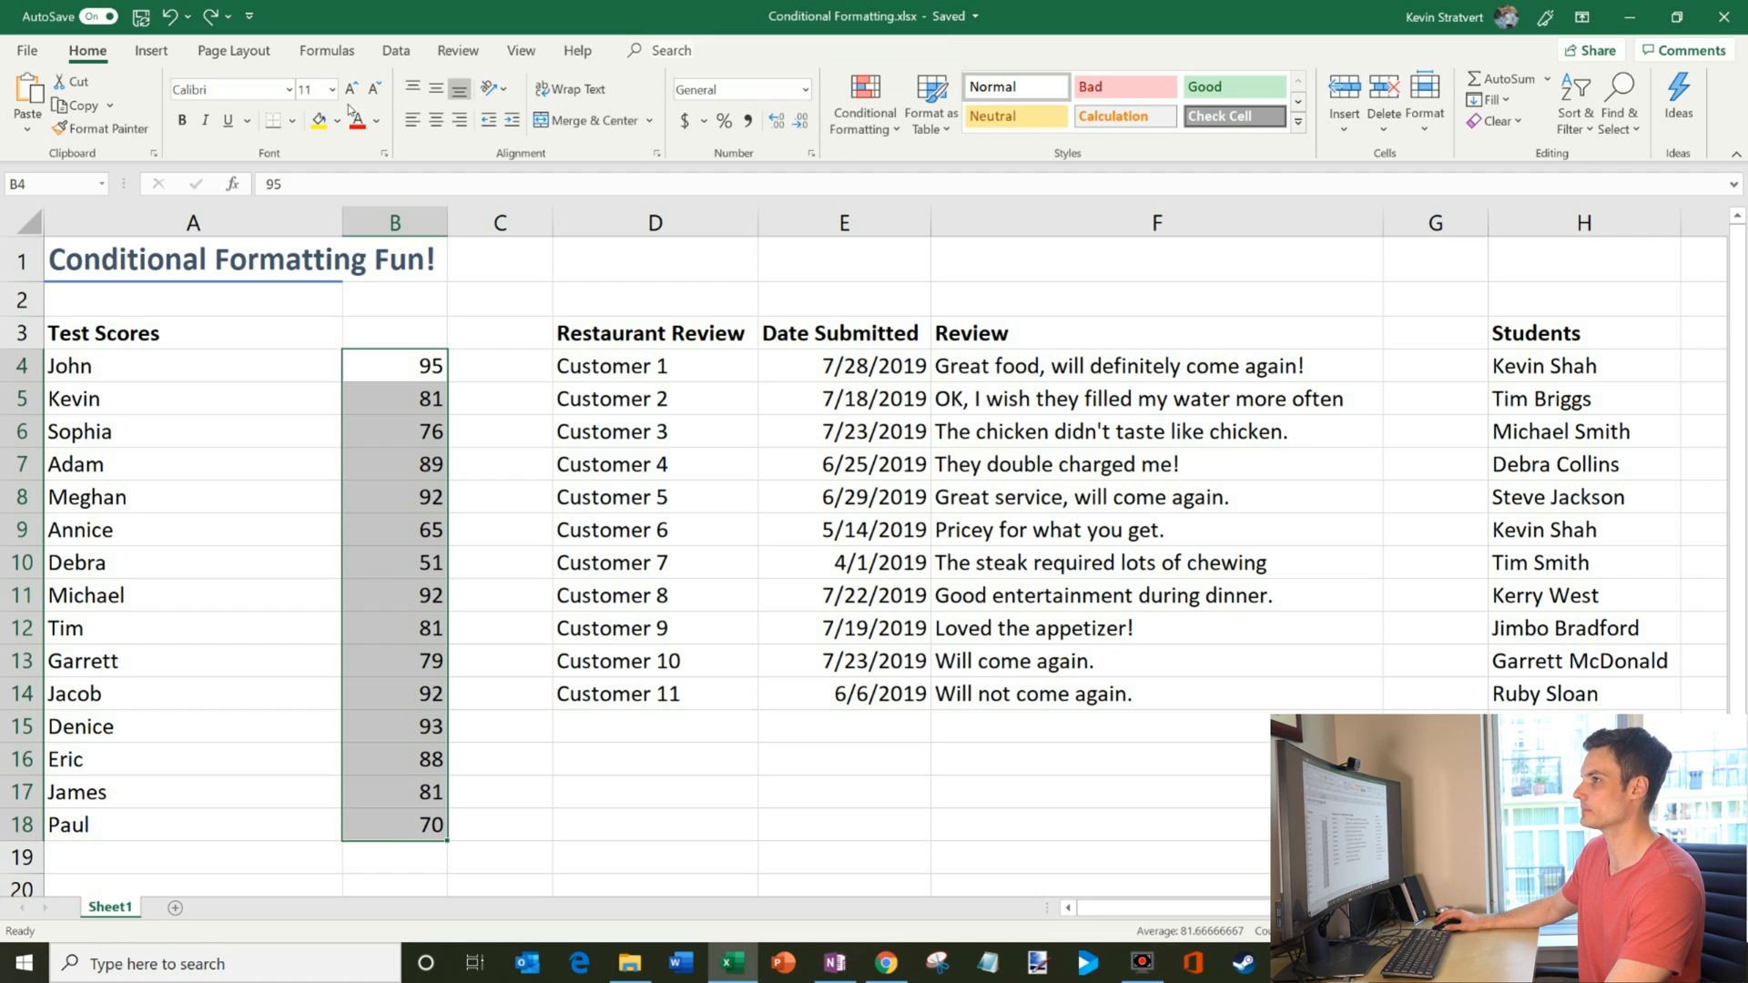
pyautogui.moveTo(863, 106)
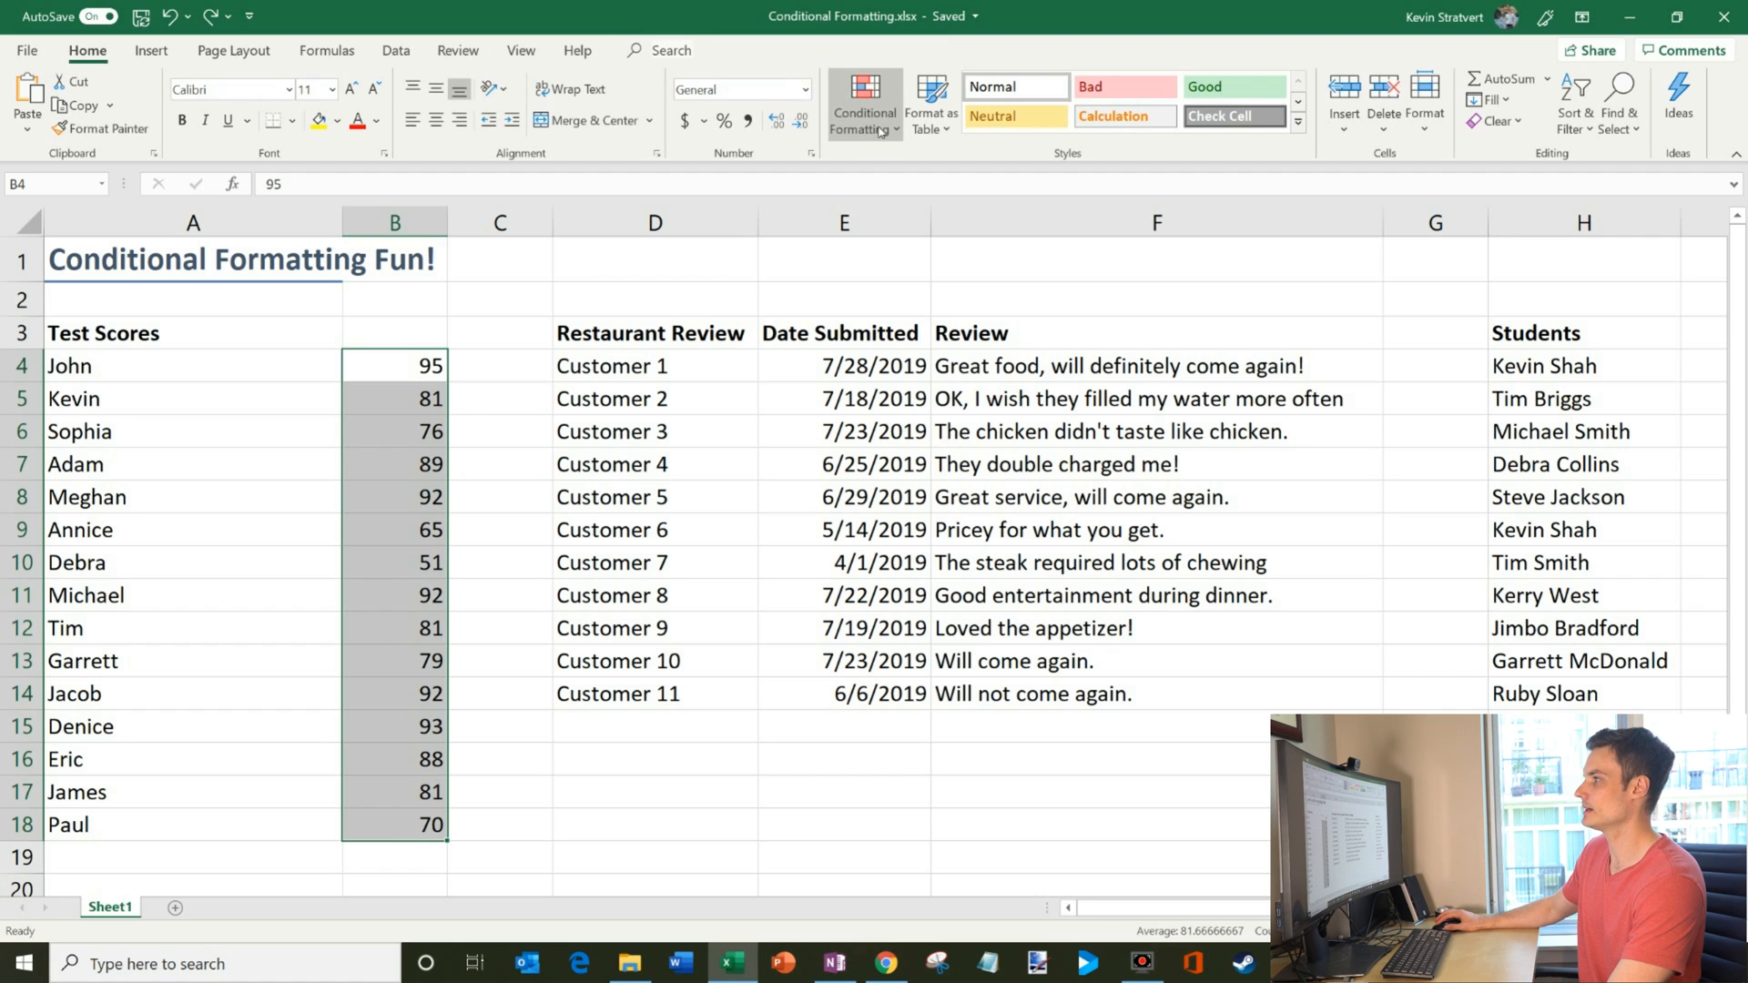
pyautogui.moveTo(864, 100)
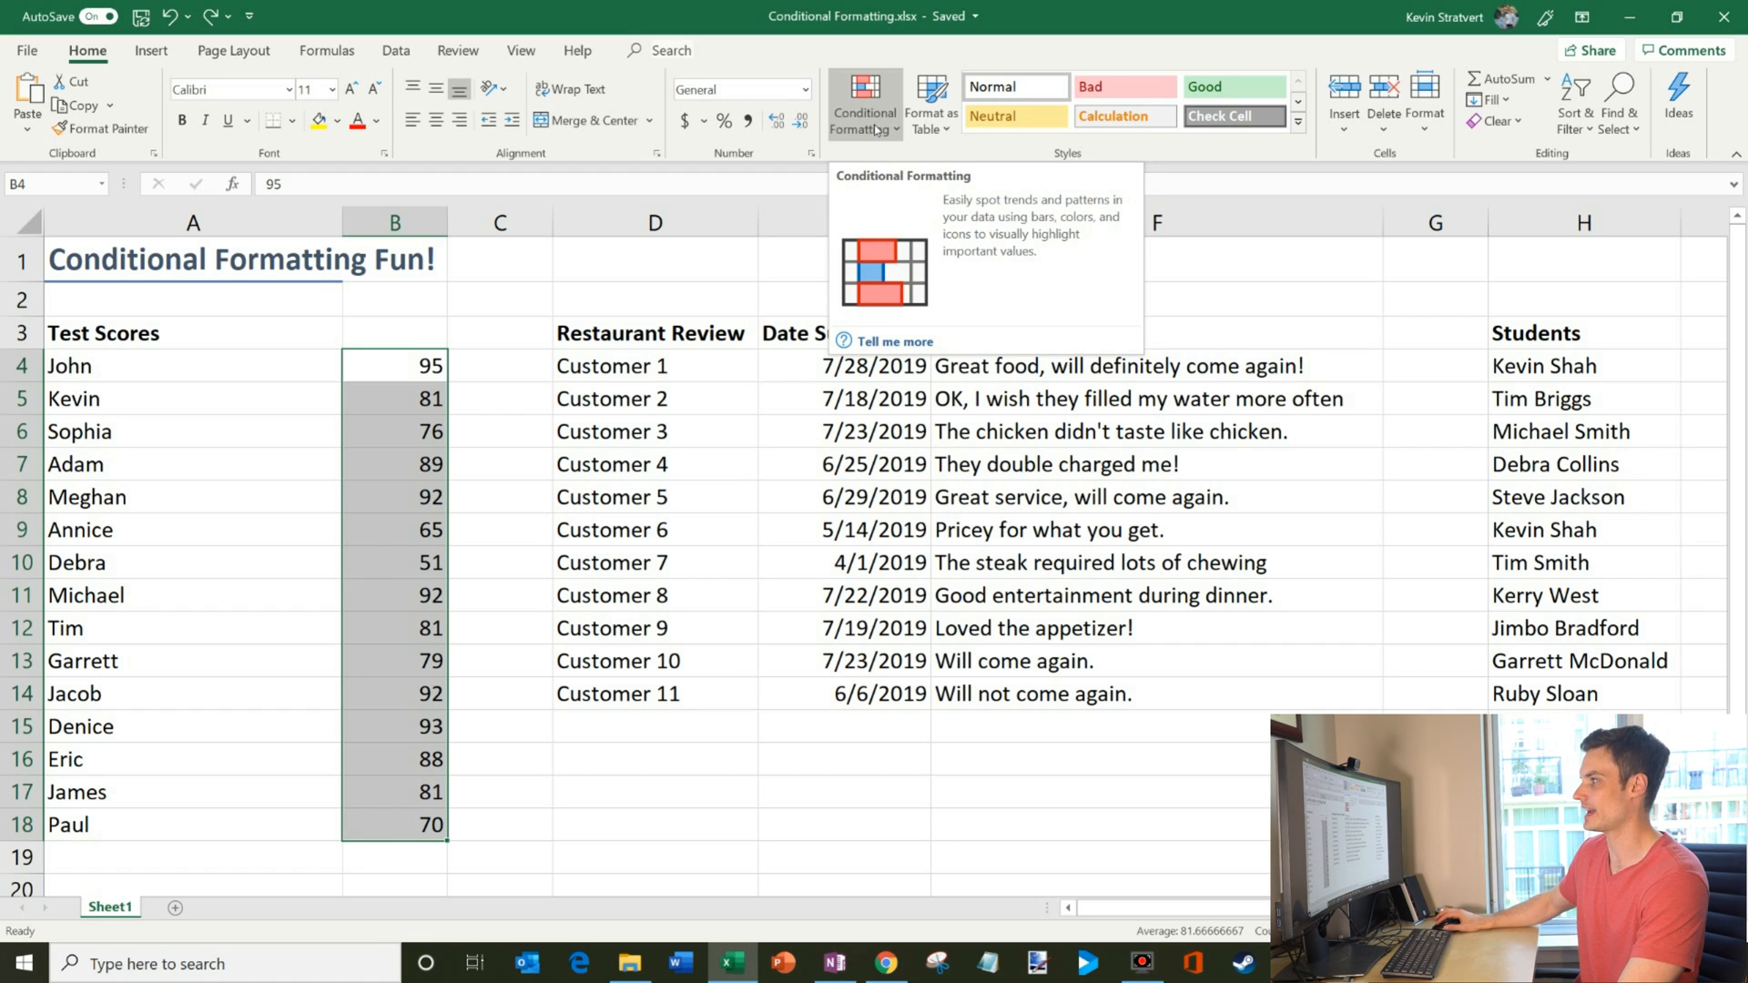
# Show the Highlight Cells Rules choices under Conditional Formatting for the selected test scores.
pyautogui.click(863, 102)
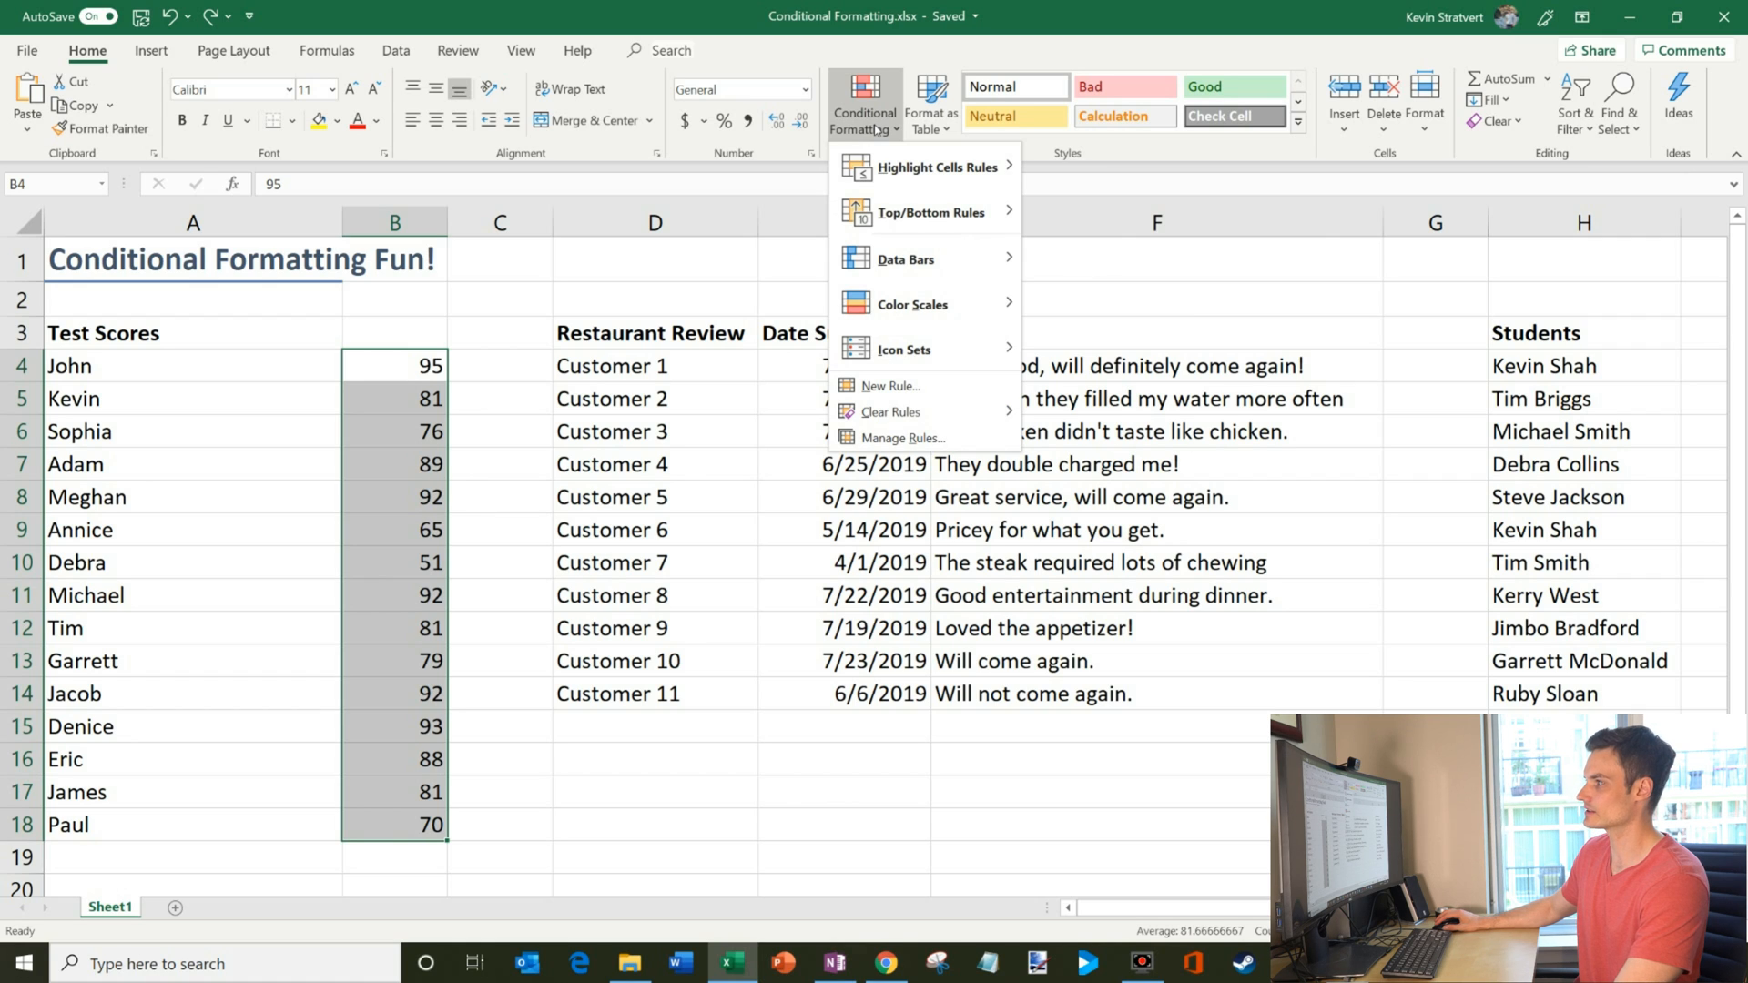
pyautogui.click(936, 165)
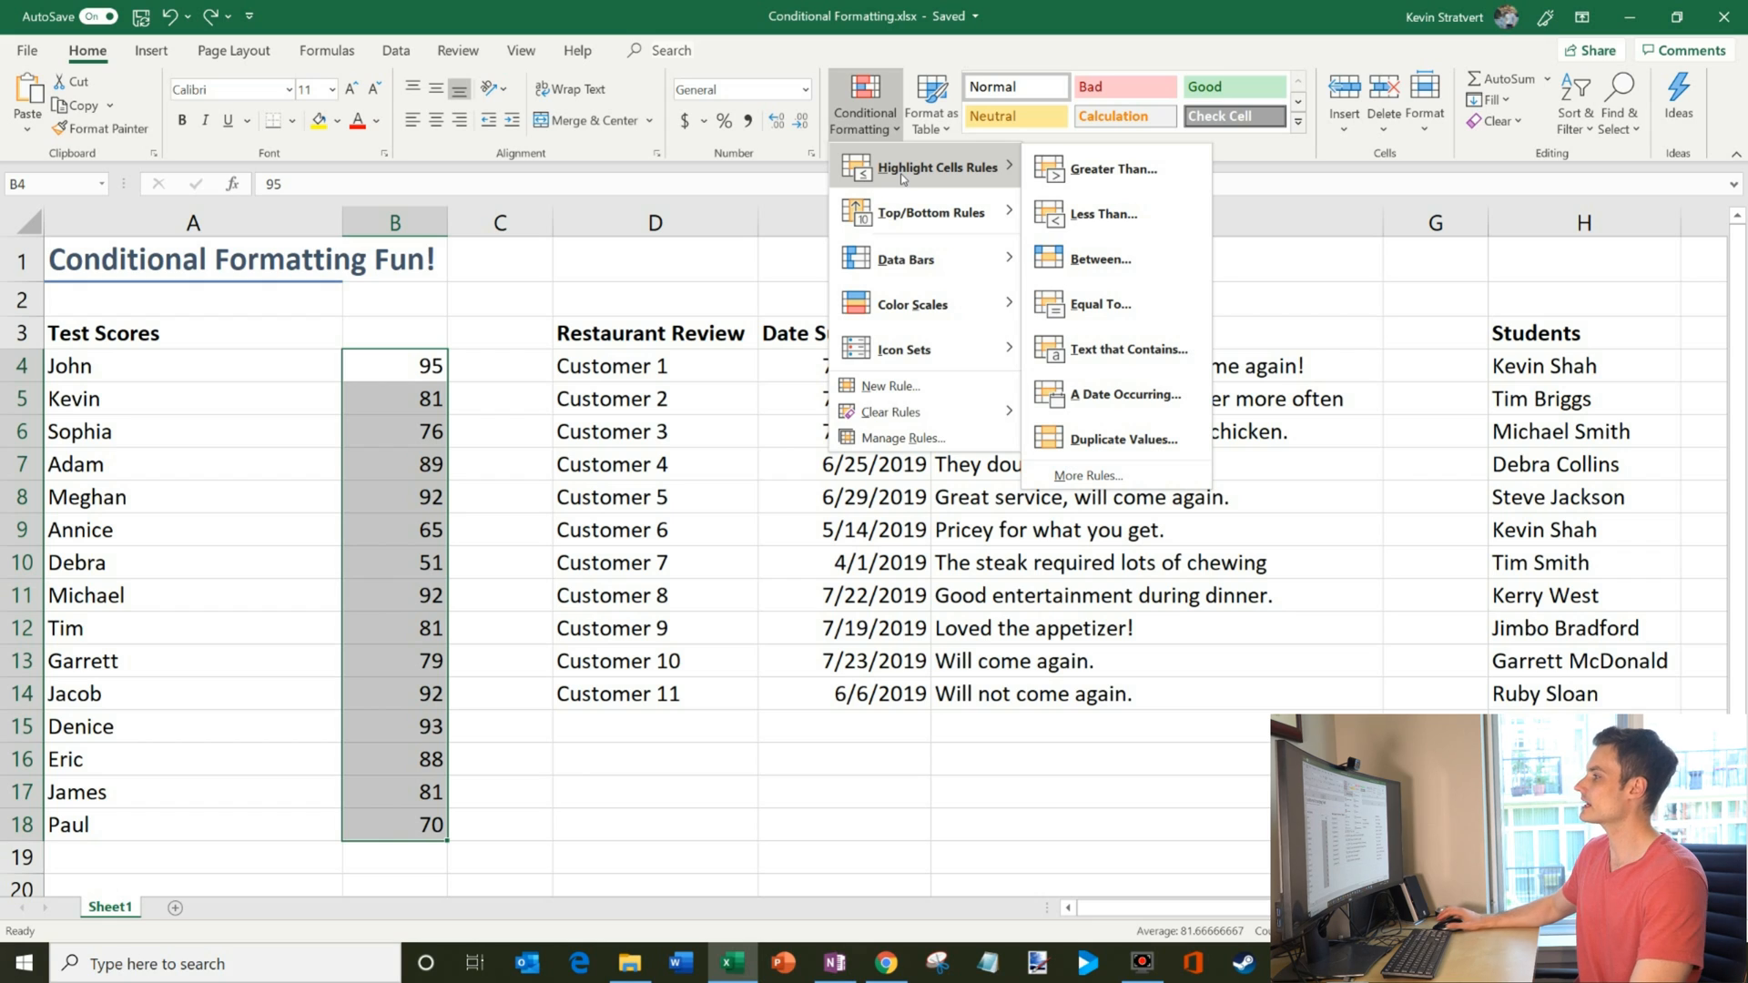
pyautogui.moveTo(1115, 184)
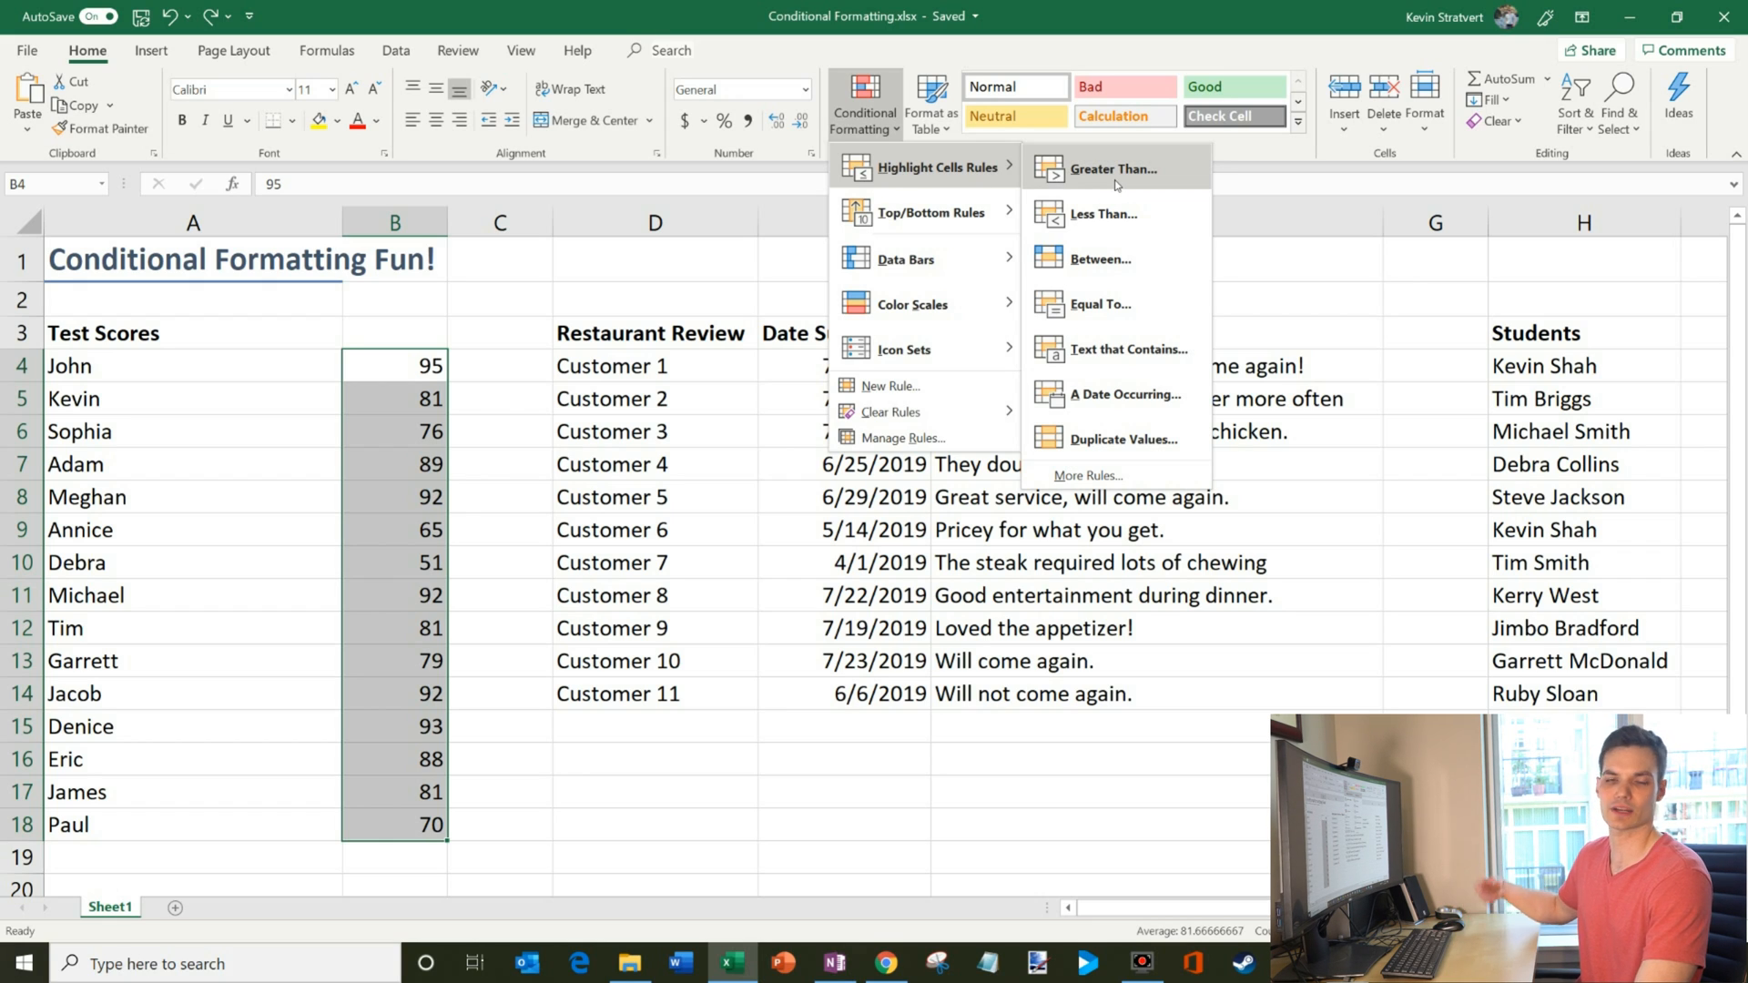
pyautogui.moveTo(1139, 221)
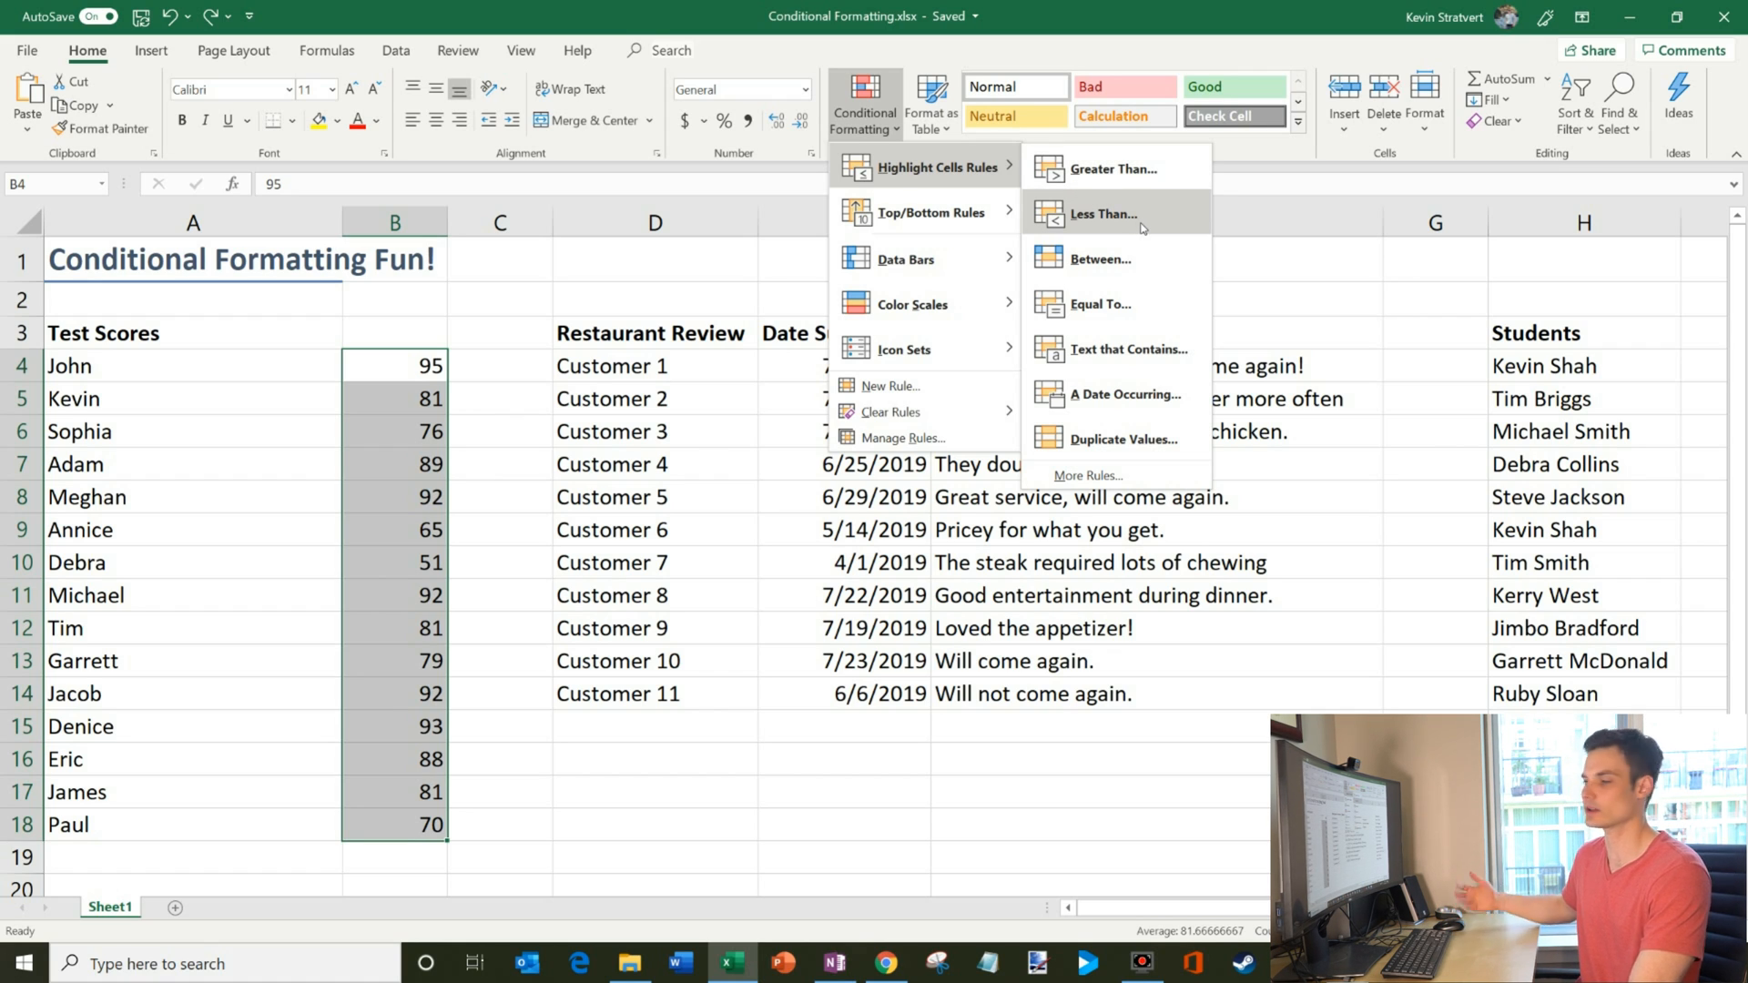
# Start a Less Than rule at 80 and preview green fill with dark green text.
pyautogui.click(1103, 215)
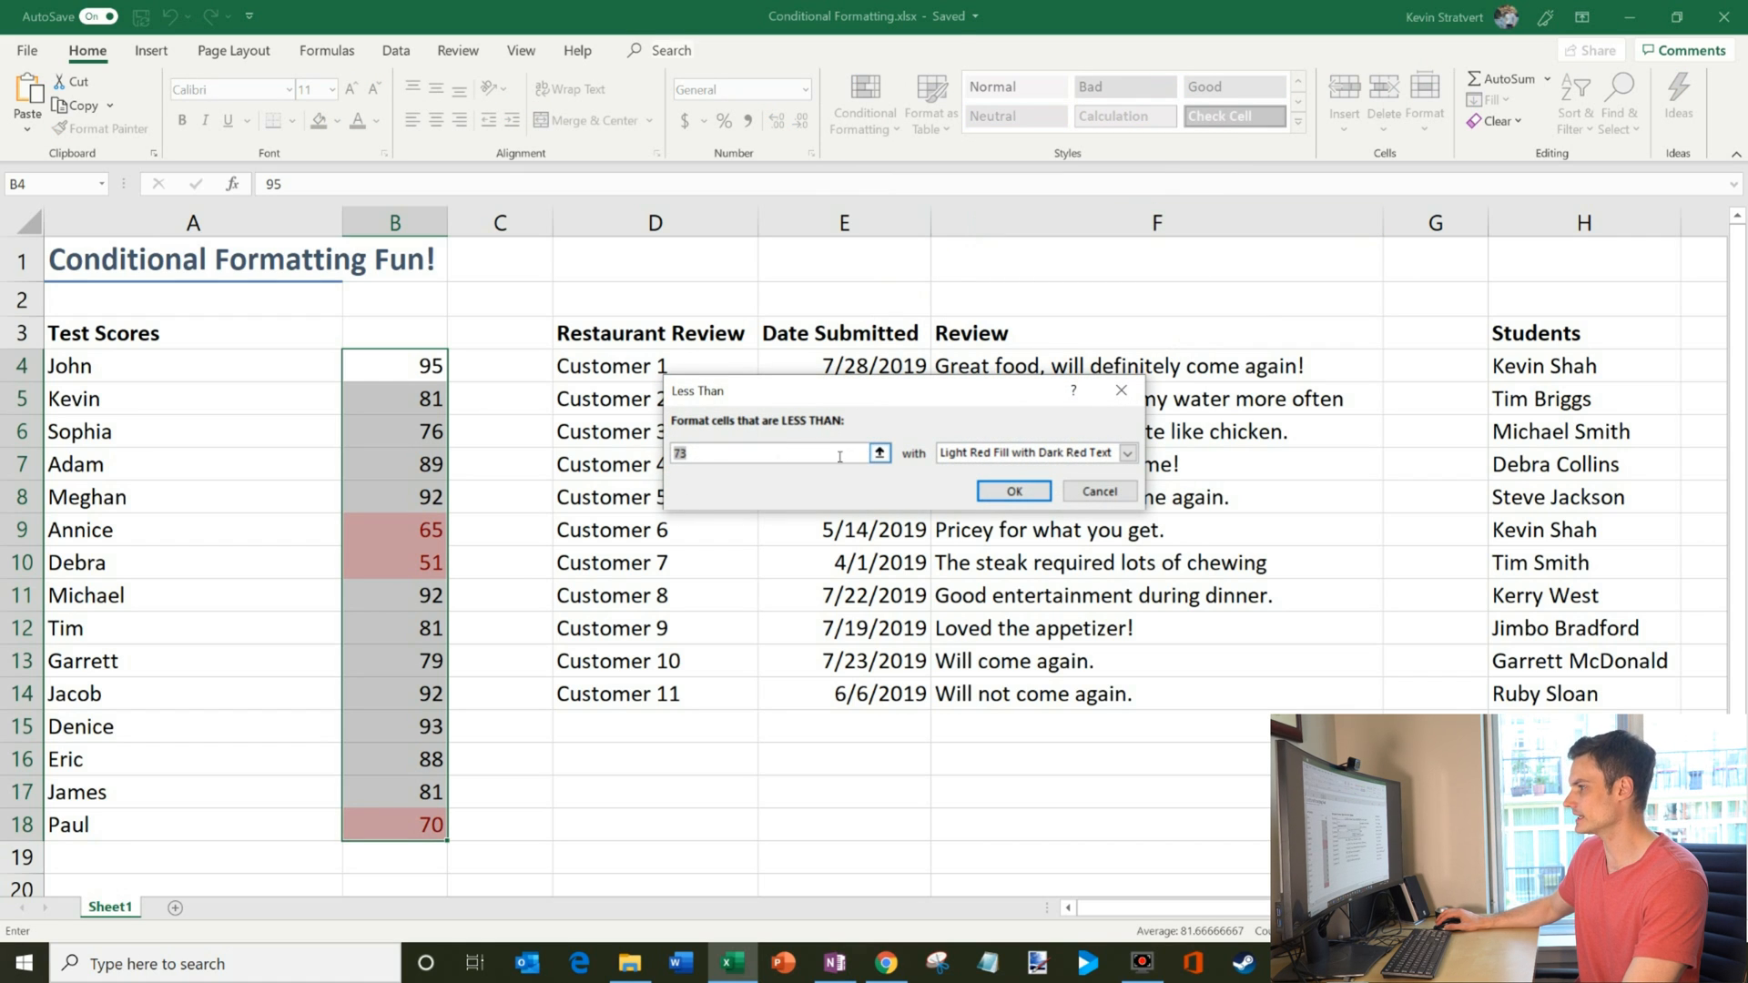
pyautogui.write('80')
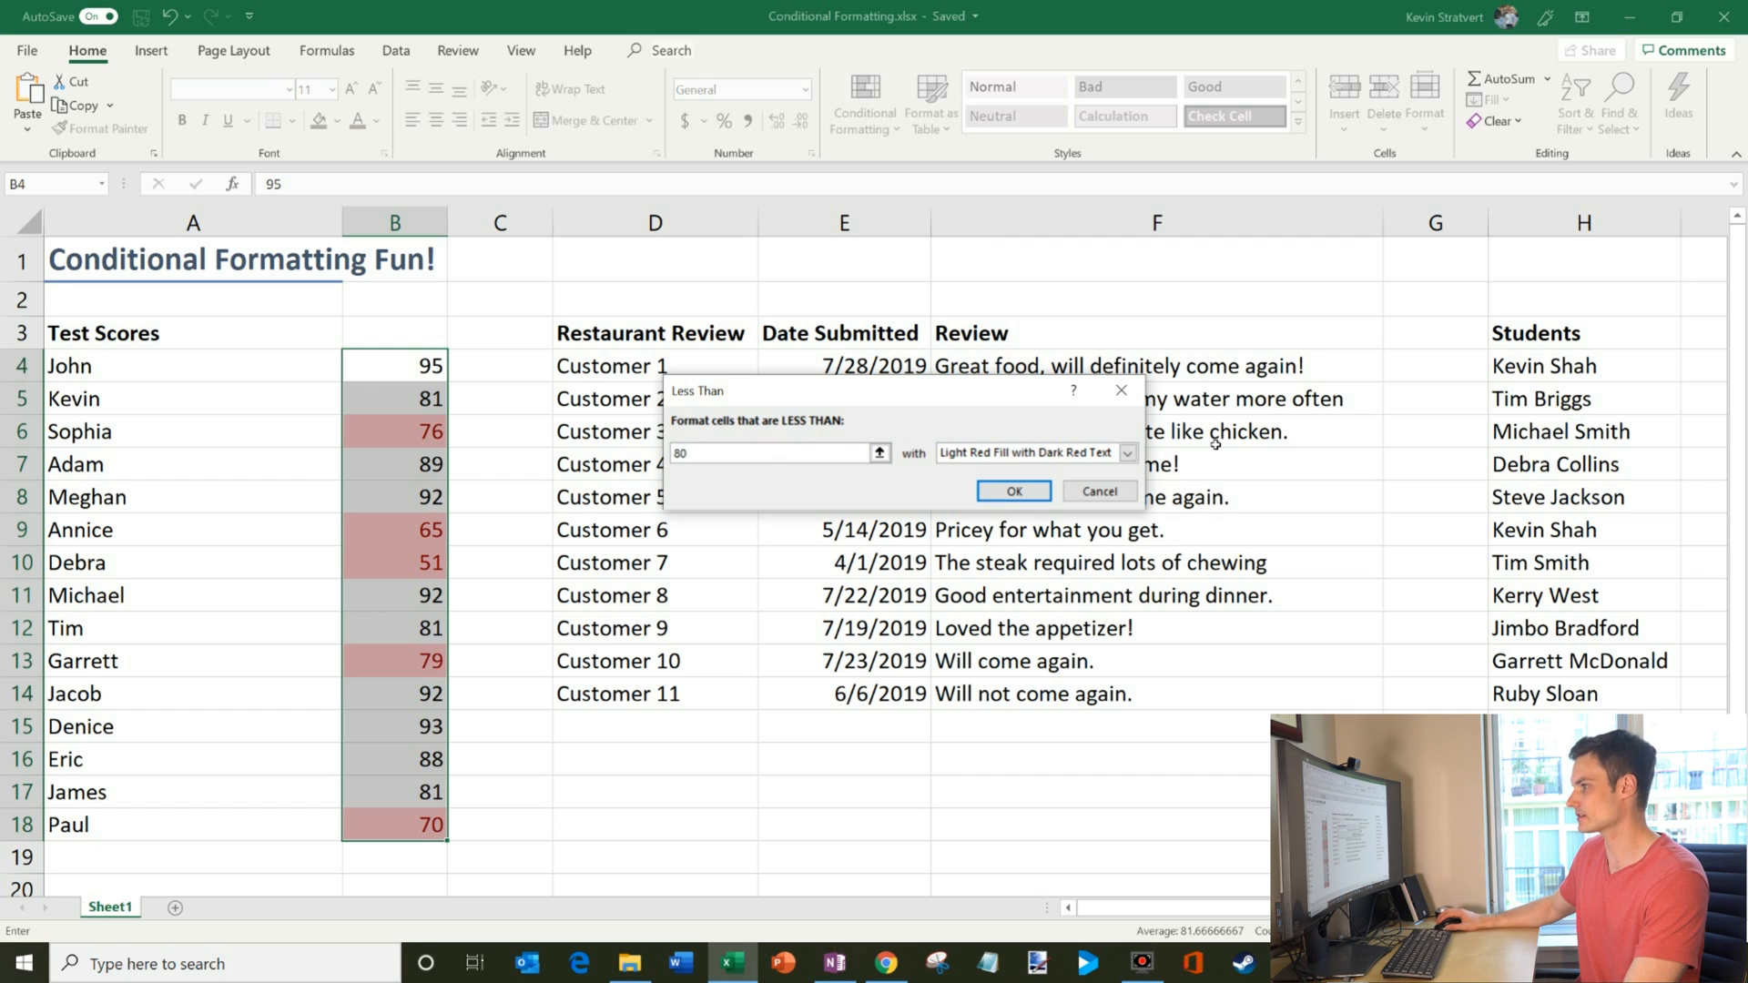
pyautogui.click(1125, 453)
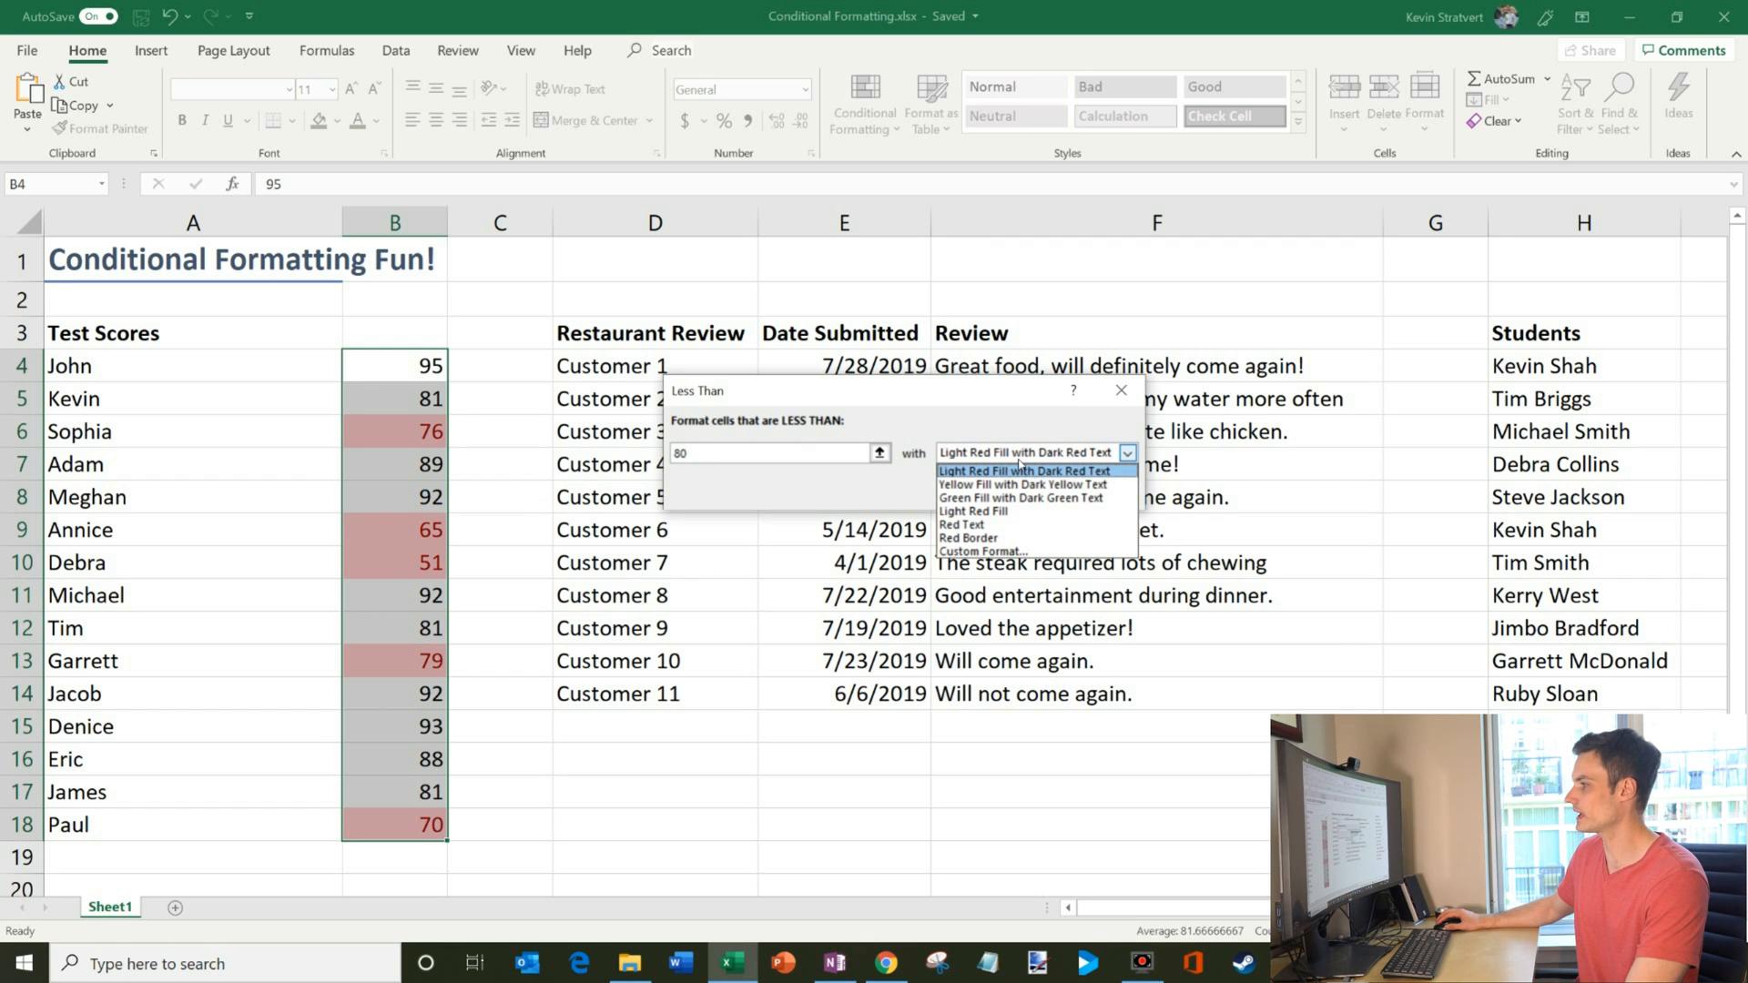
pyautogui.moveTo(1025, 485)
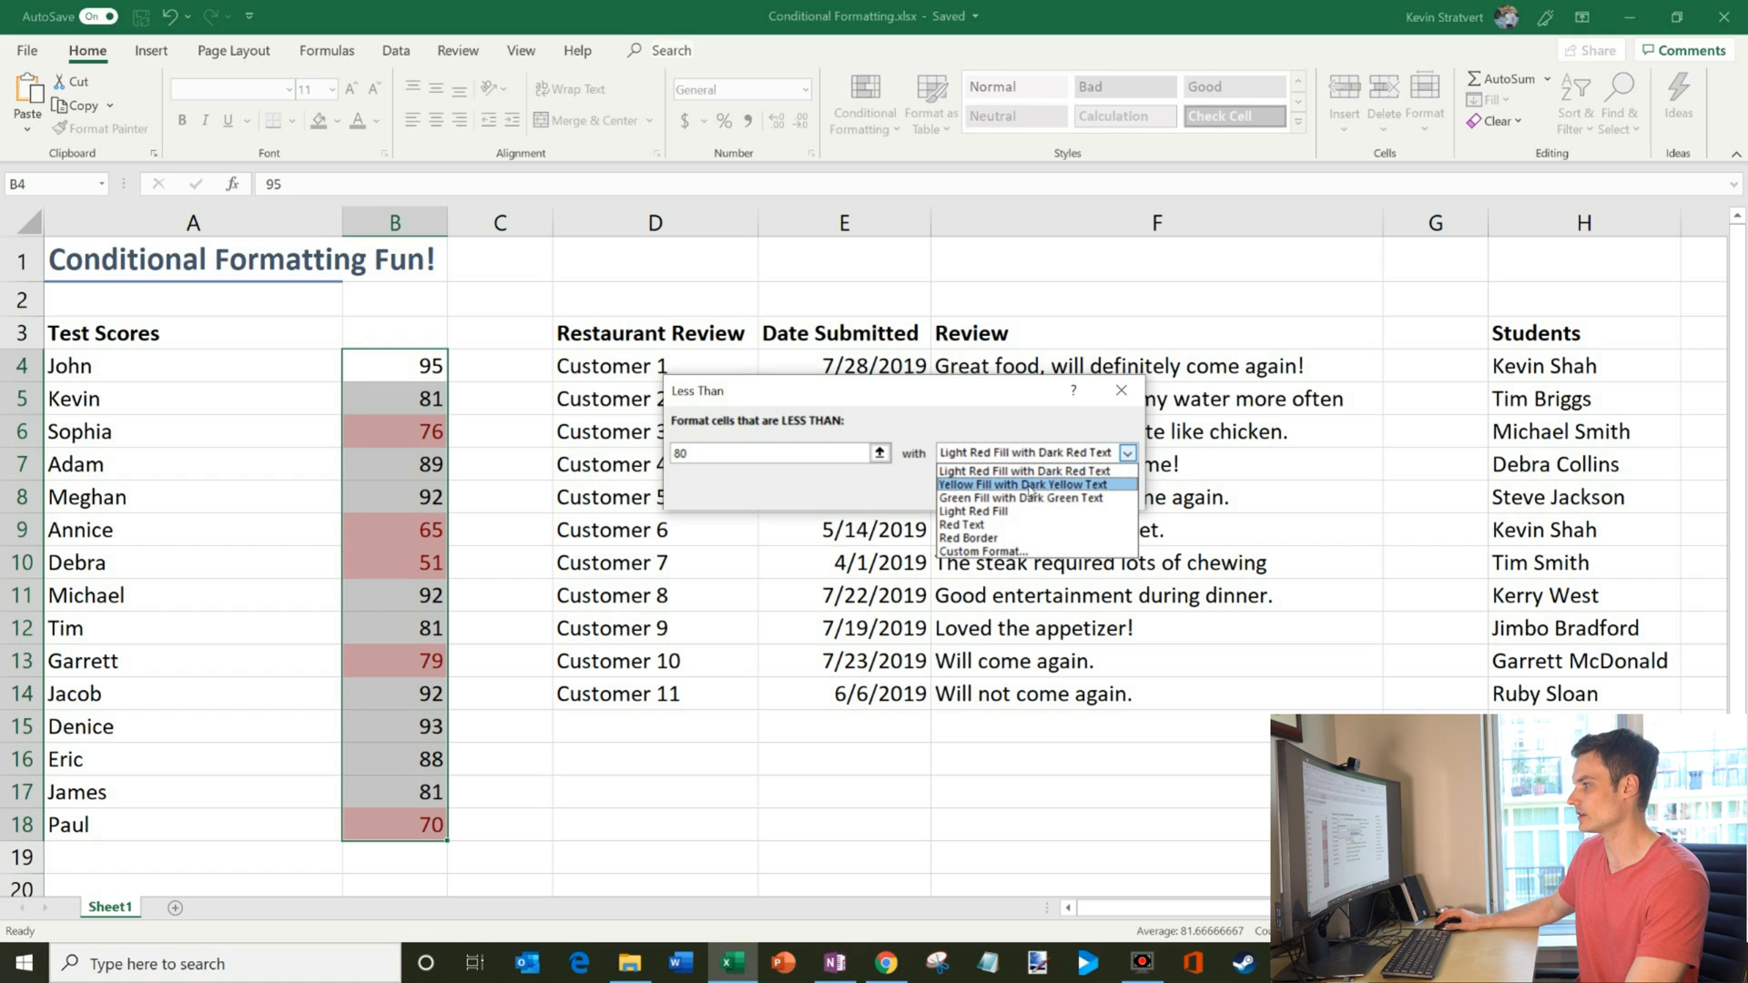
pyautogui.click(1022, 497)
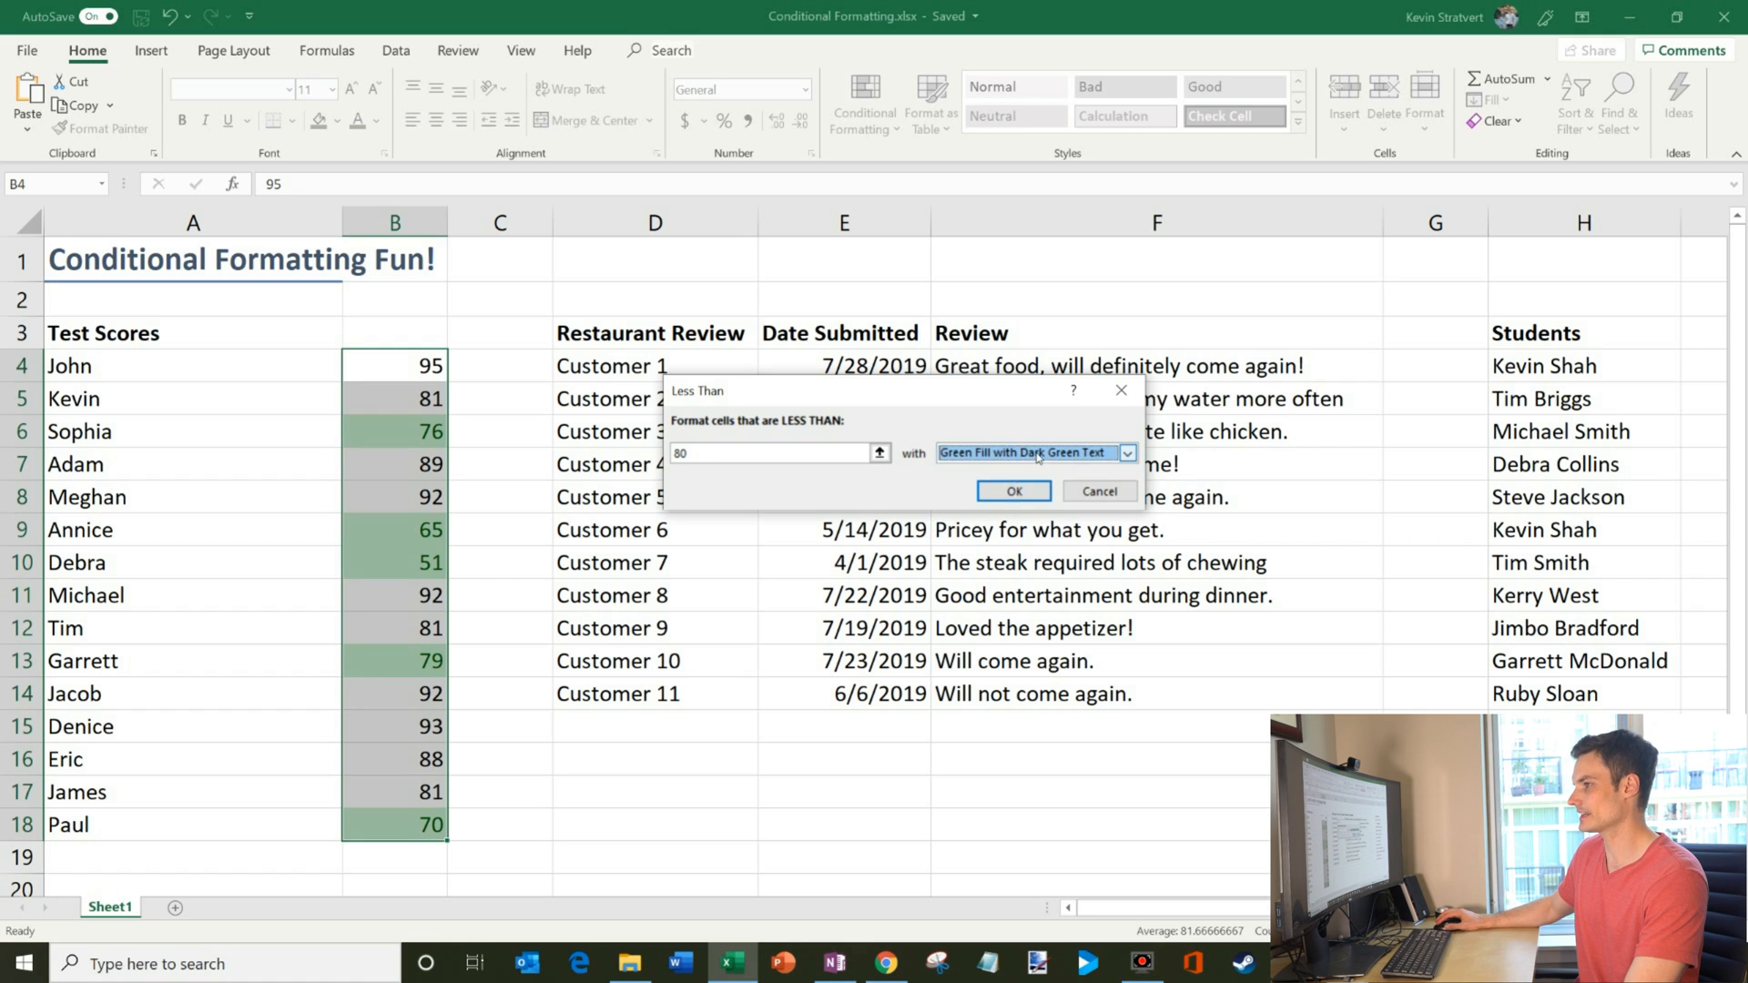
# Keep Light Red Fill with Dark Red Text and apply the below-80 rule.
pyautogui.click(1127, 454)
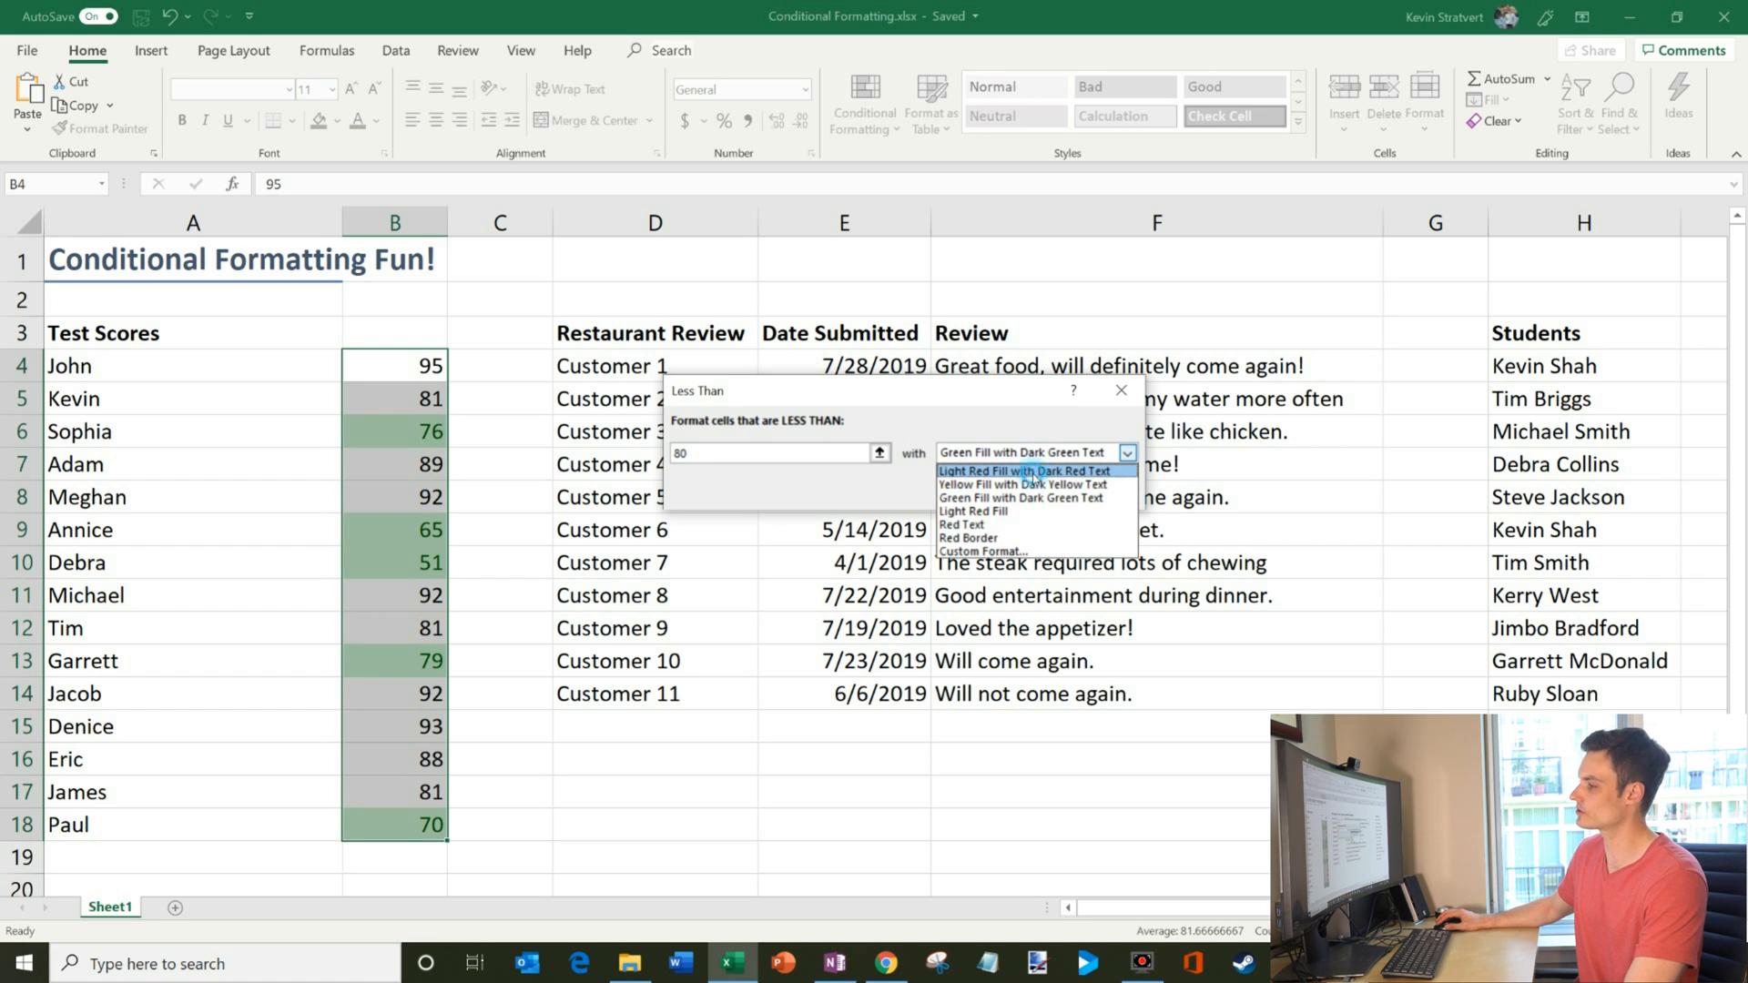
pyautogui.click(1025, 470)
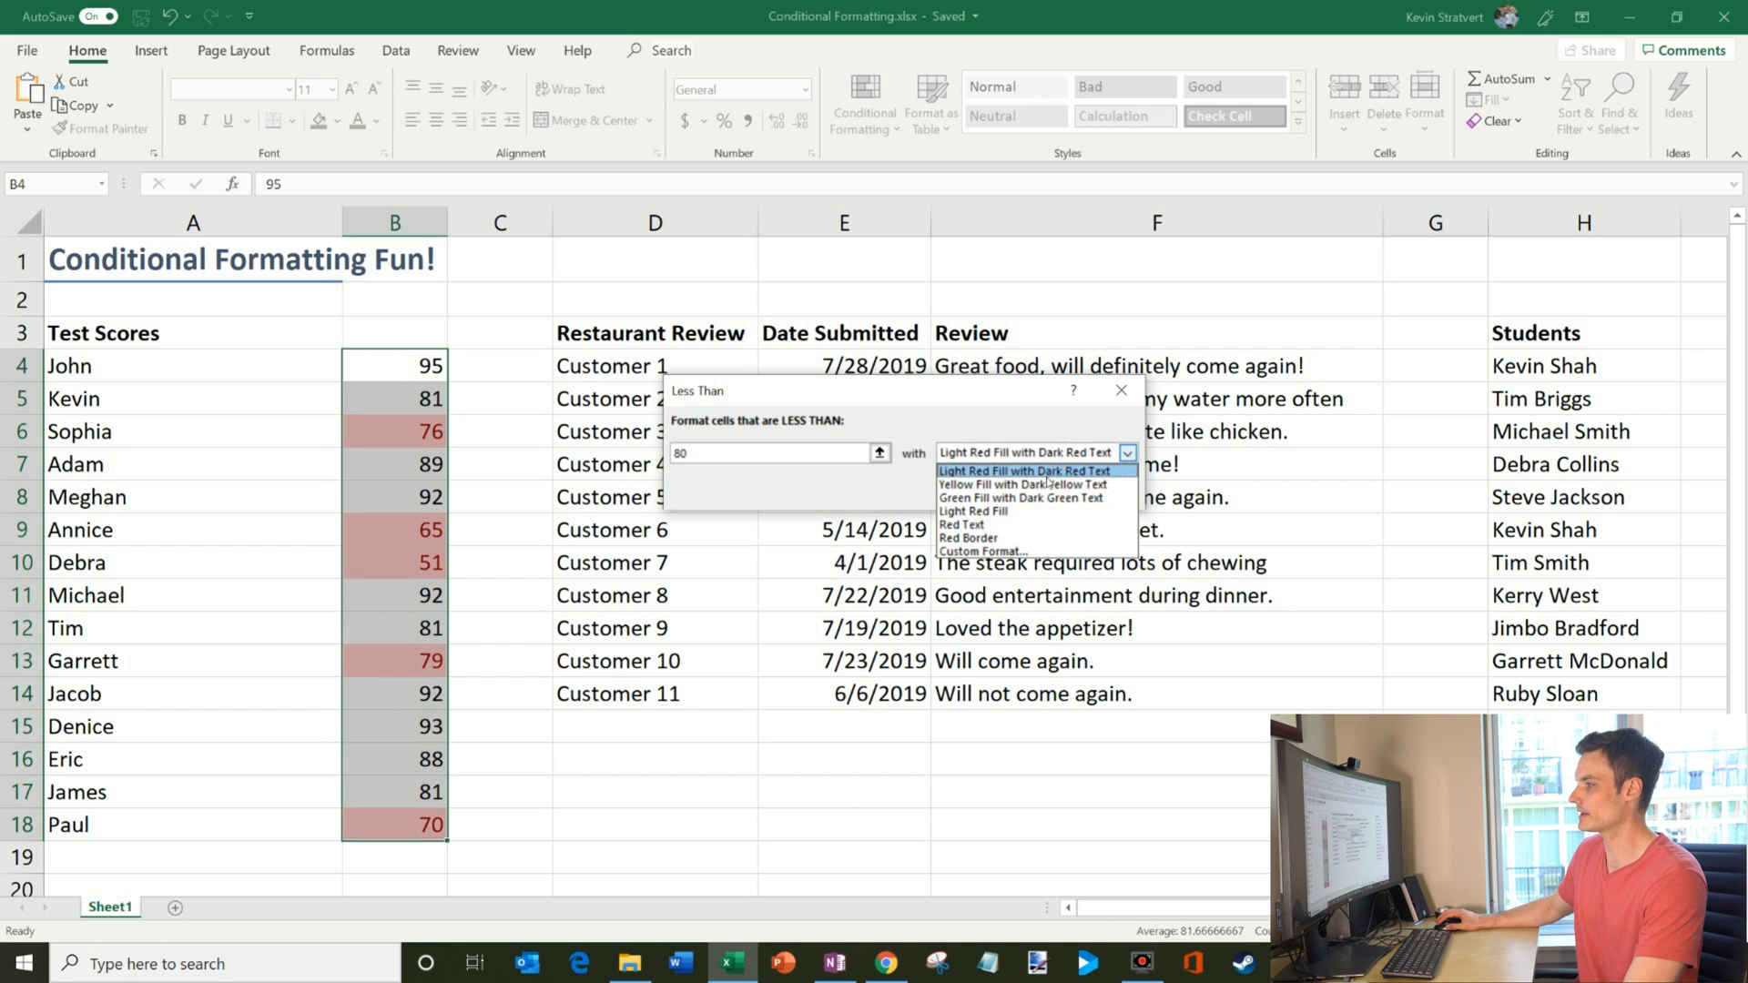
pyautogui.moveTo(1027, 550)
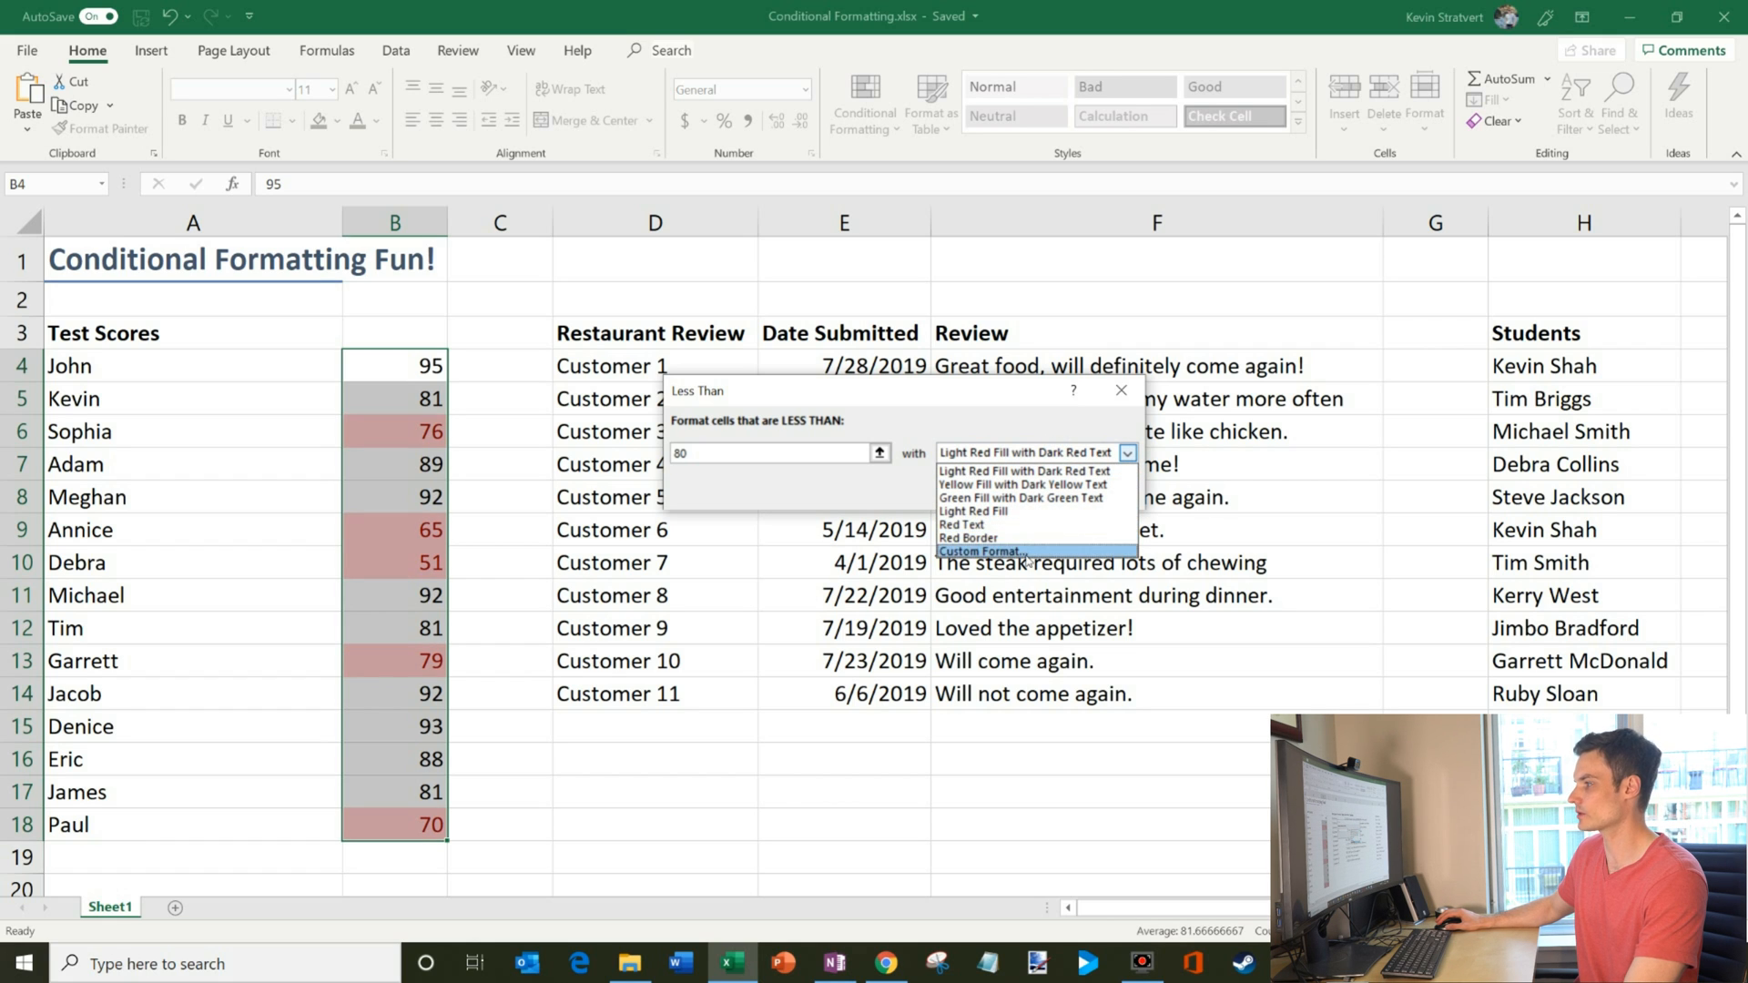
pyautogui.click(991, 550)
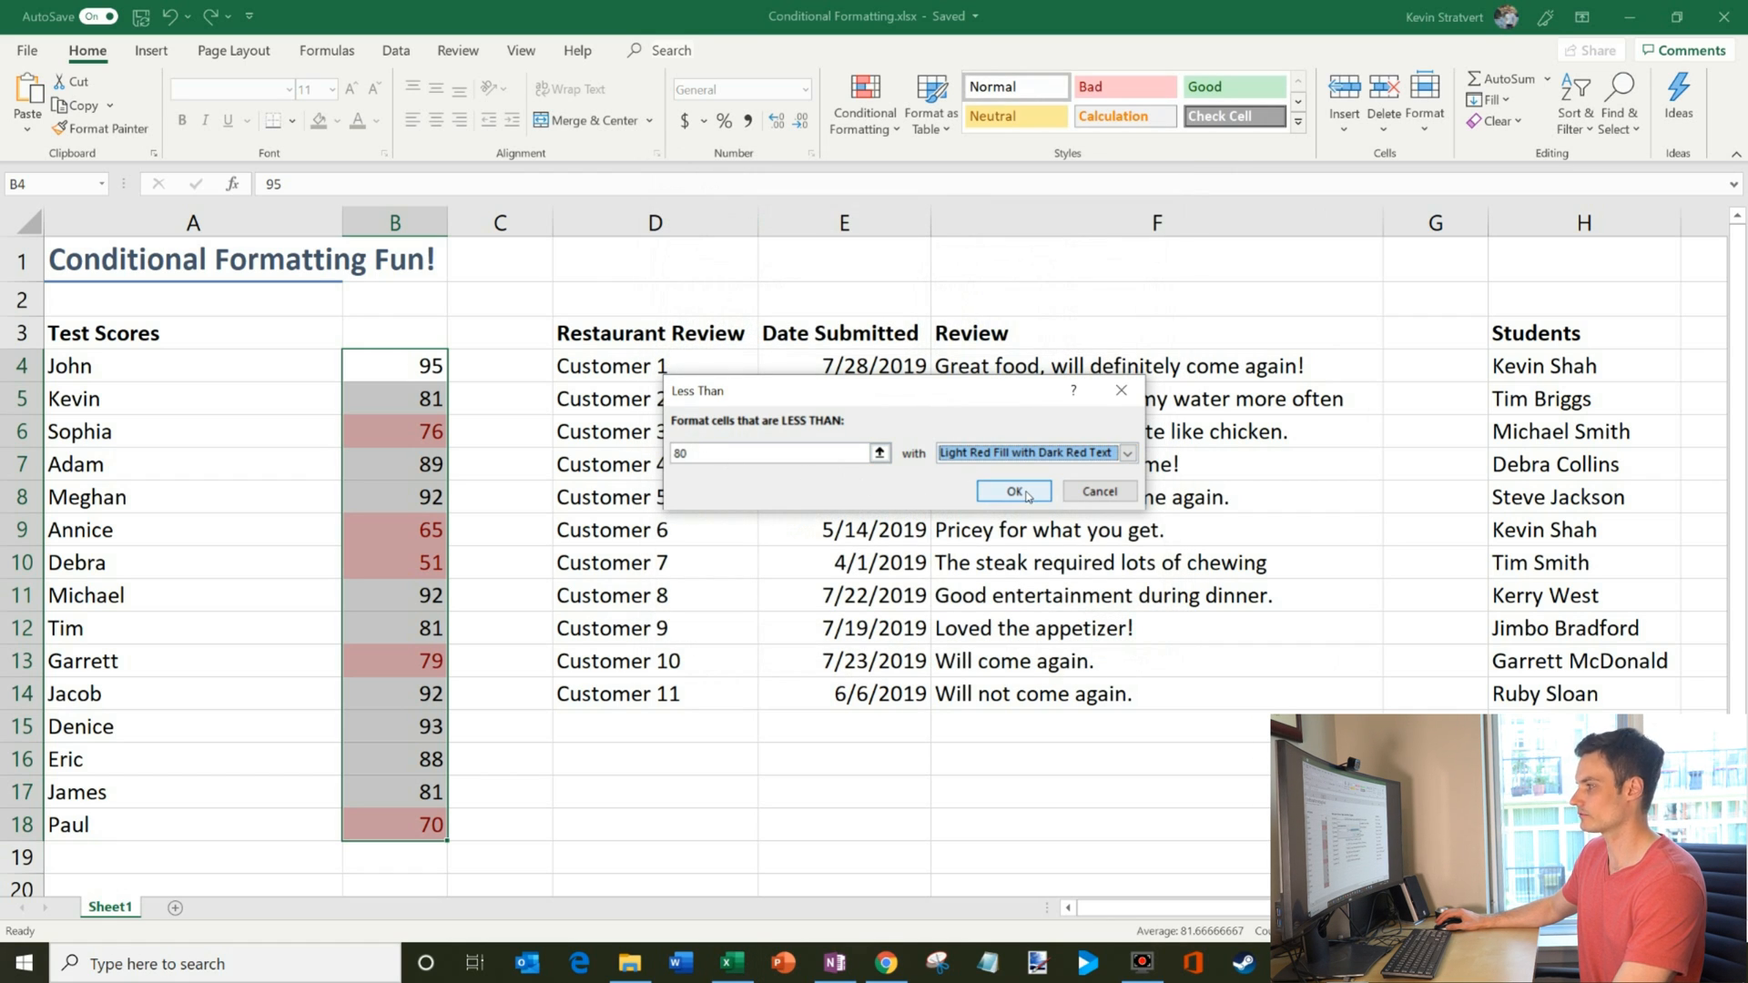
pyautogui.click(1012, 492)
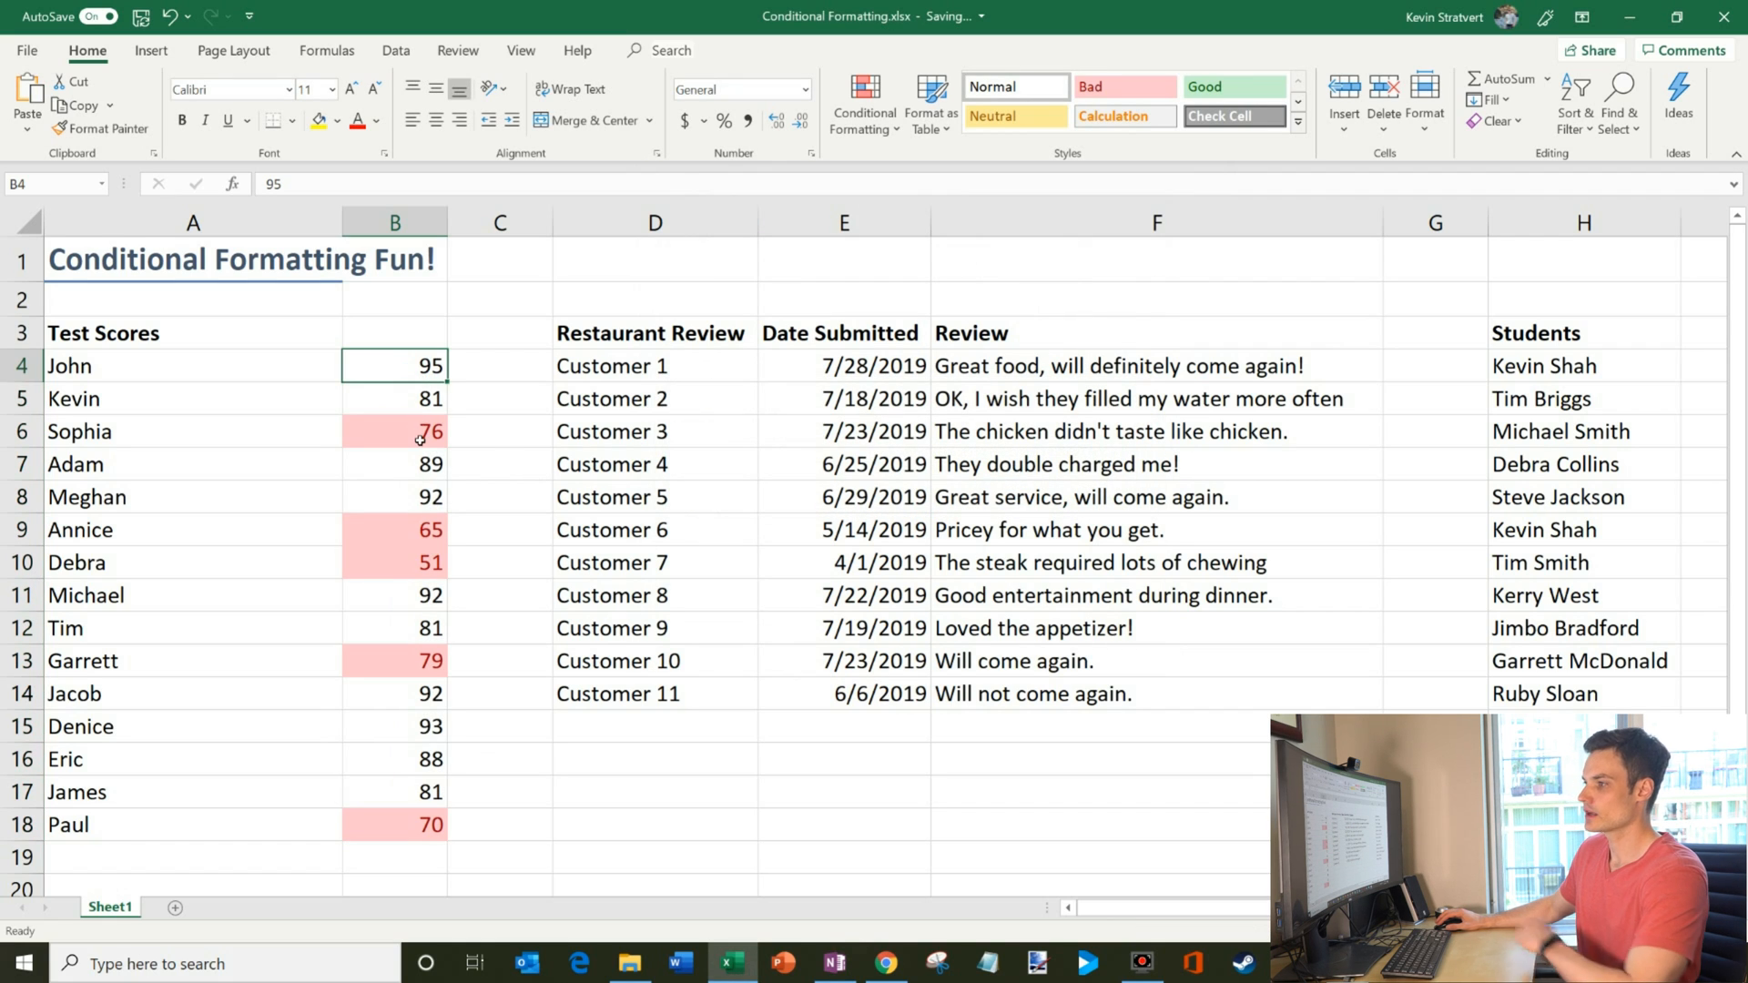
# Inspect the highlighted scores 76, 65 and 51, then undo the red highlighting.
pyautogui.click(393, 432)
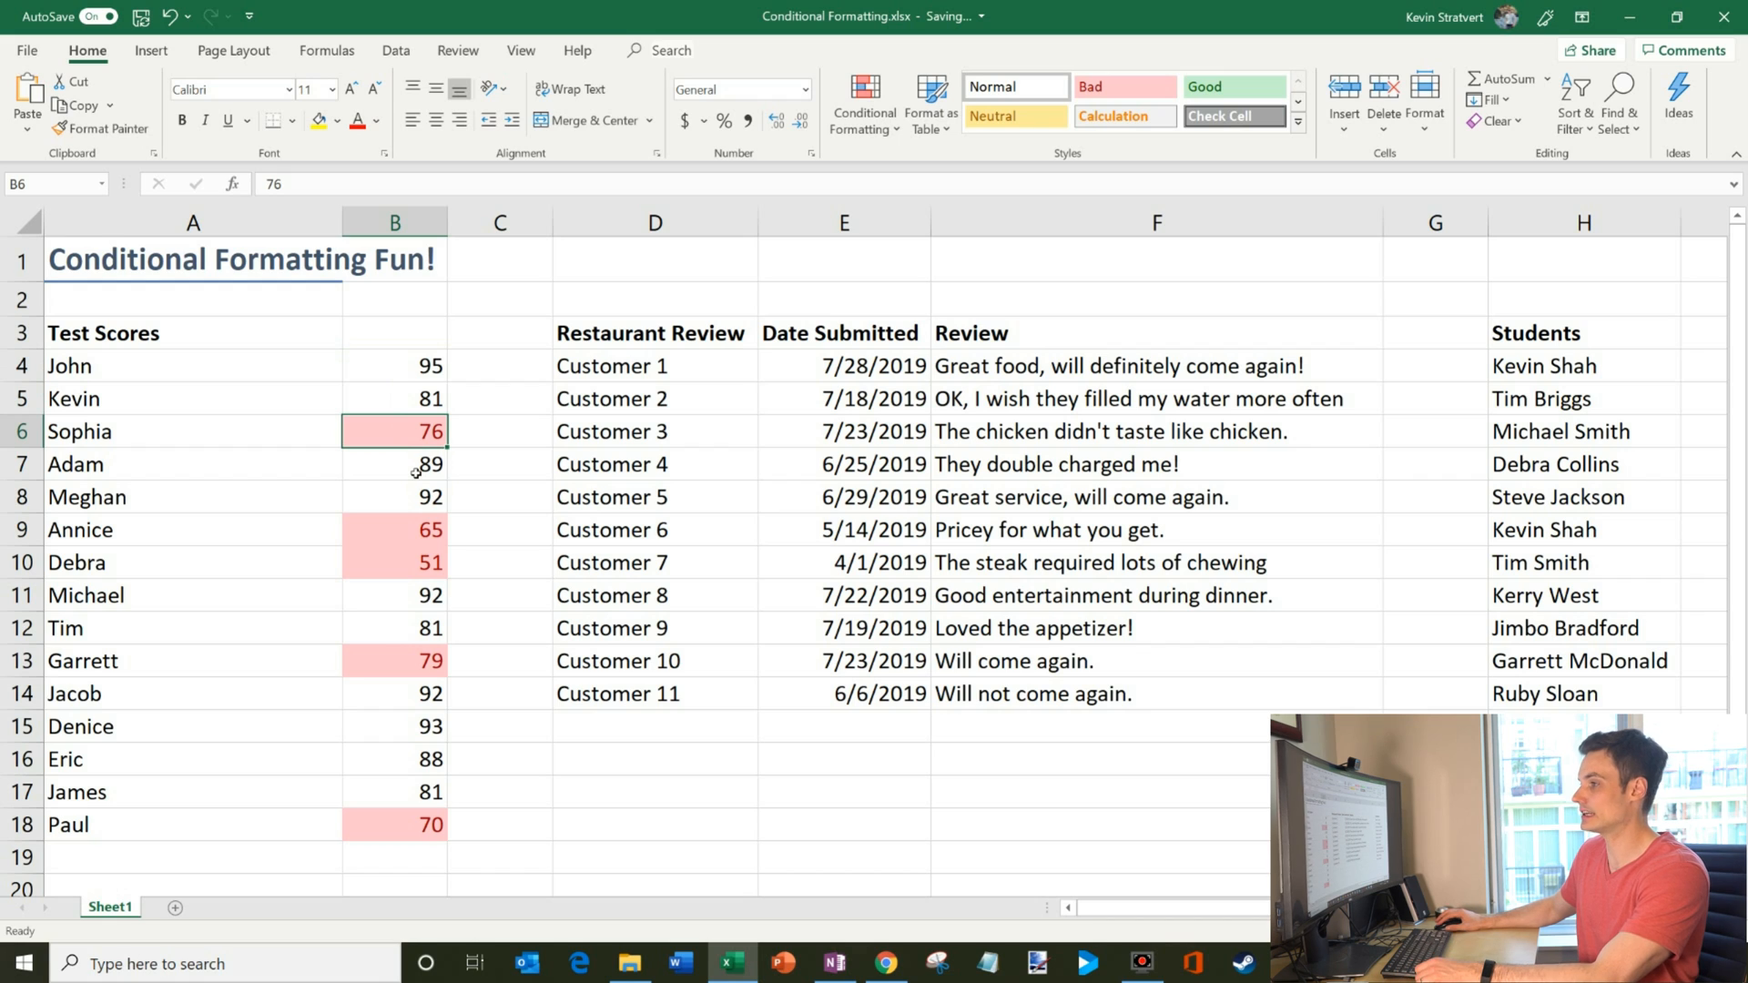
pyautogui.moveTo(440, 523)
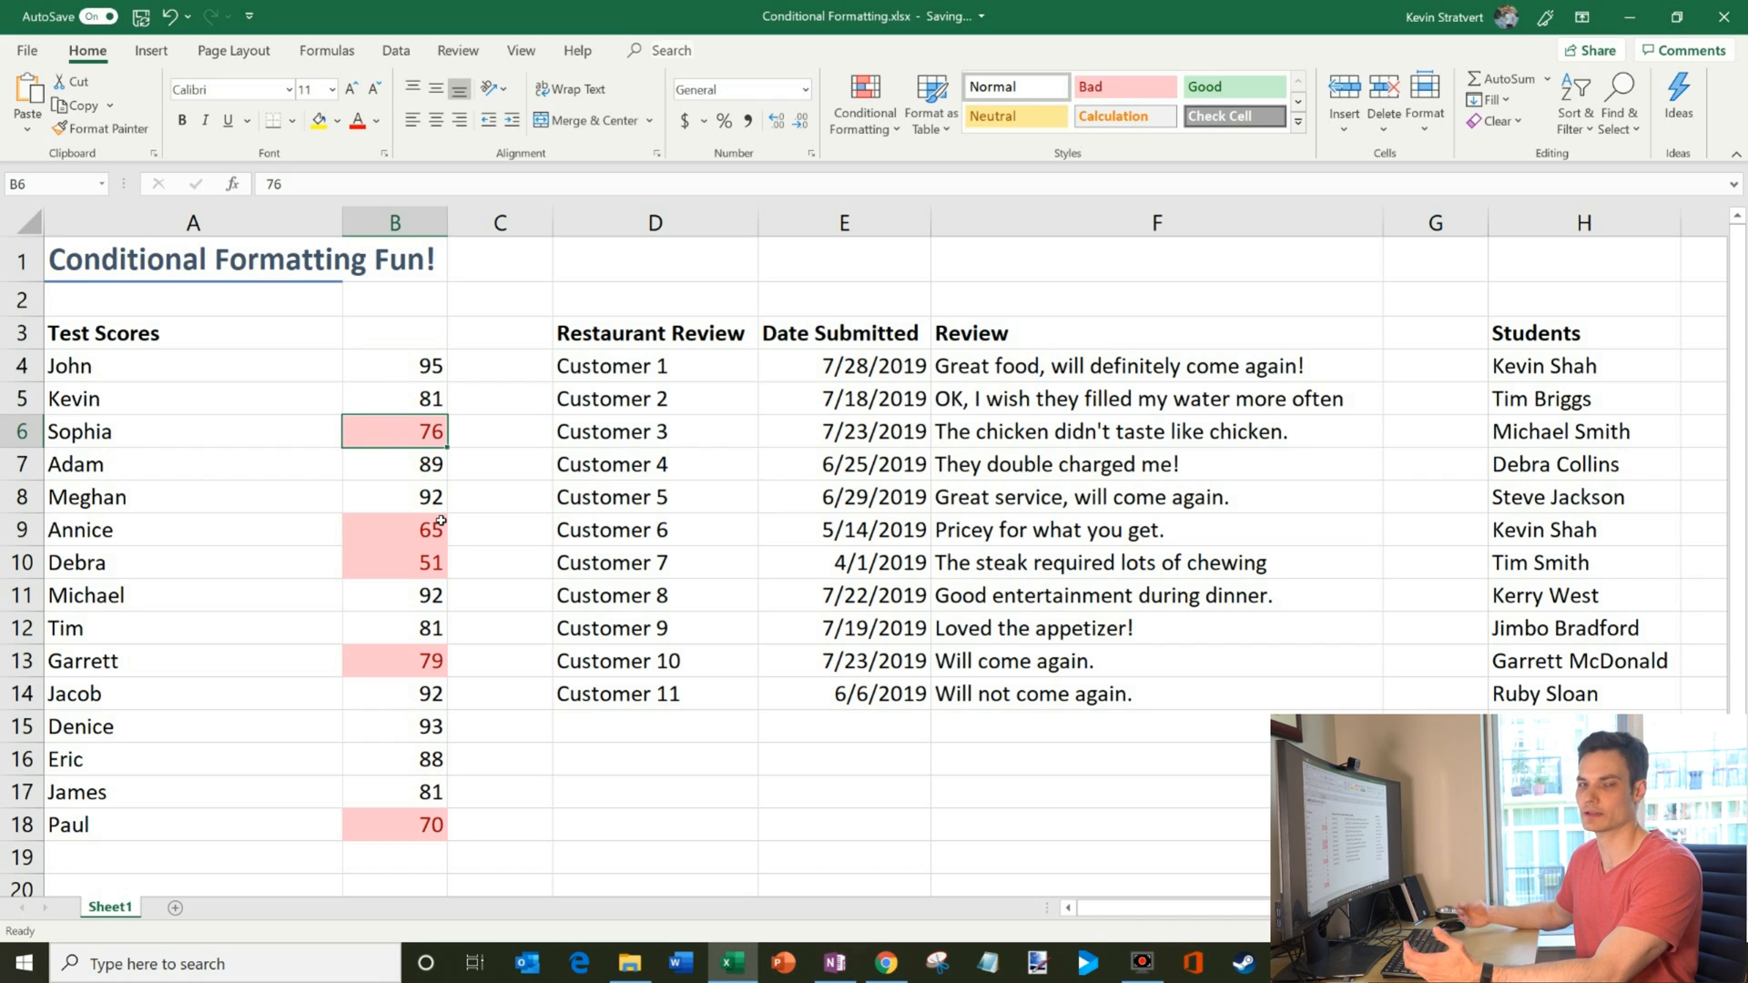
pyautogui.click(393, 530)
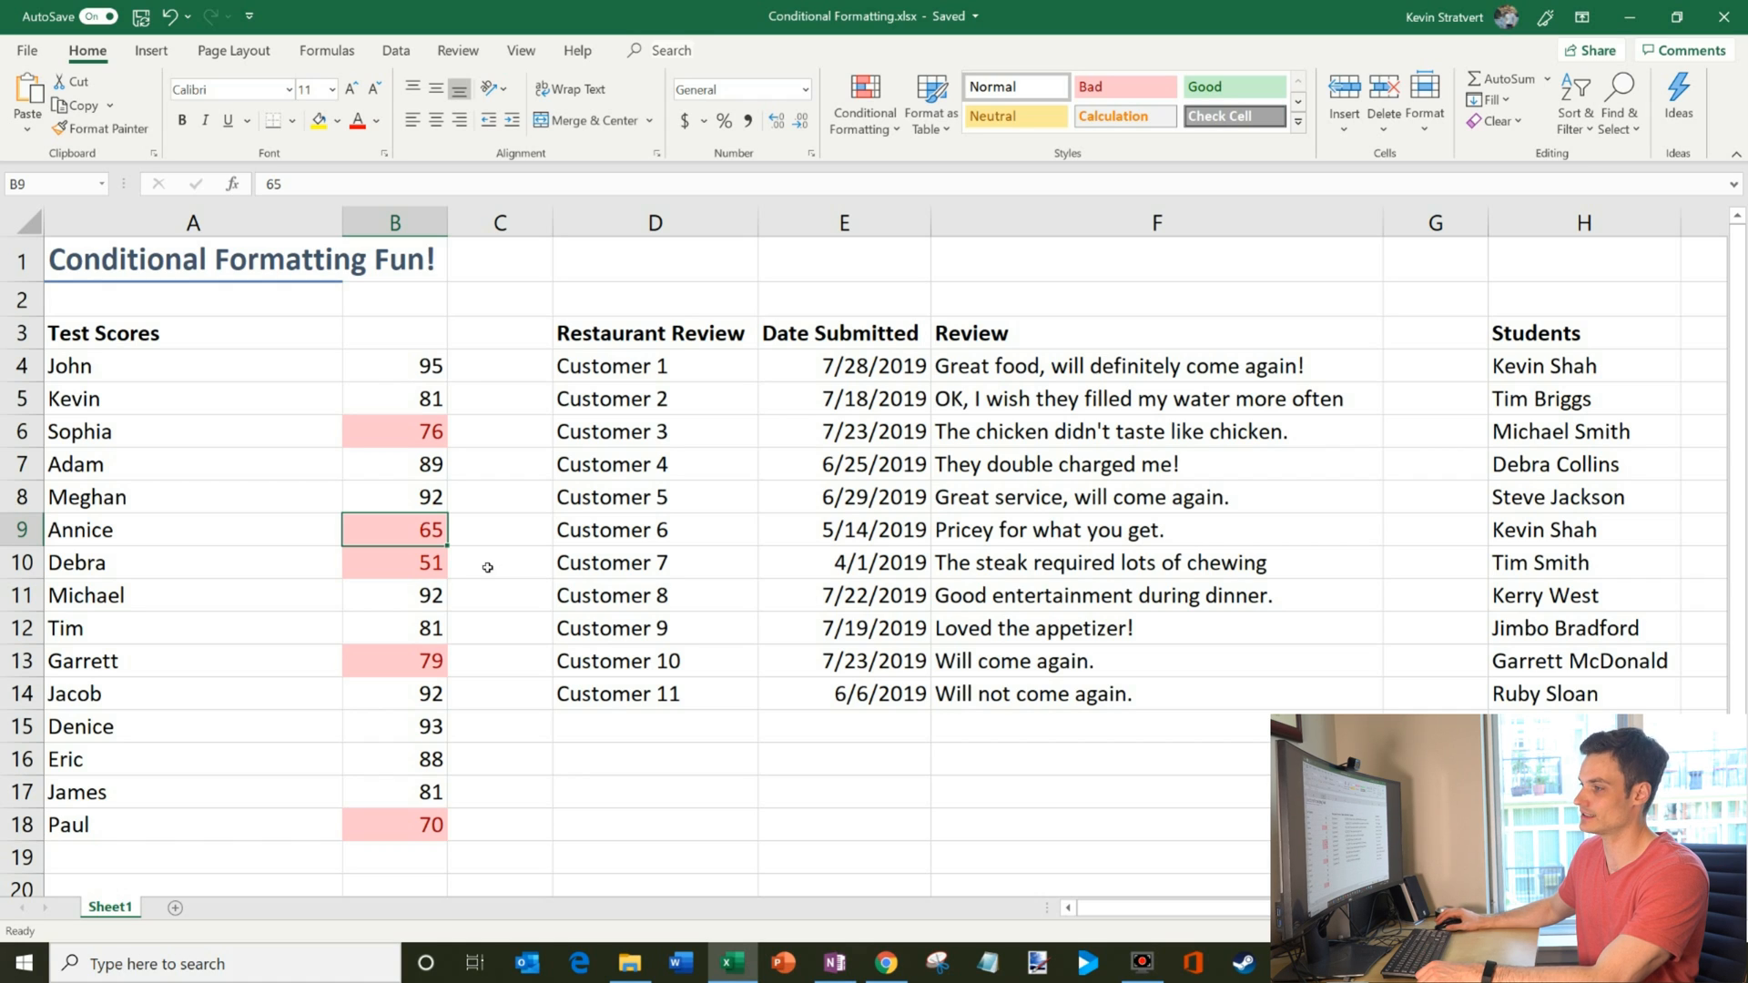
pyautogui.click(393, 563)
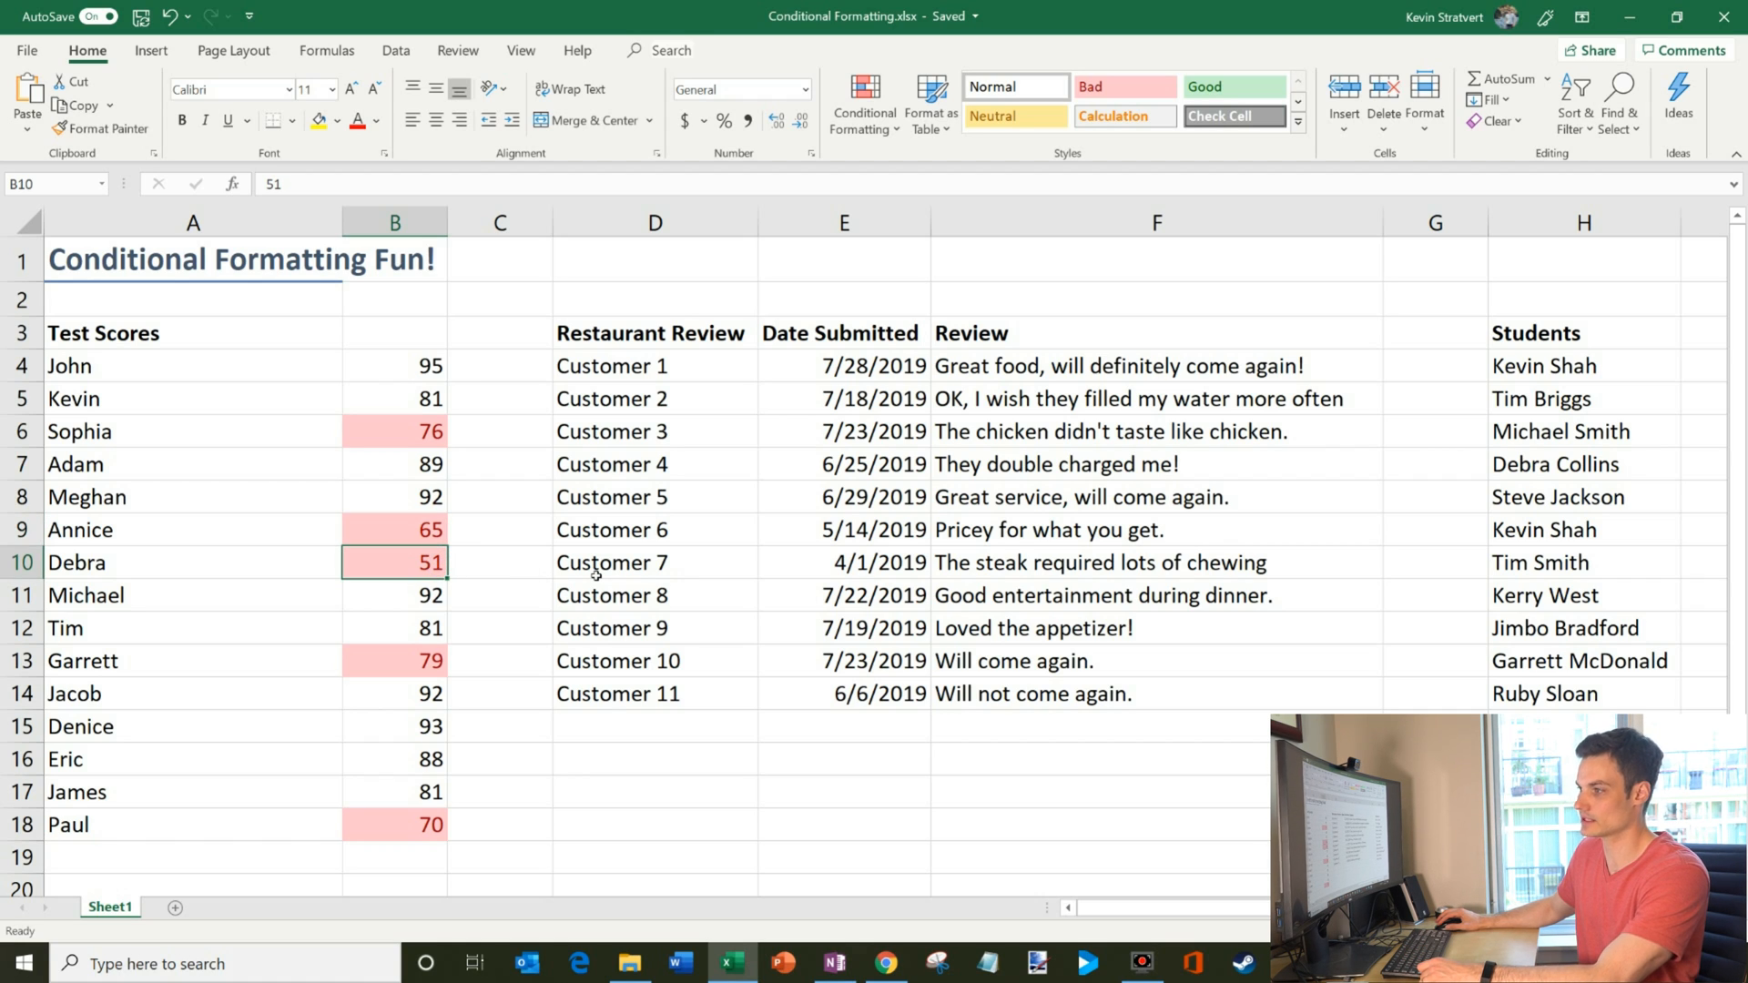
pyautogui.moveTo(508, 575)
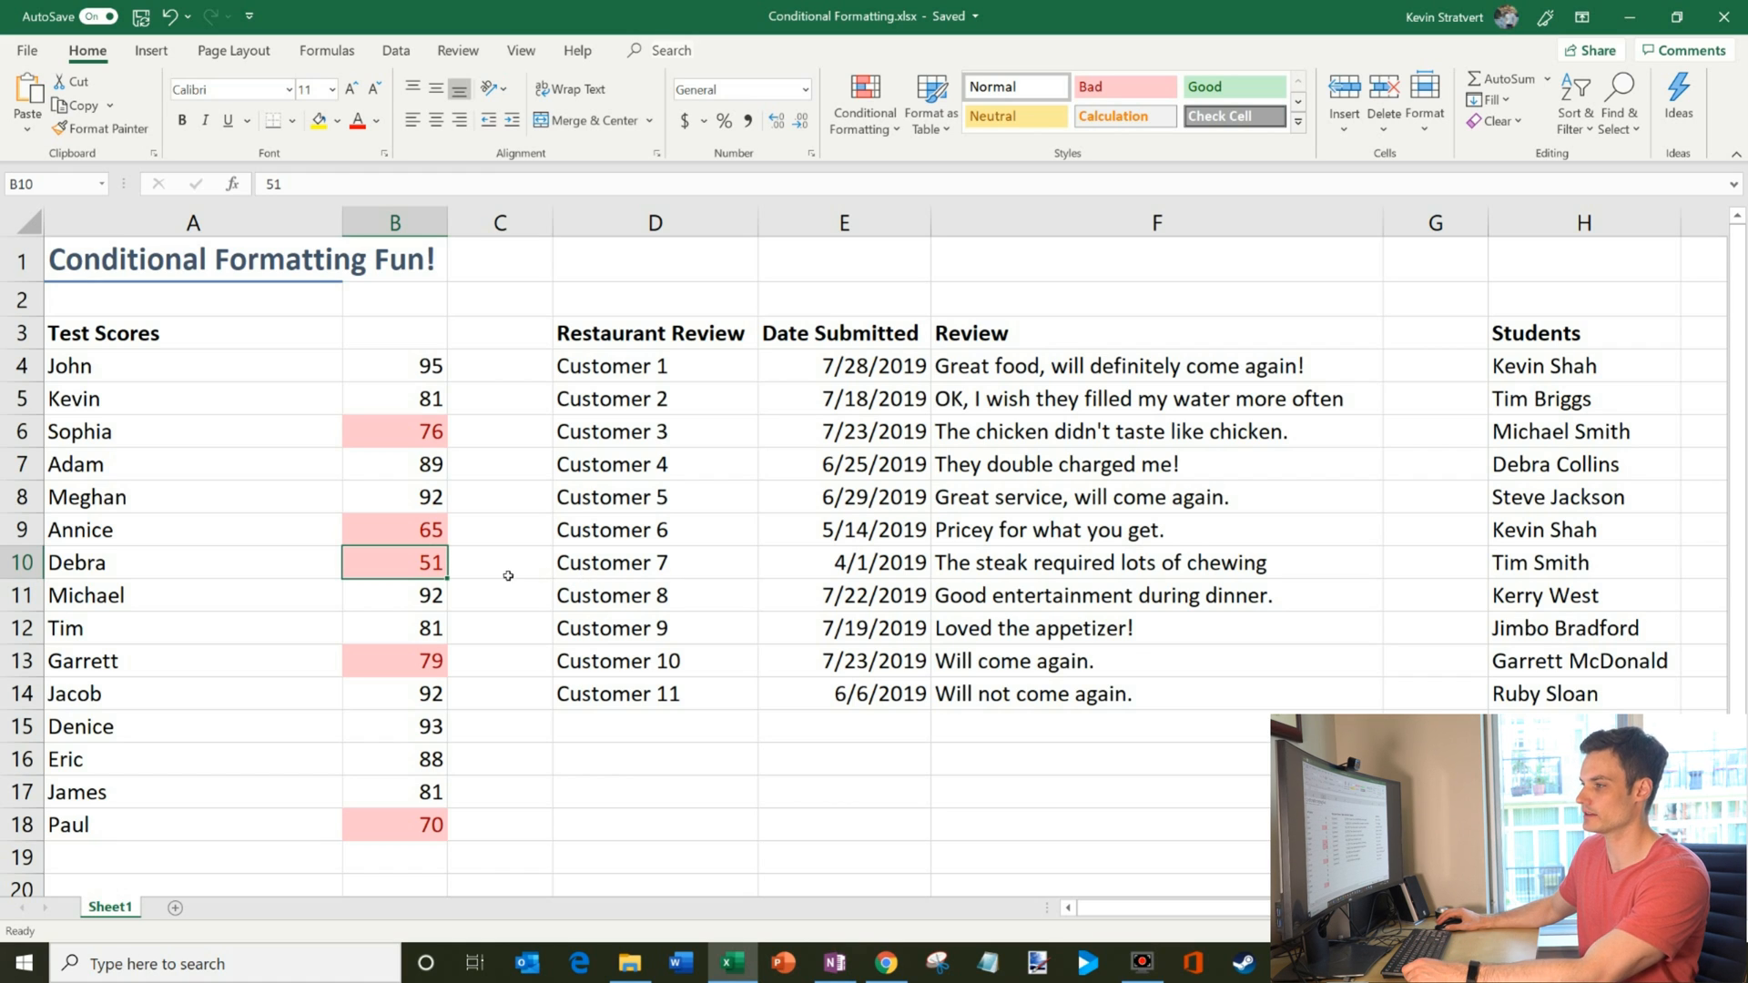
pyautogui.click(393, 825)
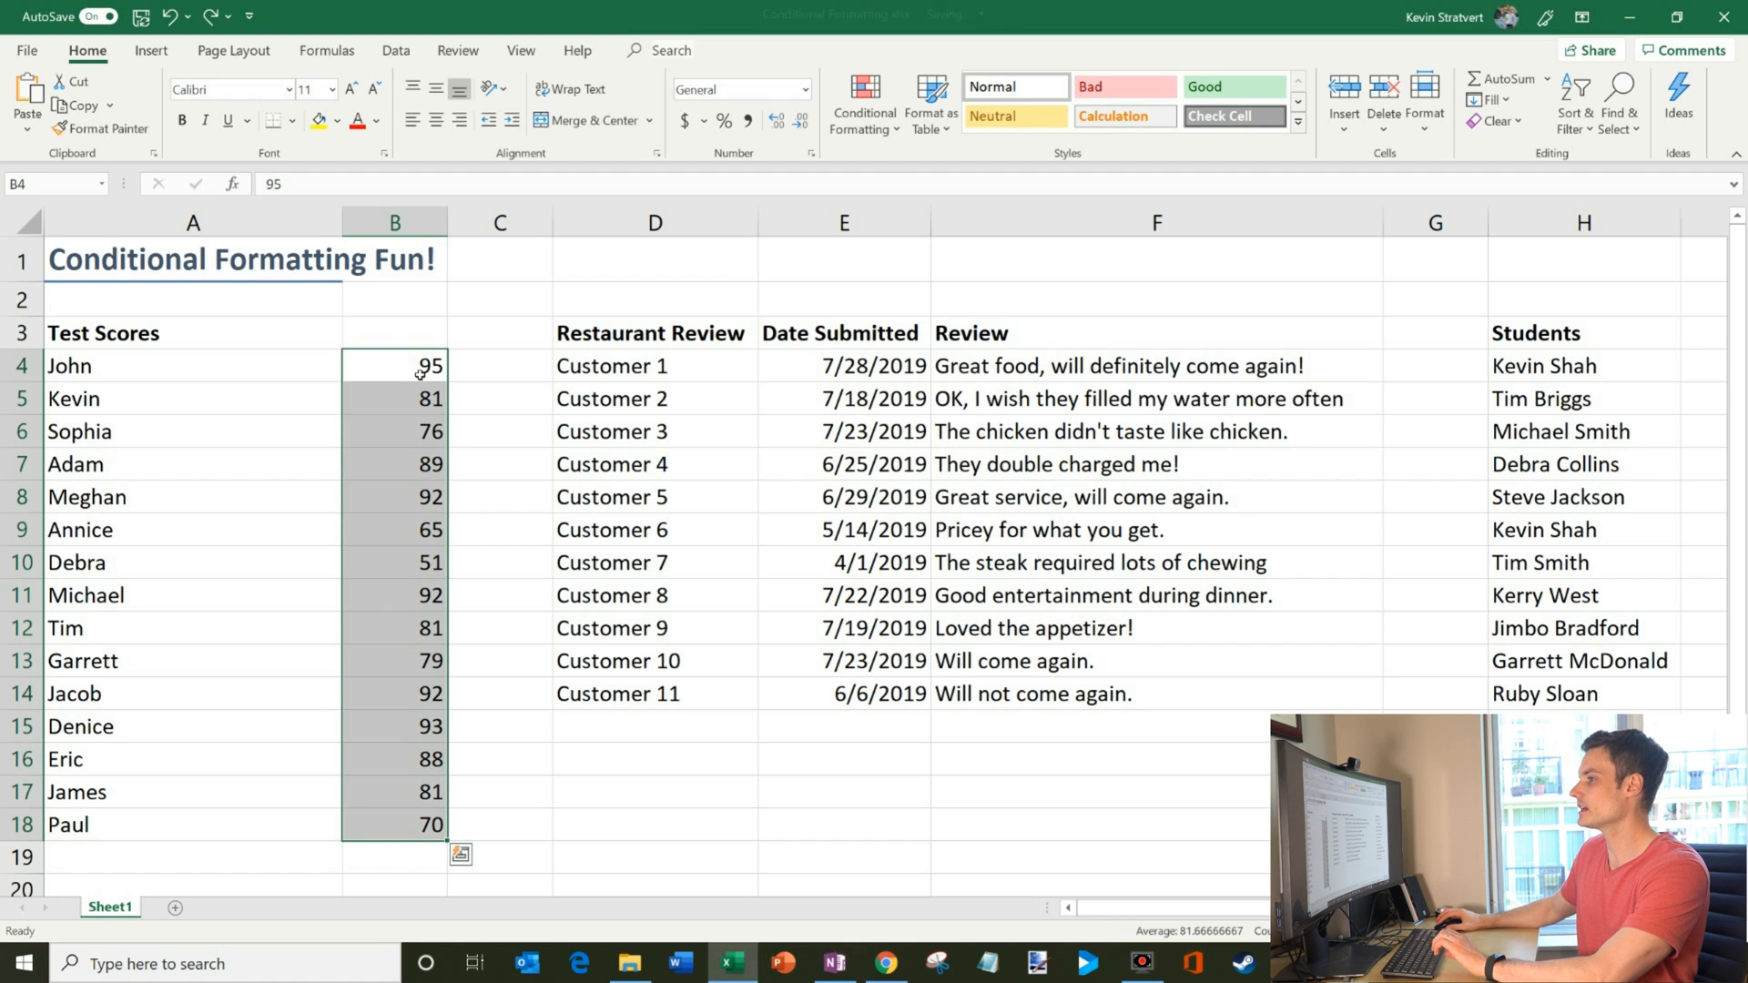
# Select the Date Submitted values E4:E14 in the restaurant review table.
pyautogui.click(843, 366)
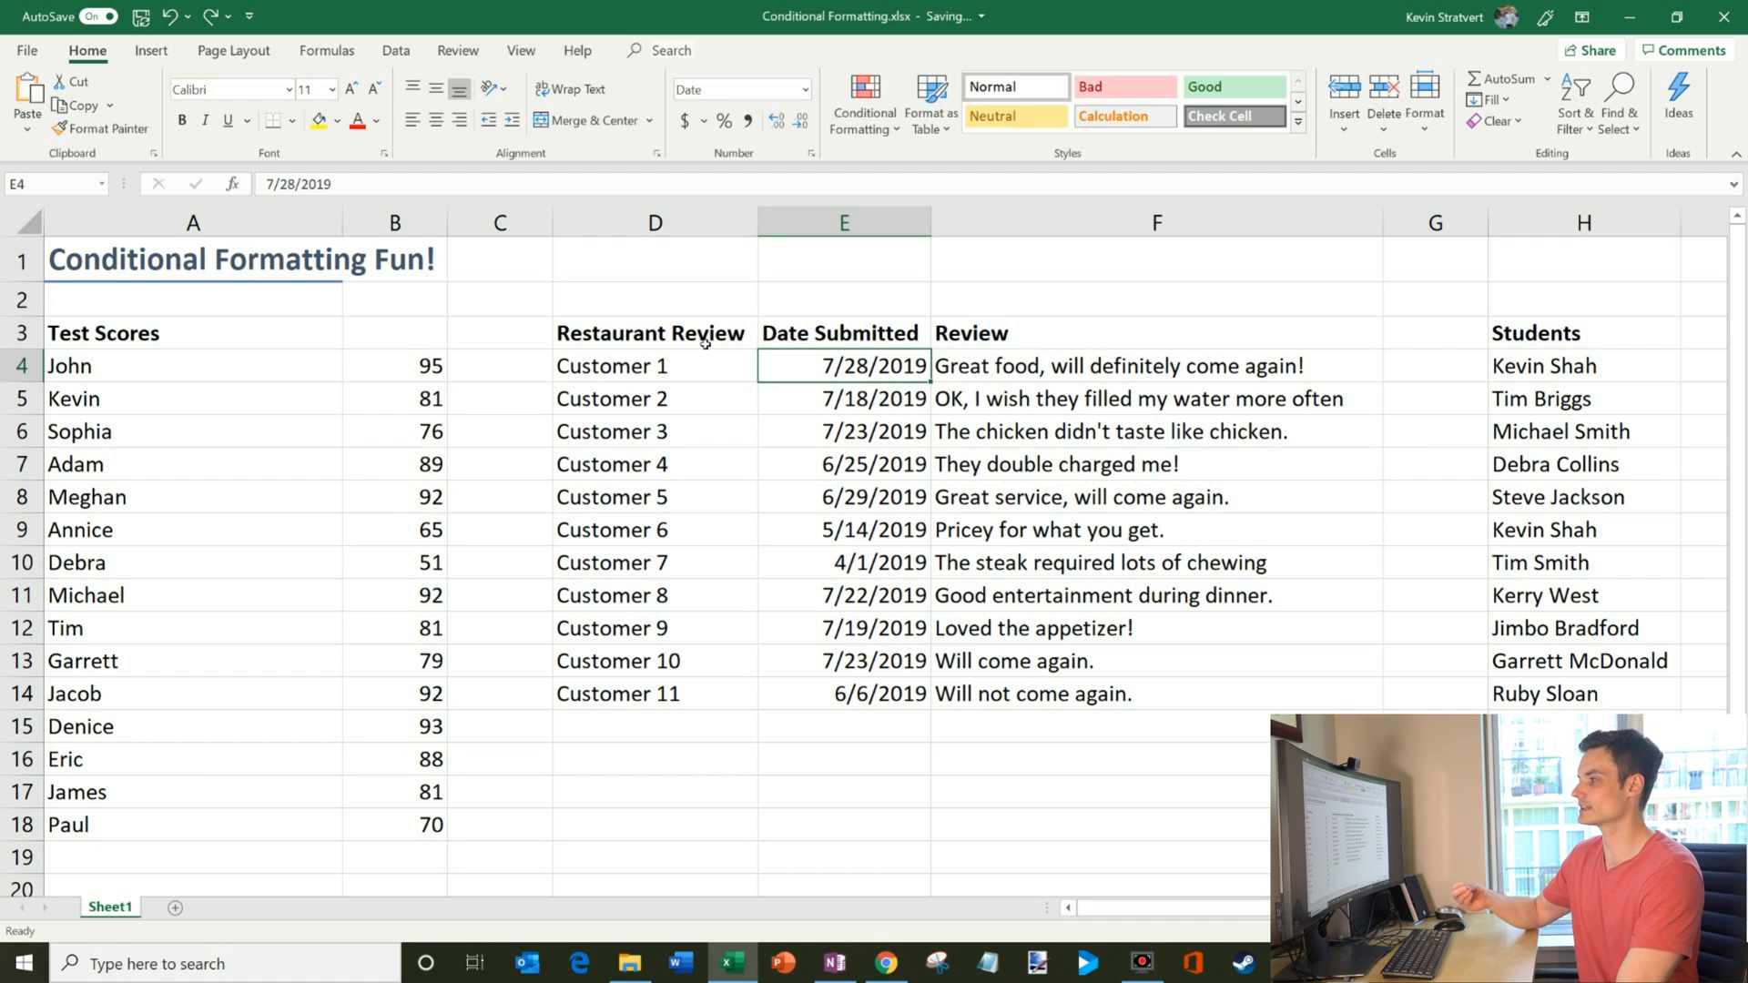
pyautogui.moveTo(1087, 382)
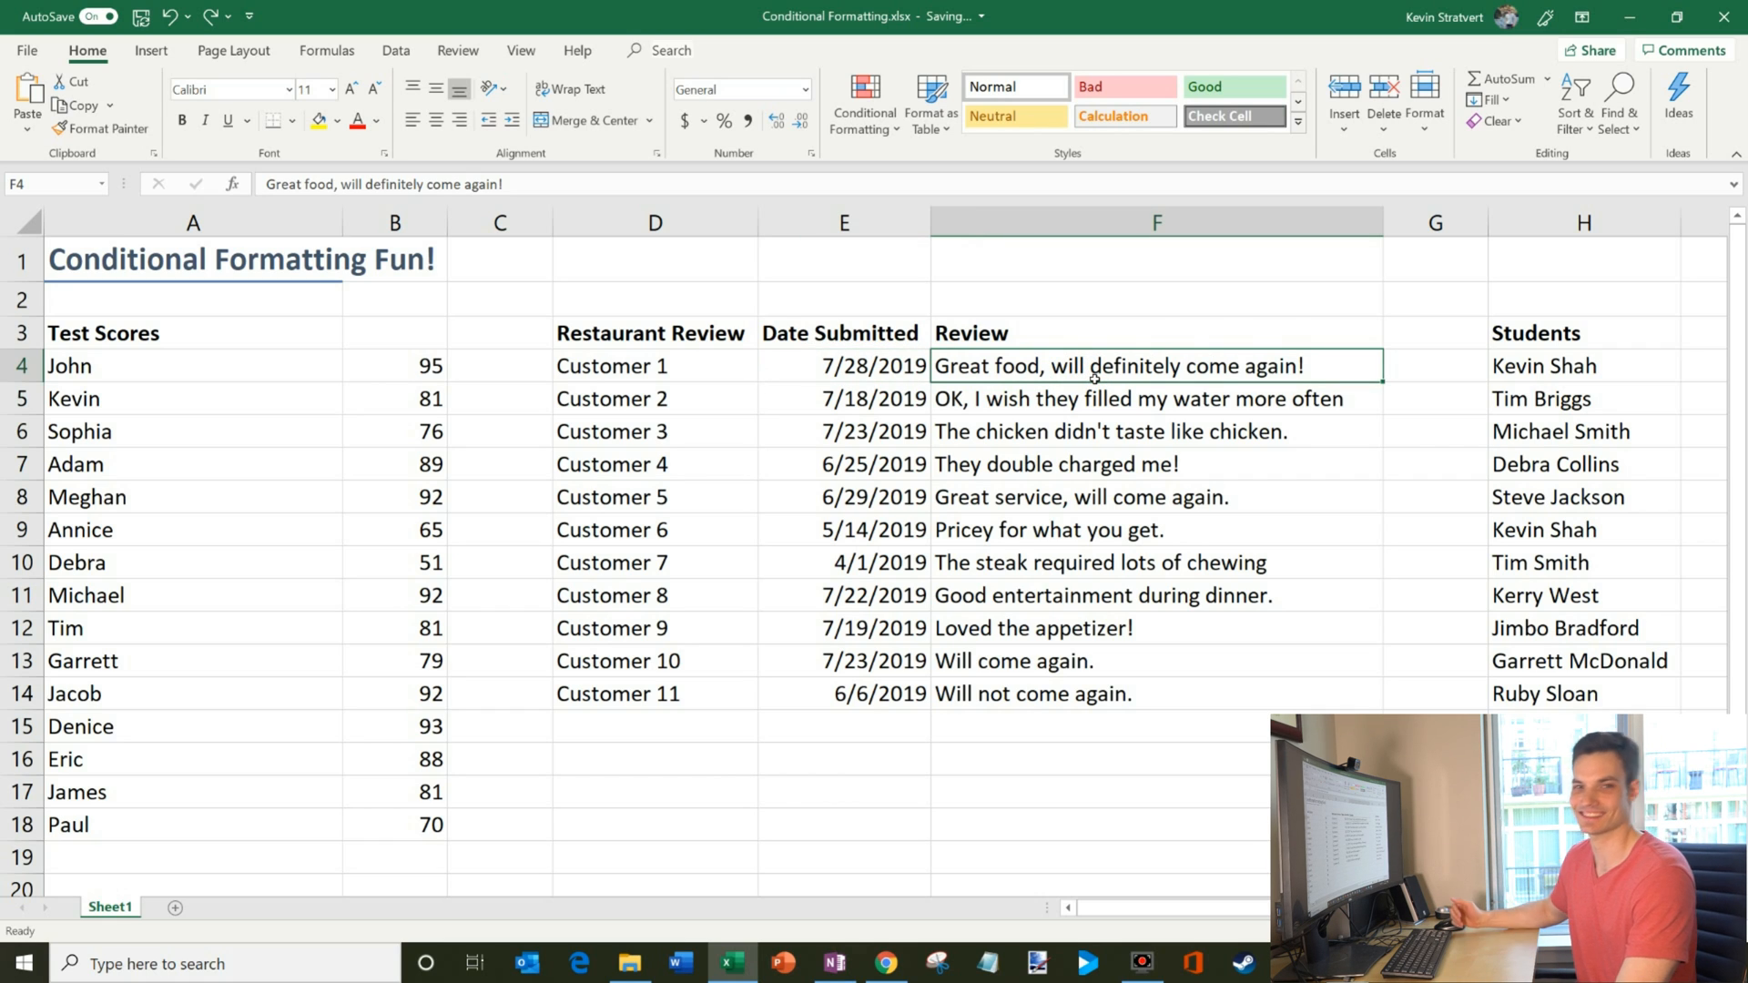
pyautogui.click(1115, 432)
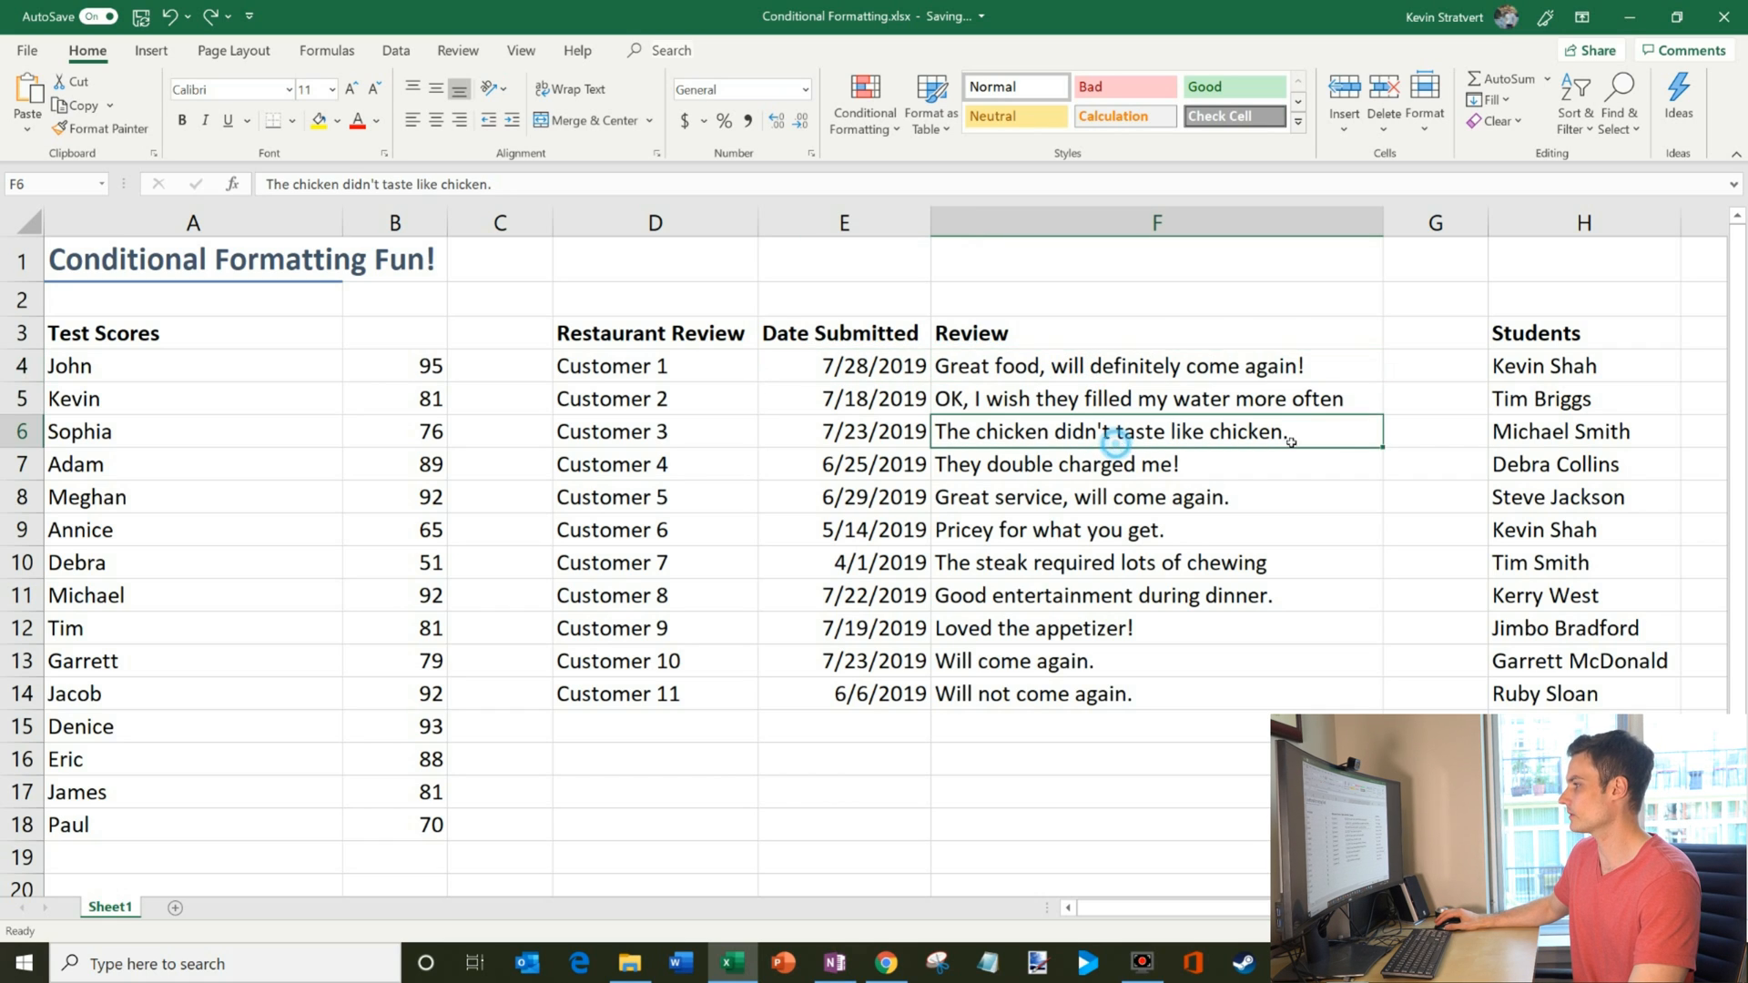
pyautogui.moveTo(1344, 438)
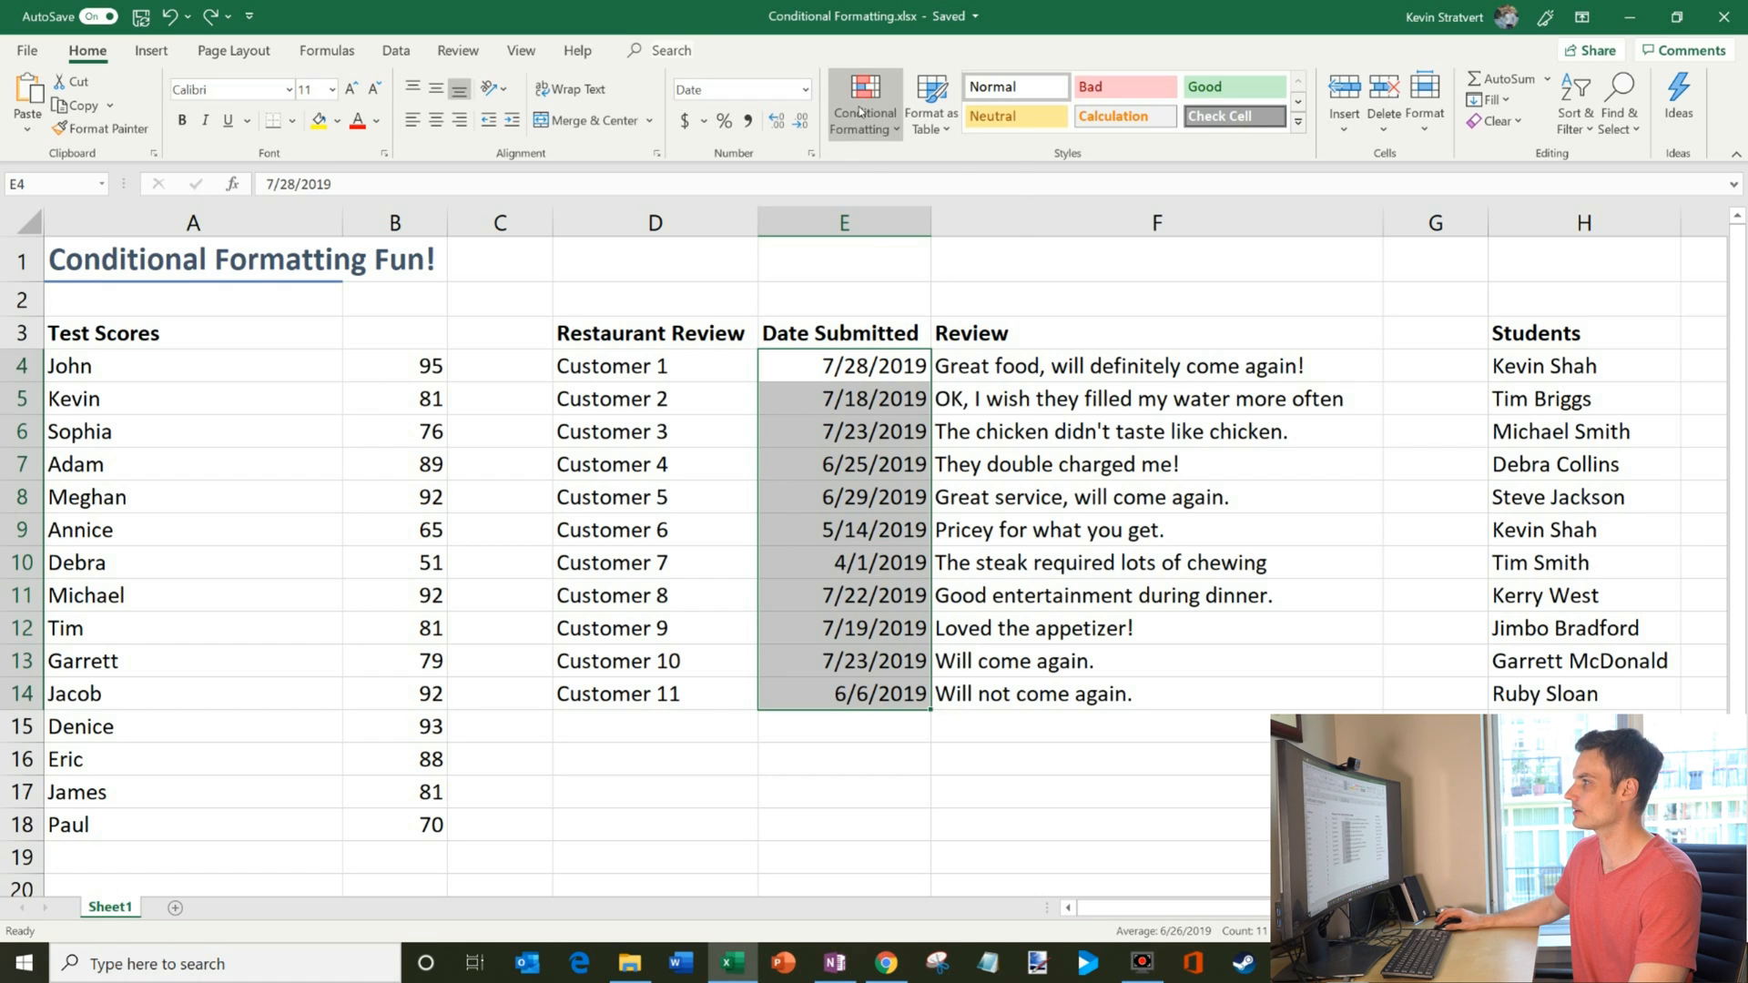
# Start an A Date Occurring rule from the Highlight Cells Rules.
pyautogui.click(863, 102)
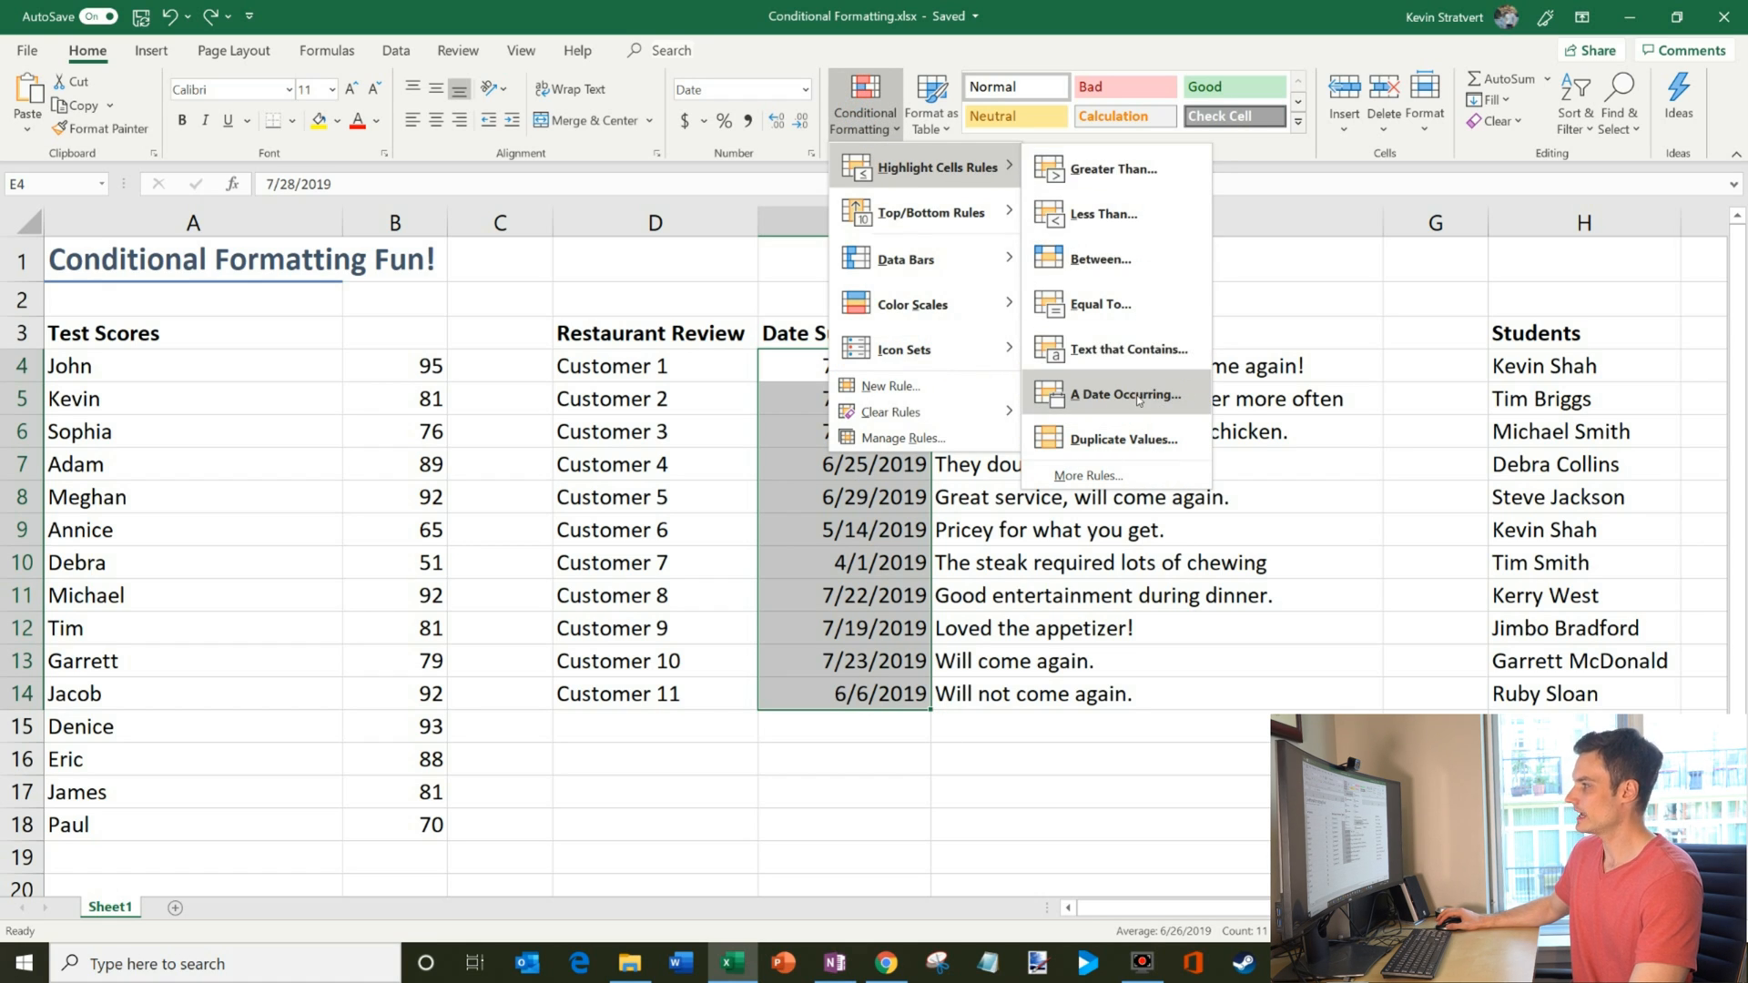
pyautogui.click(1125, 393)
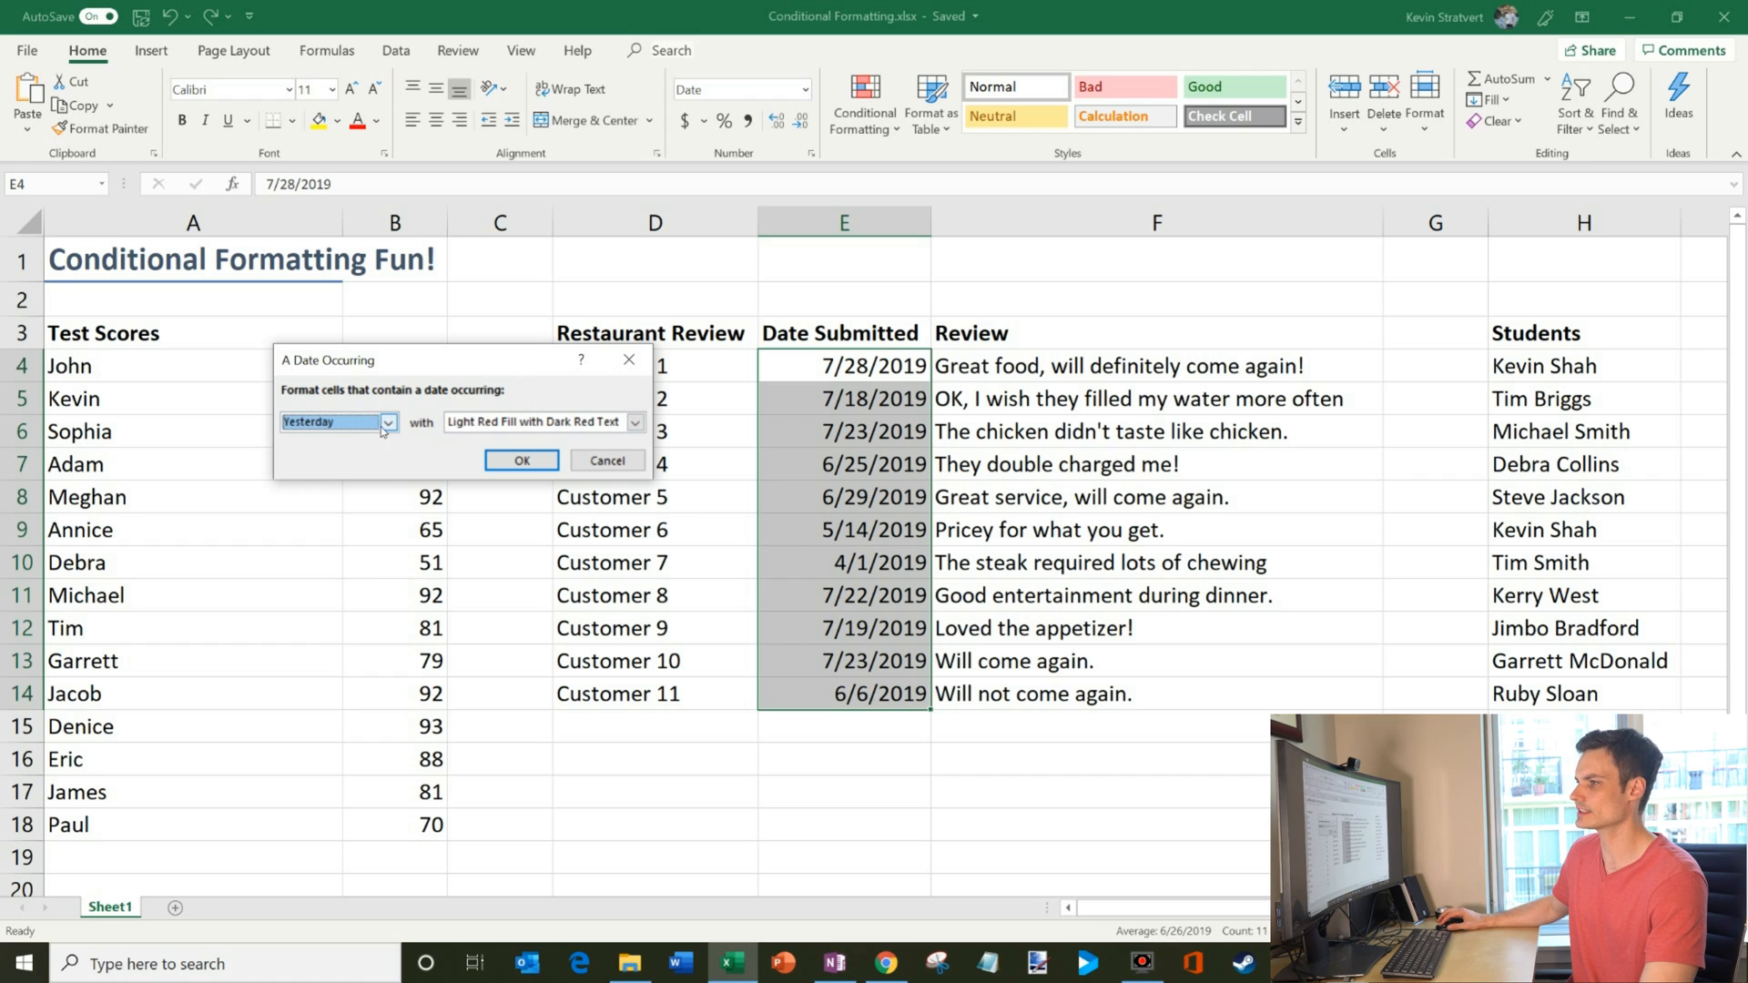
# Highlight dates in the last 7 days with Yellow Fill with Dark Yellow Text.
pyautogui.click(386, 421)
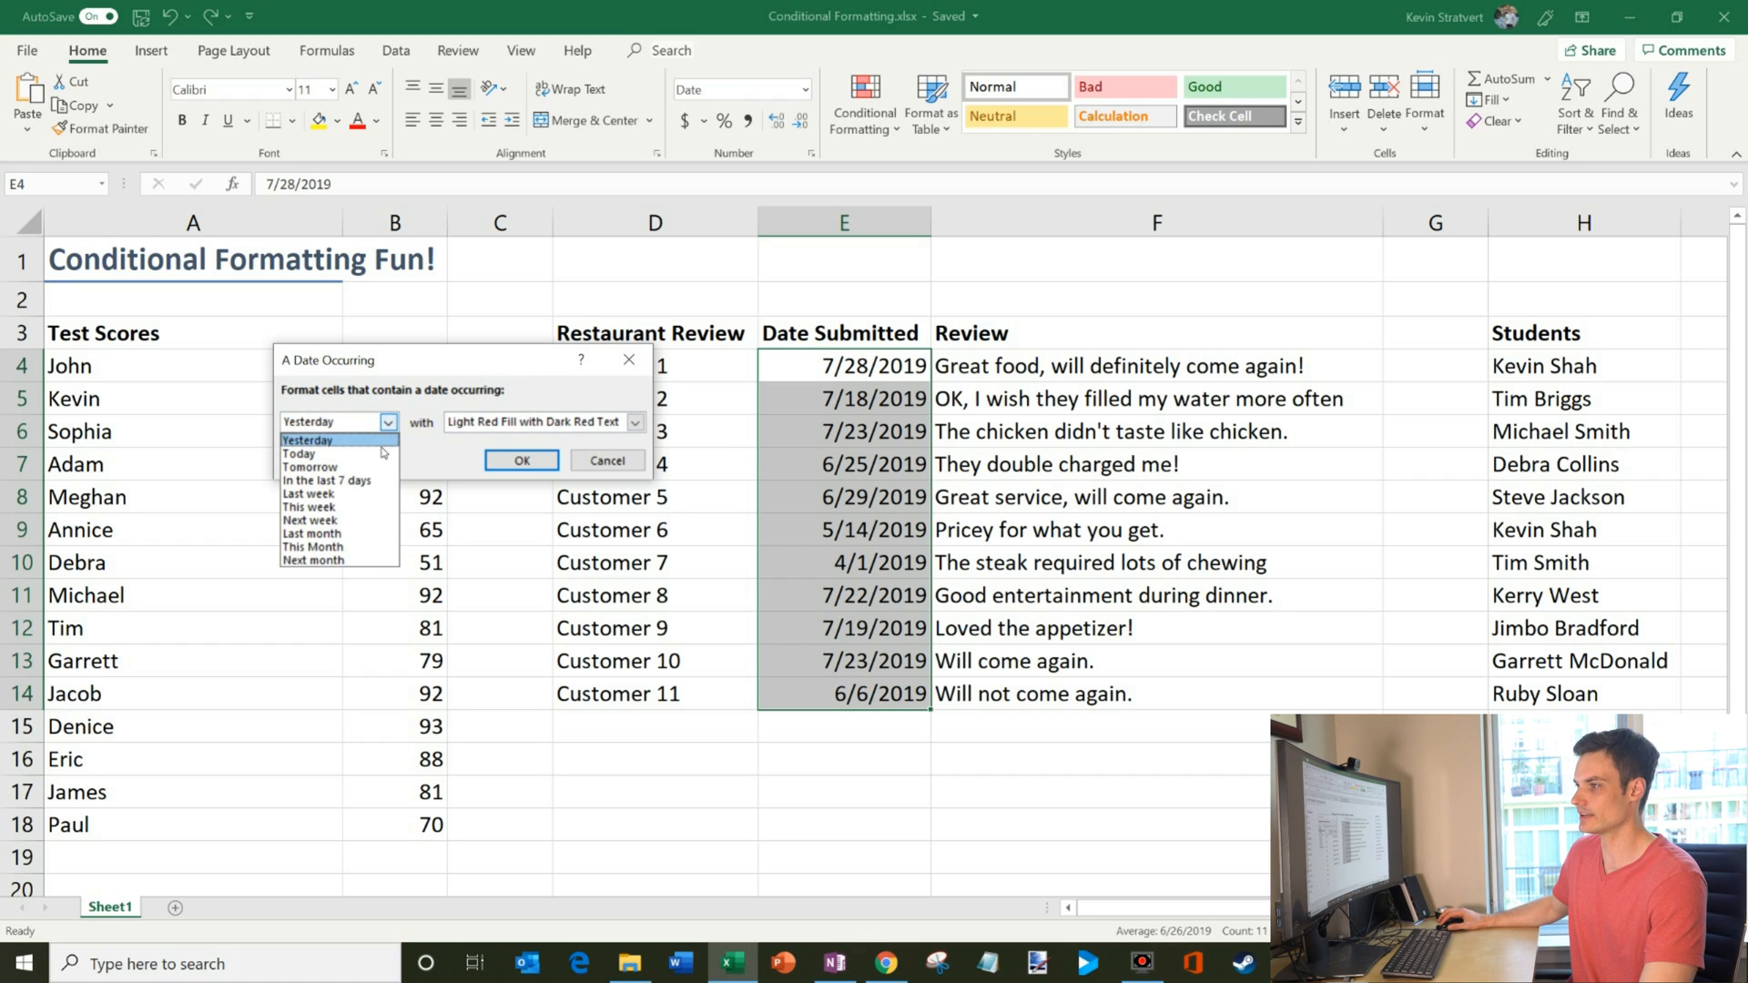
pyautogui.moveTo(341, 481)
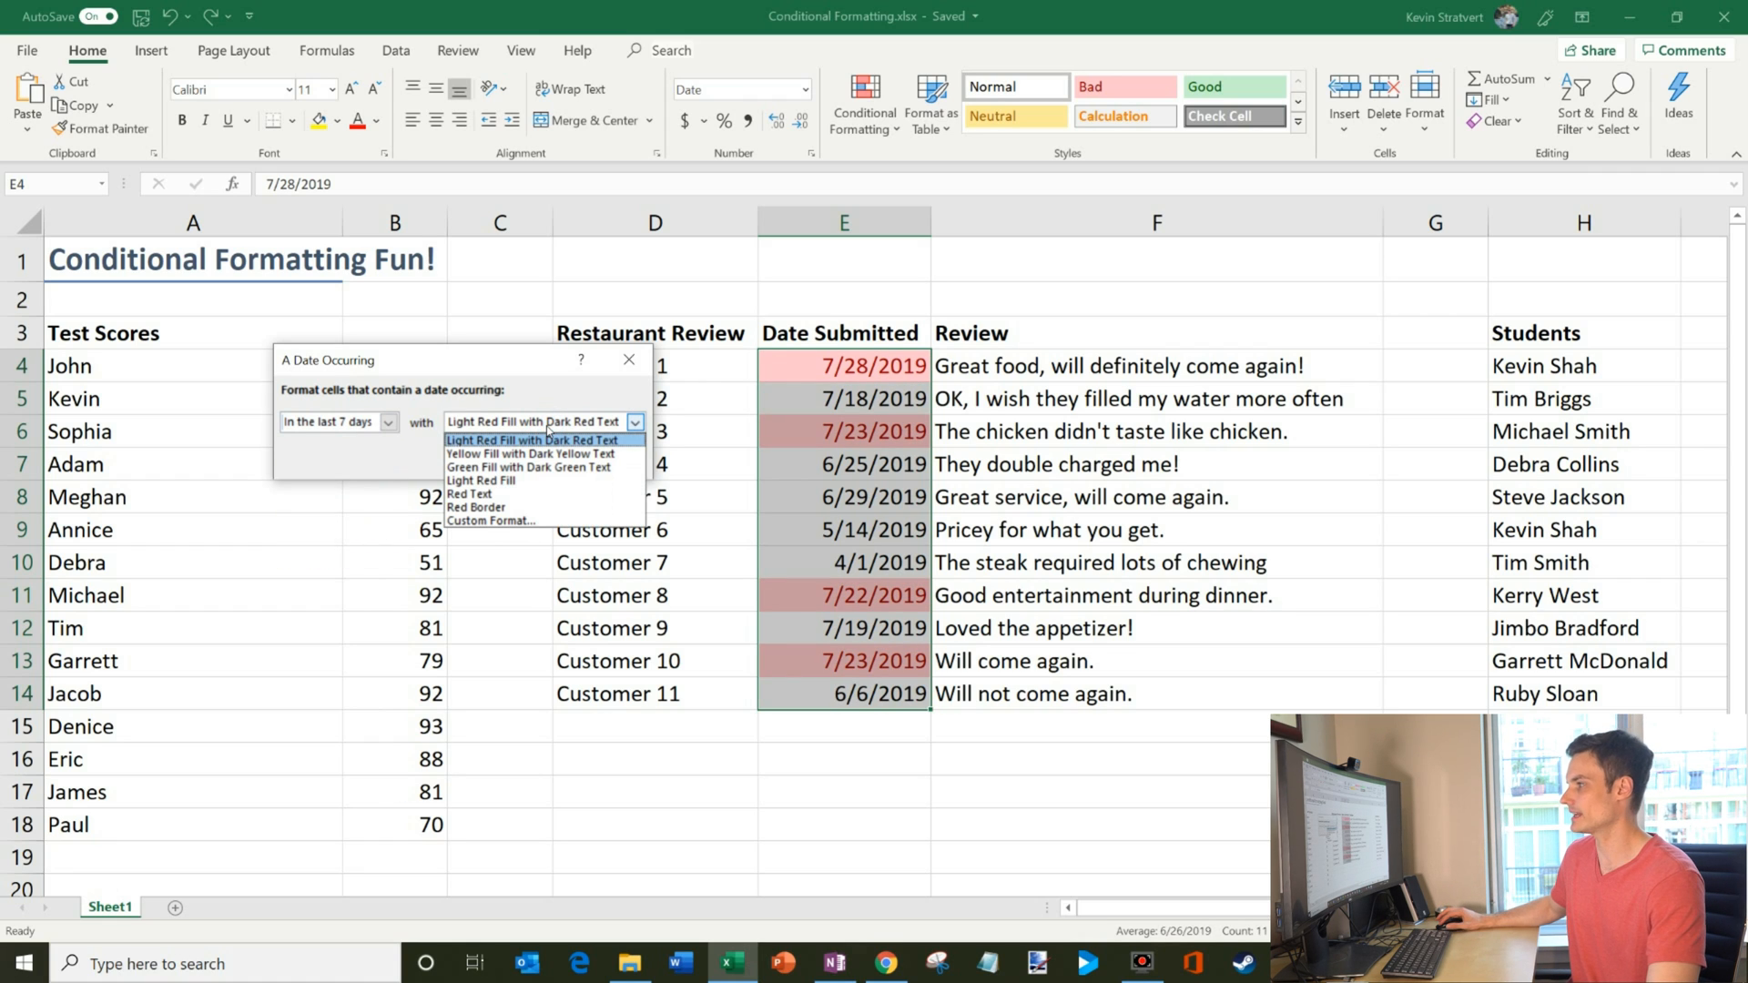
pyautogui.moveTo(544, 454)
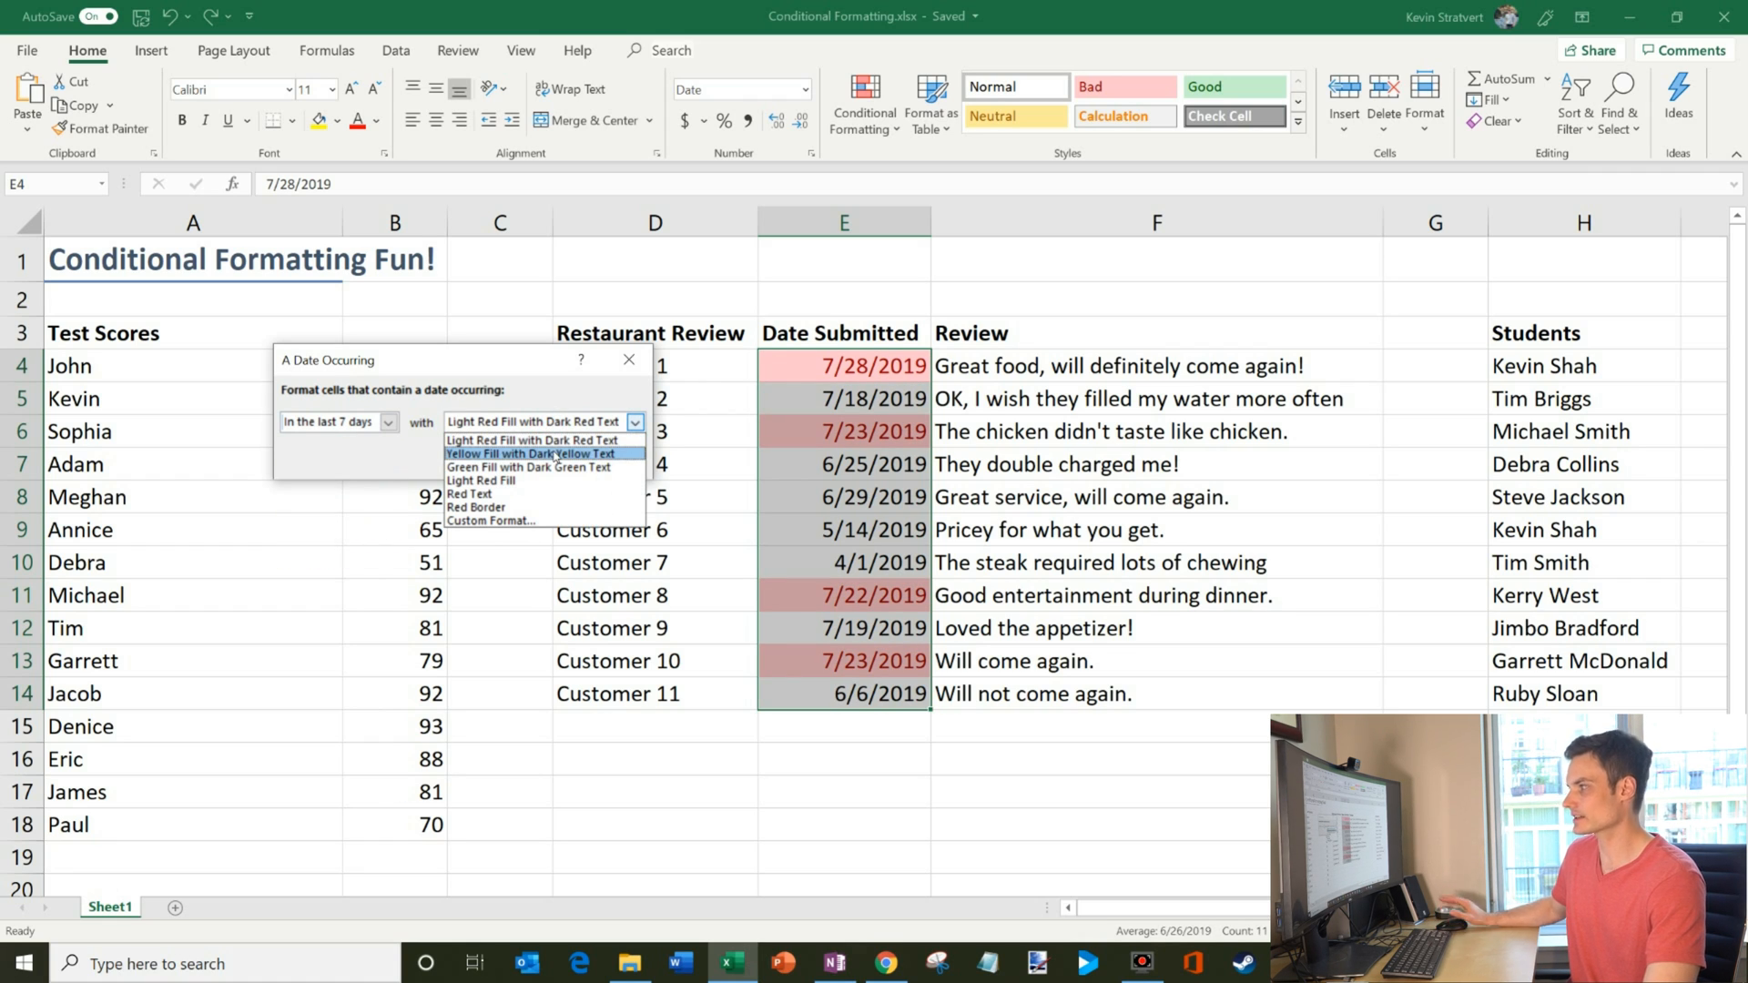
pyautogui.moveTo(530, 467)
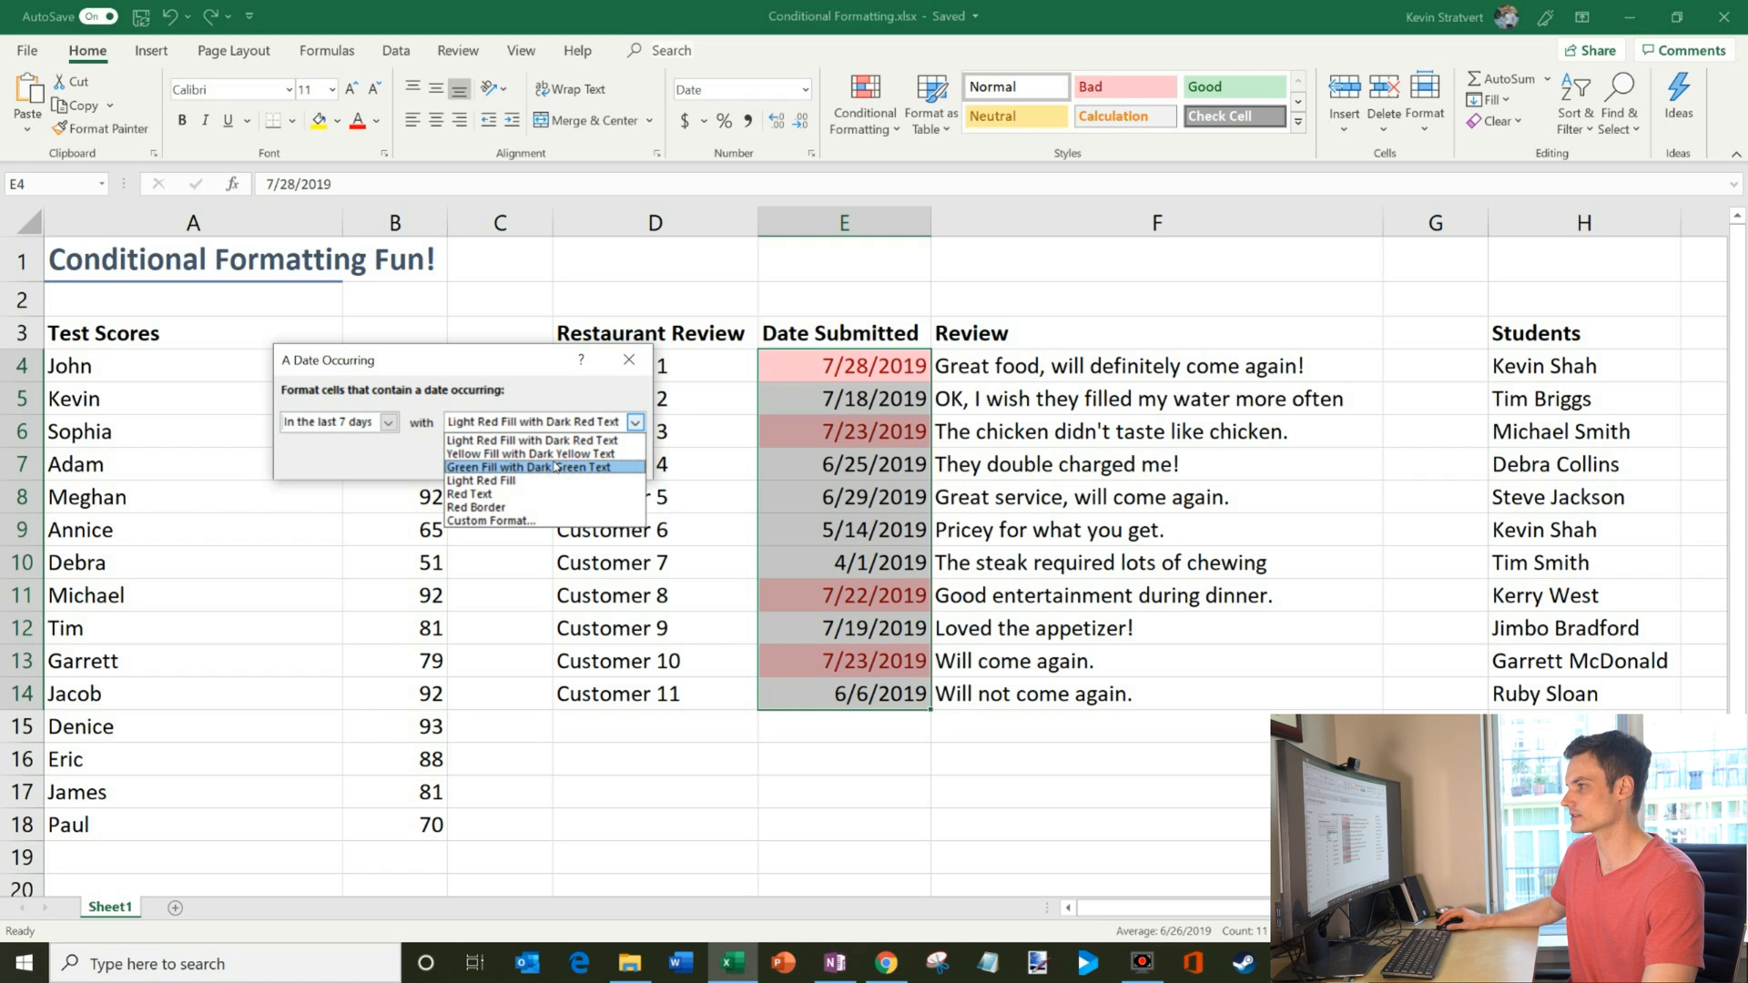
pyautogui.click(534, 453)
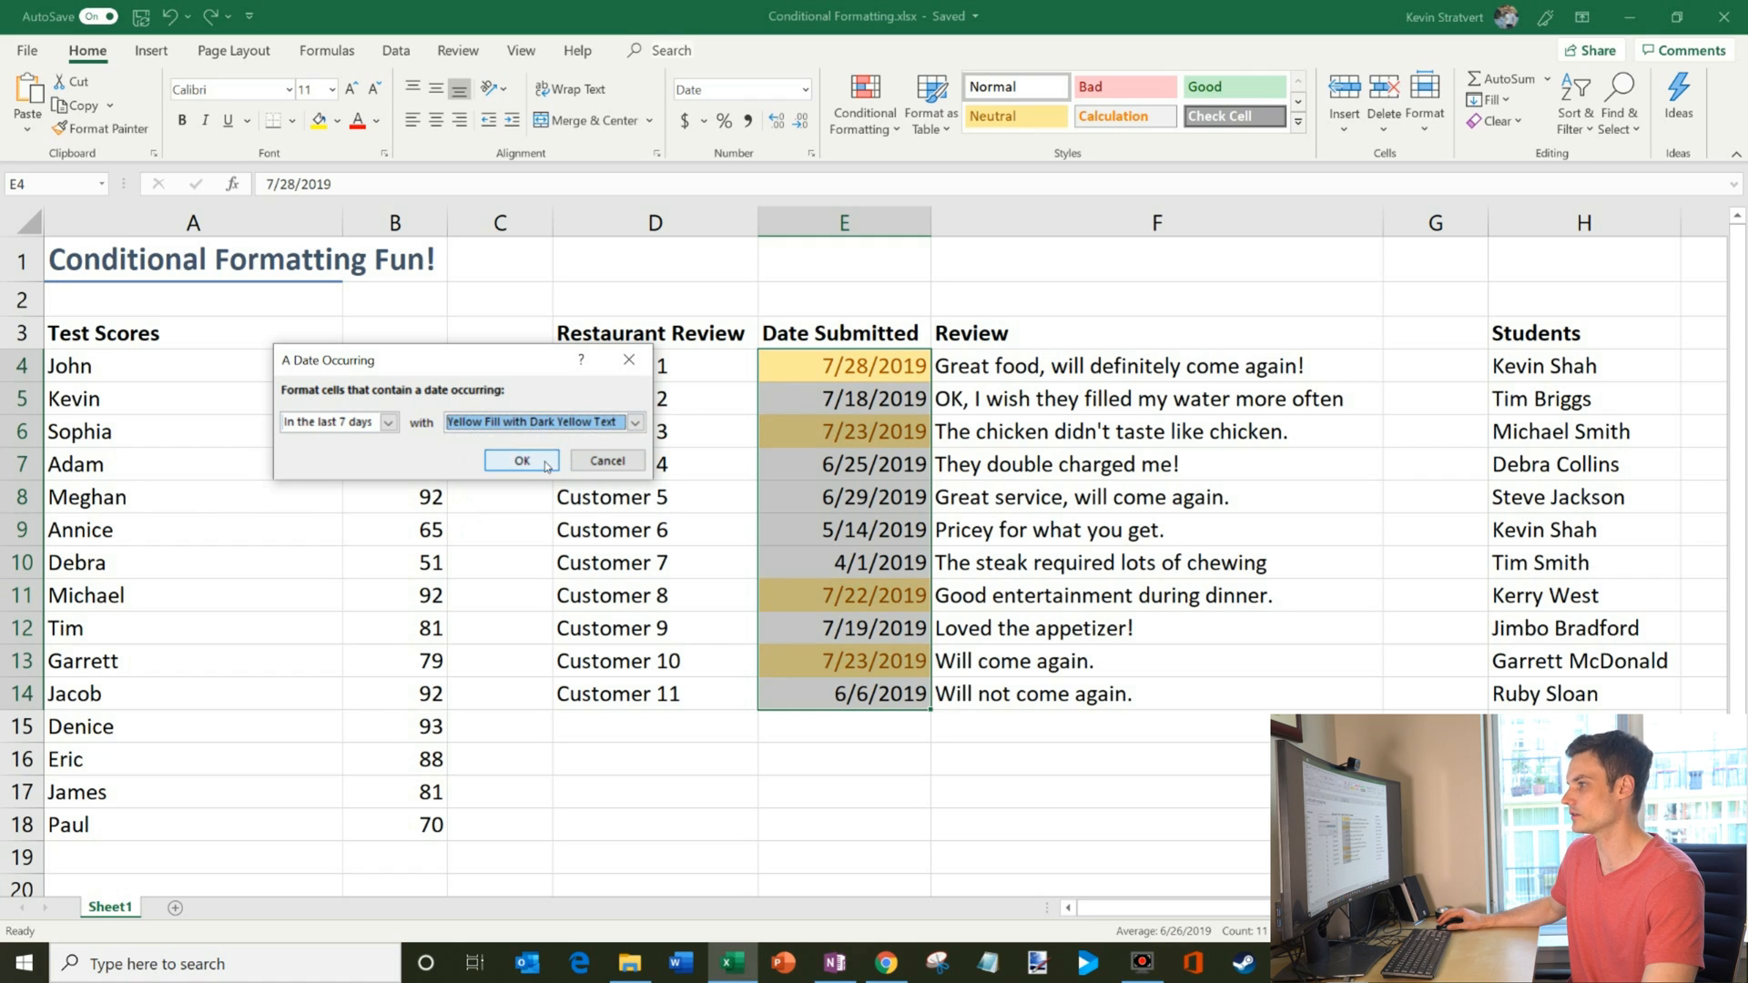
pyautogui.click(518, 461)
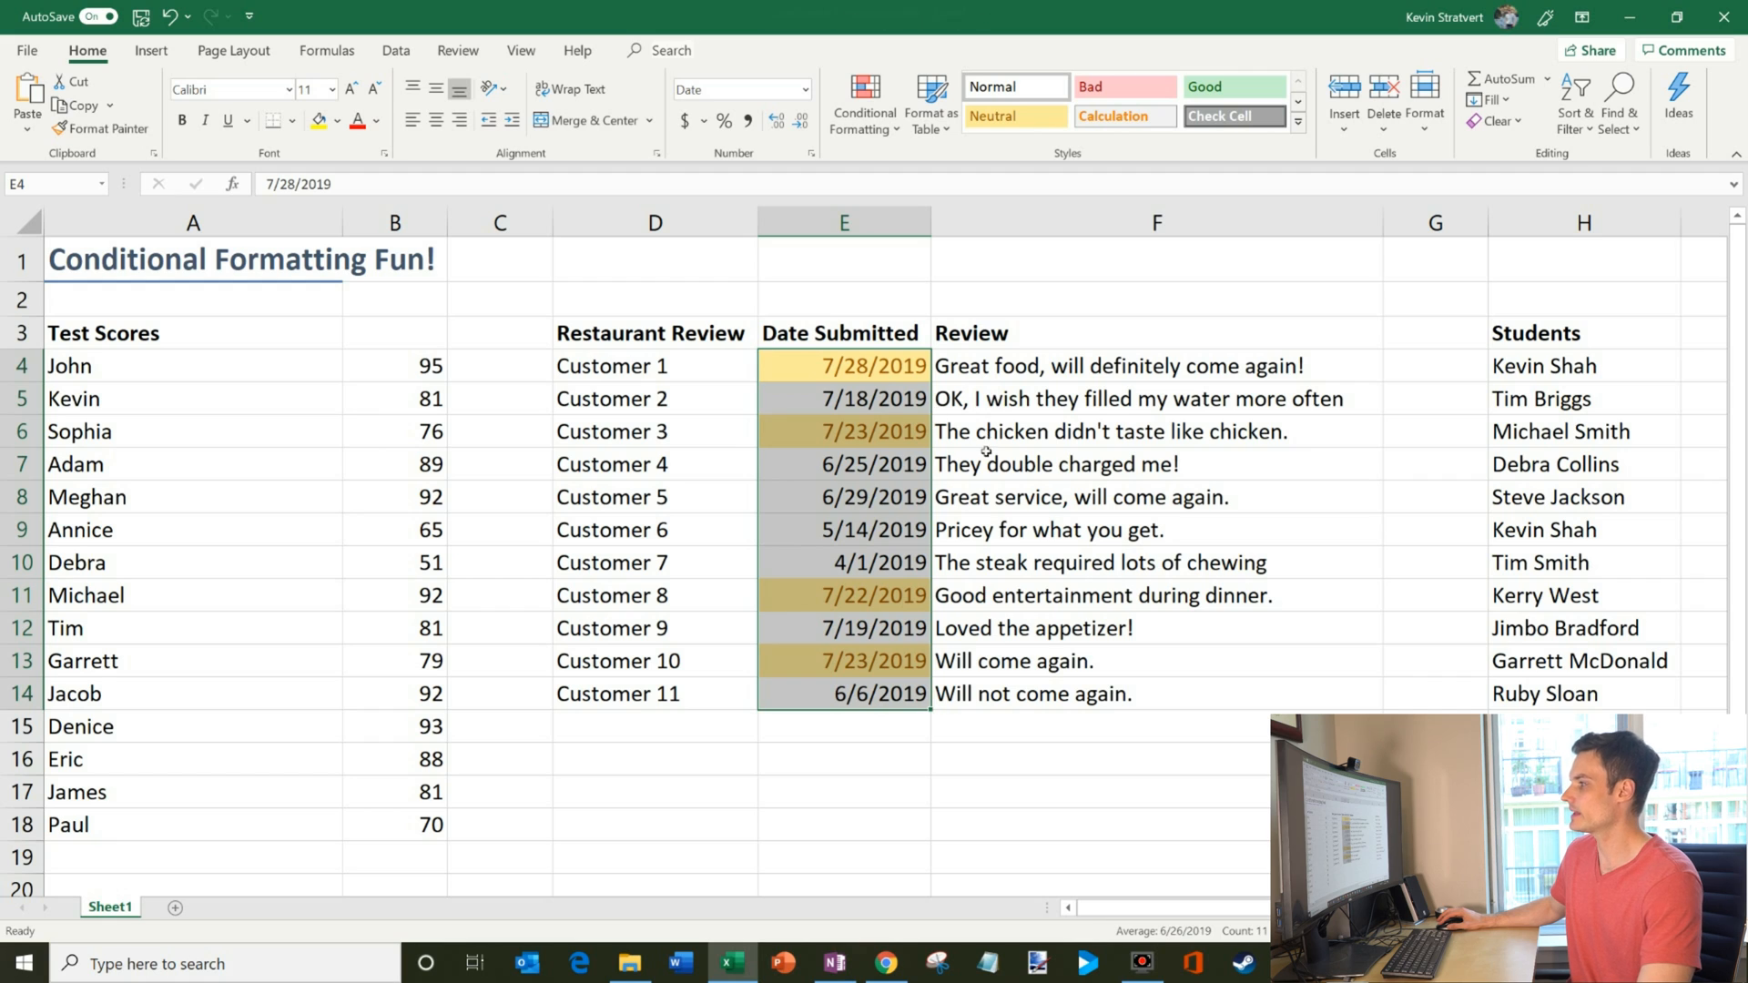
pyautogui.click(1120, 366)
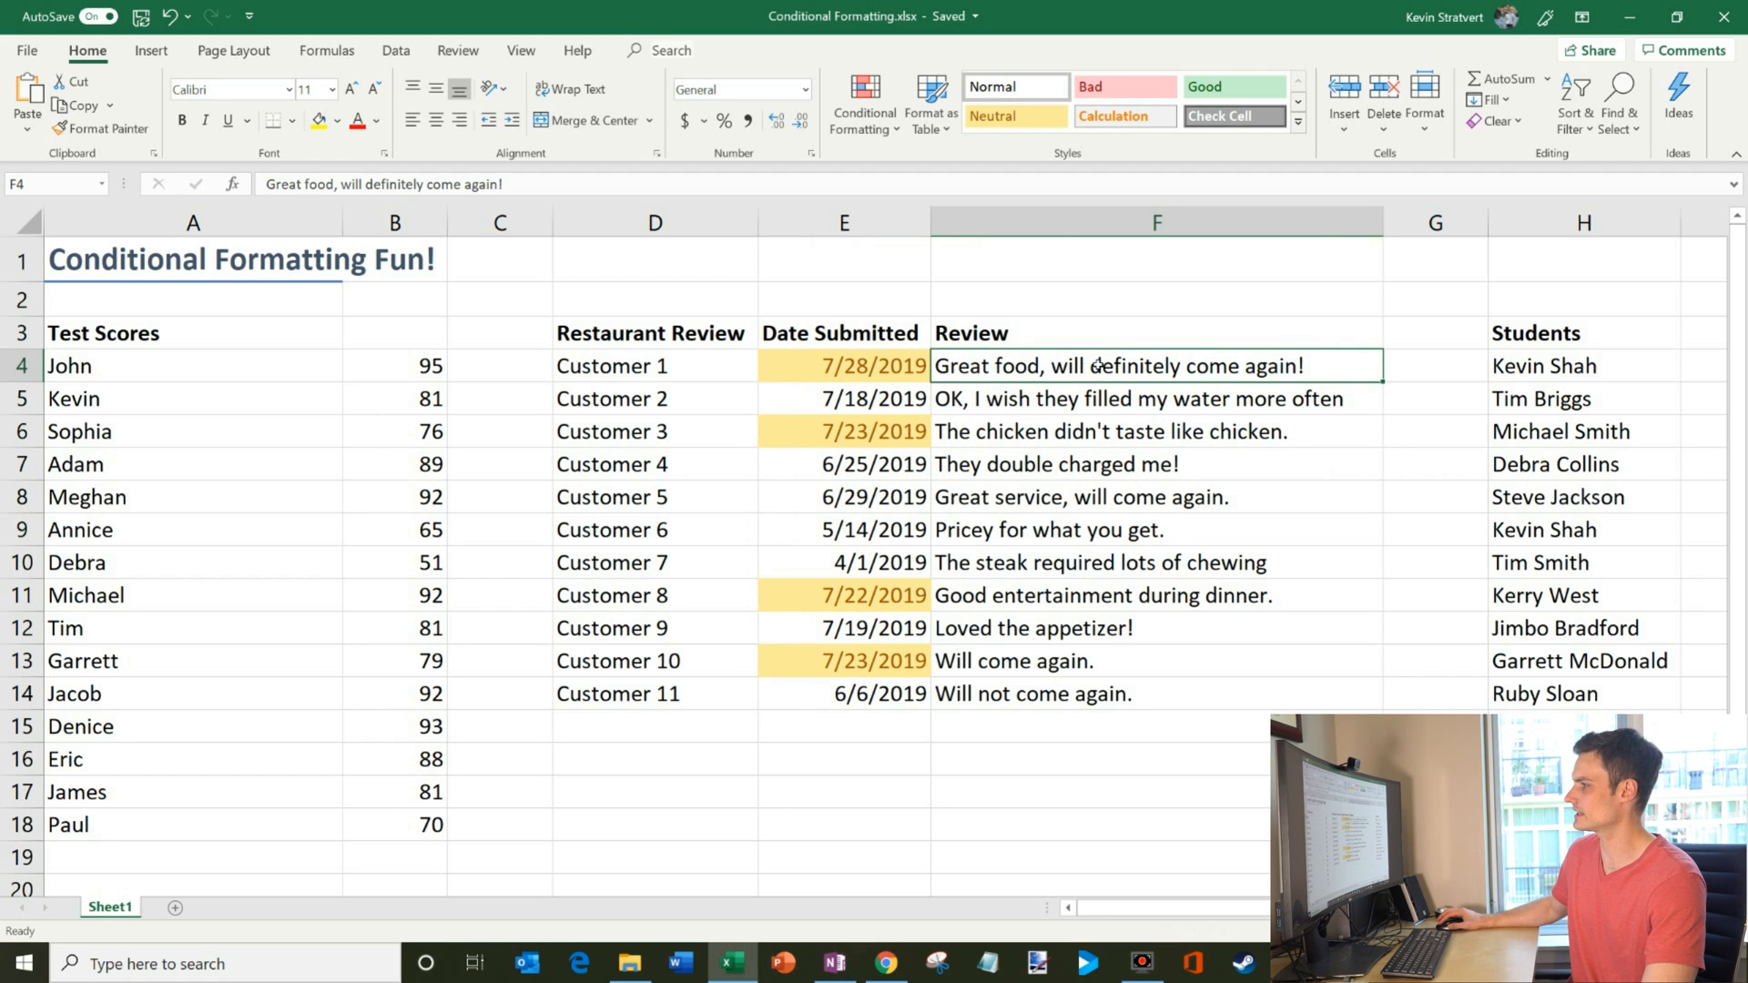
pyautogui.click(1156, 432)
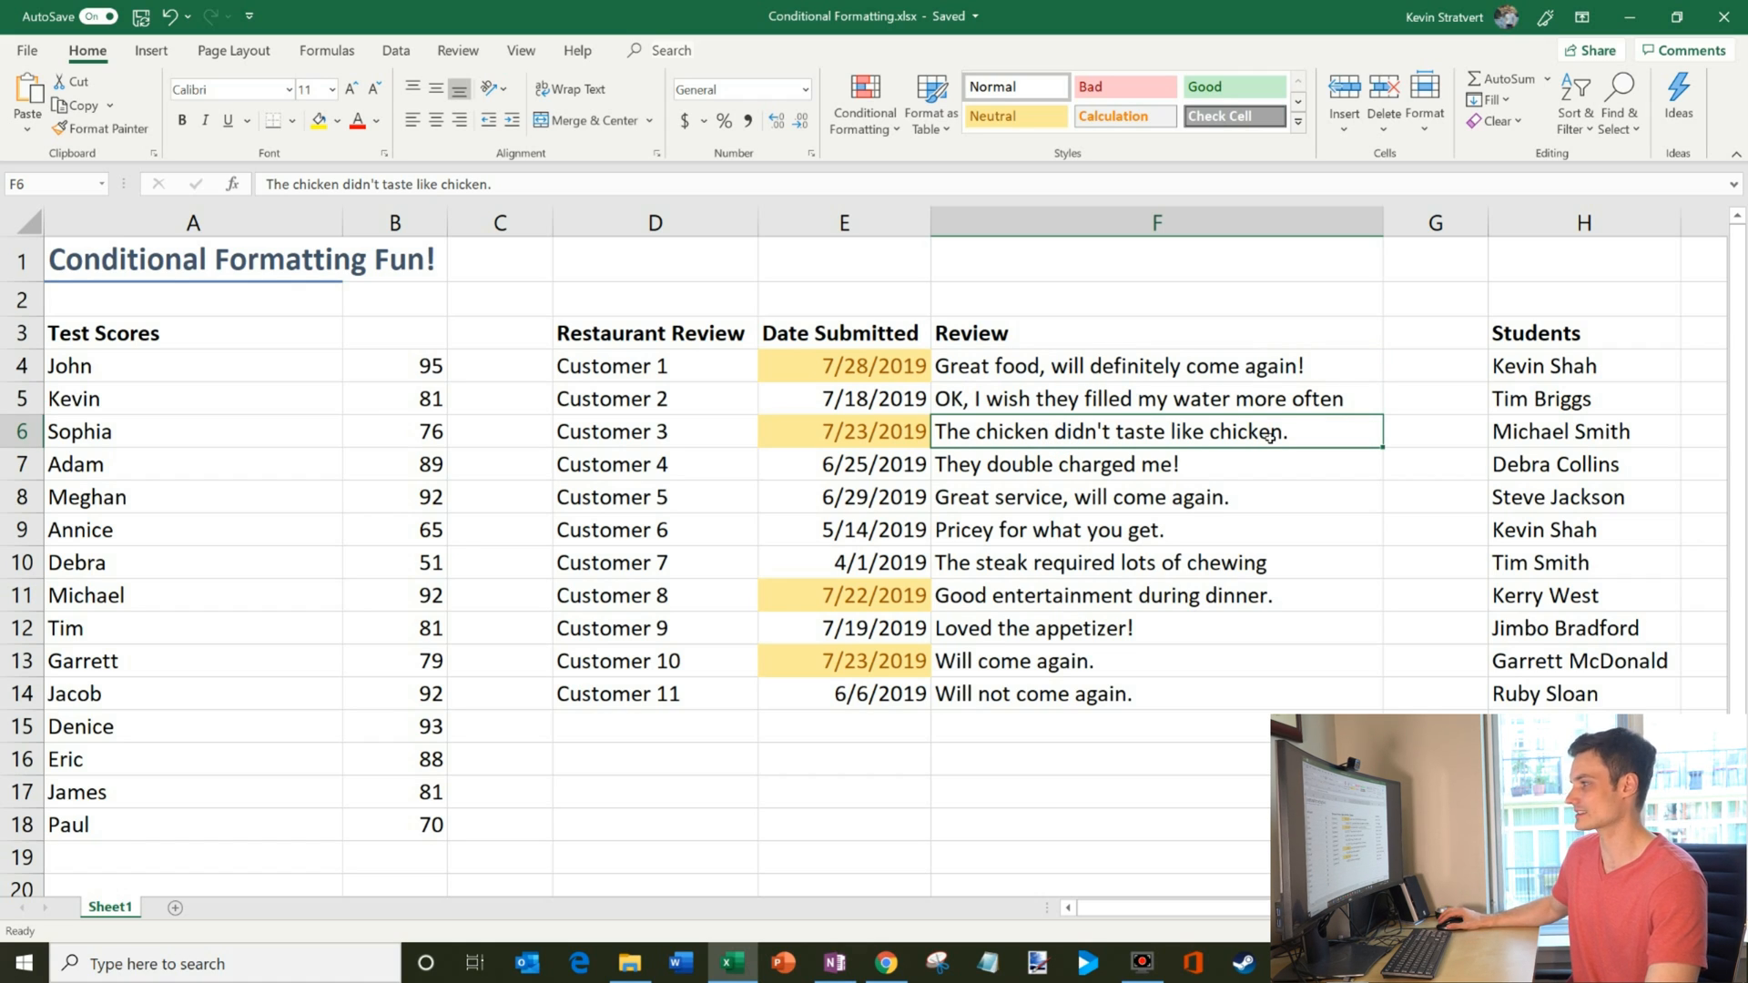
pyautogui.click(875, 593)
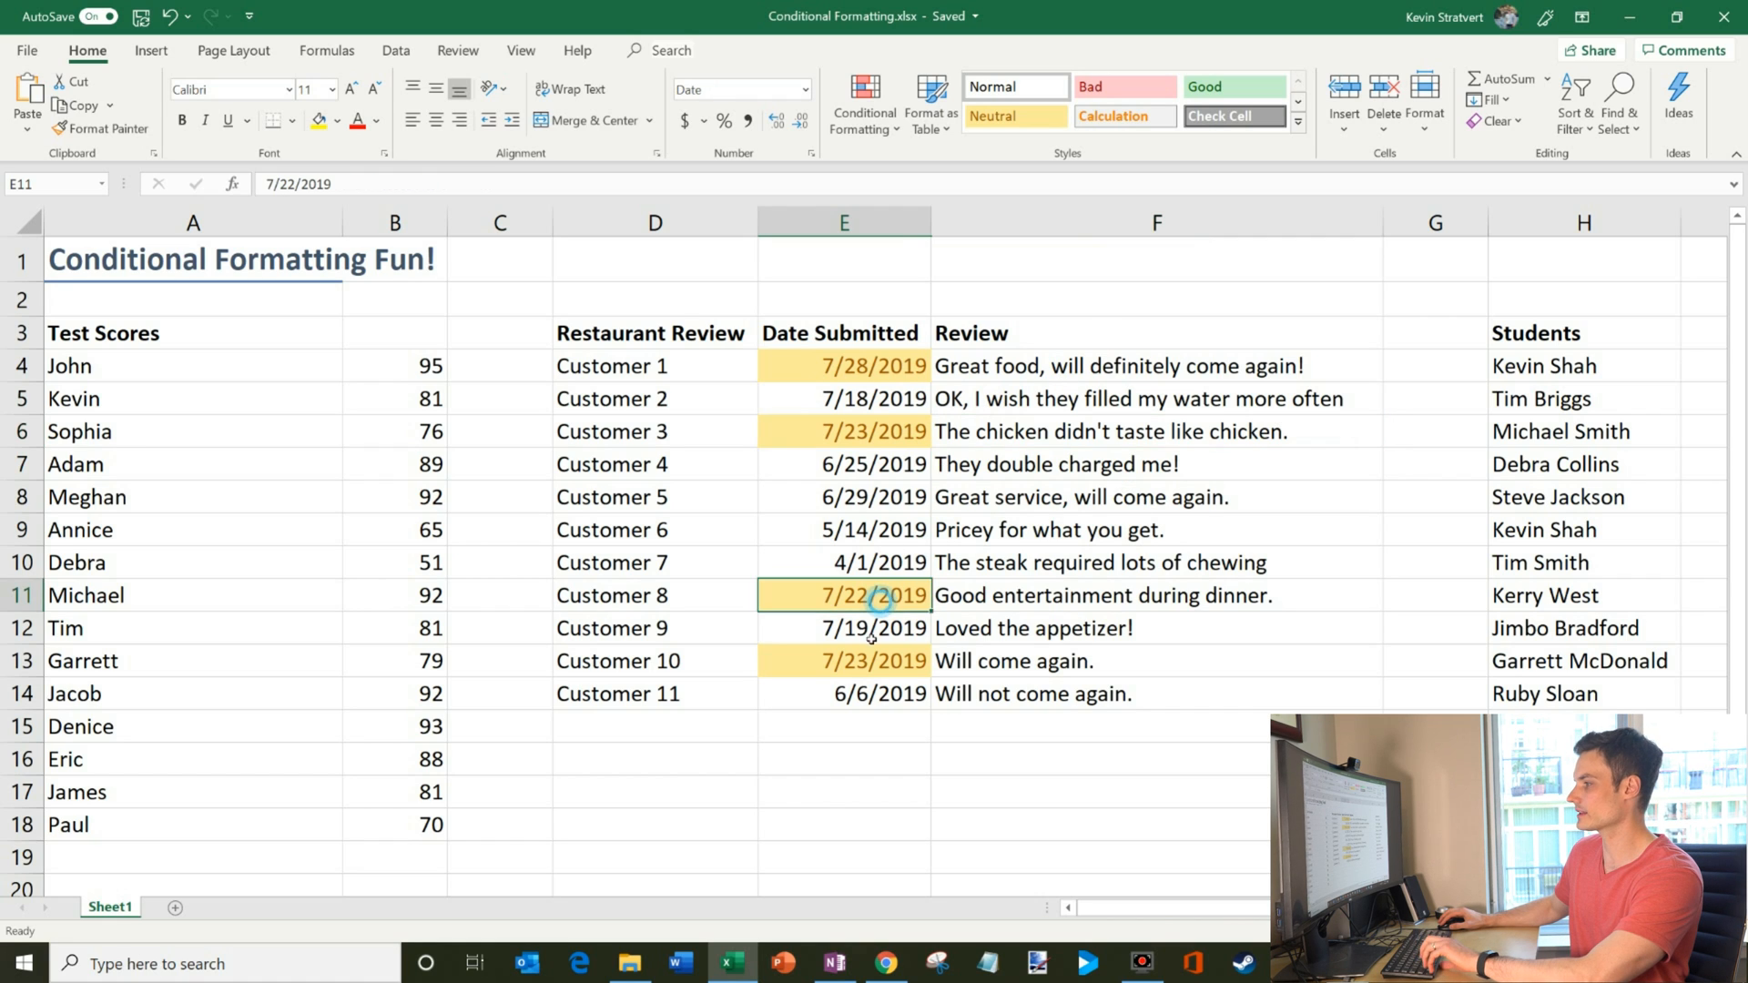
pyautogui.click(843, 366)
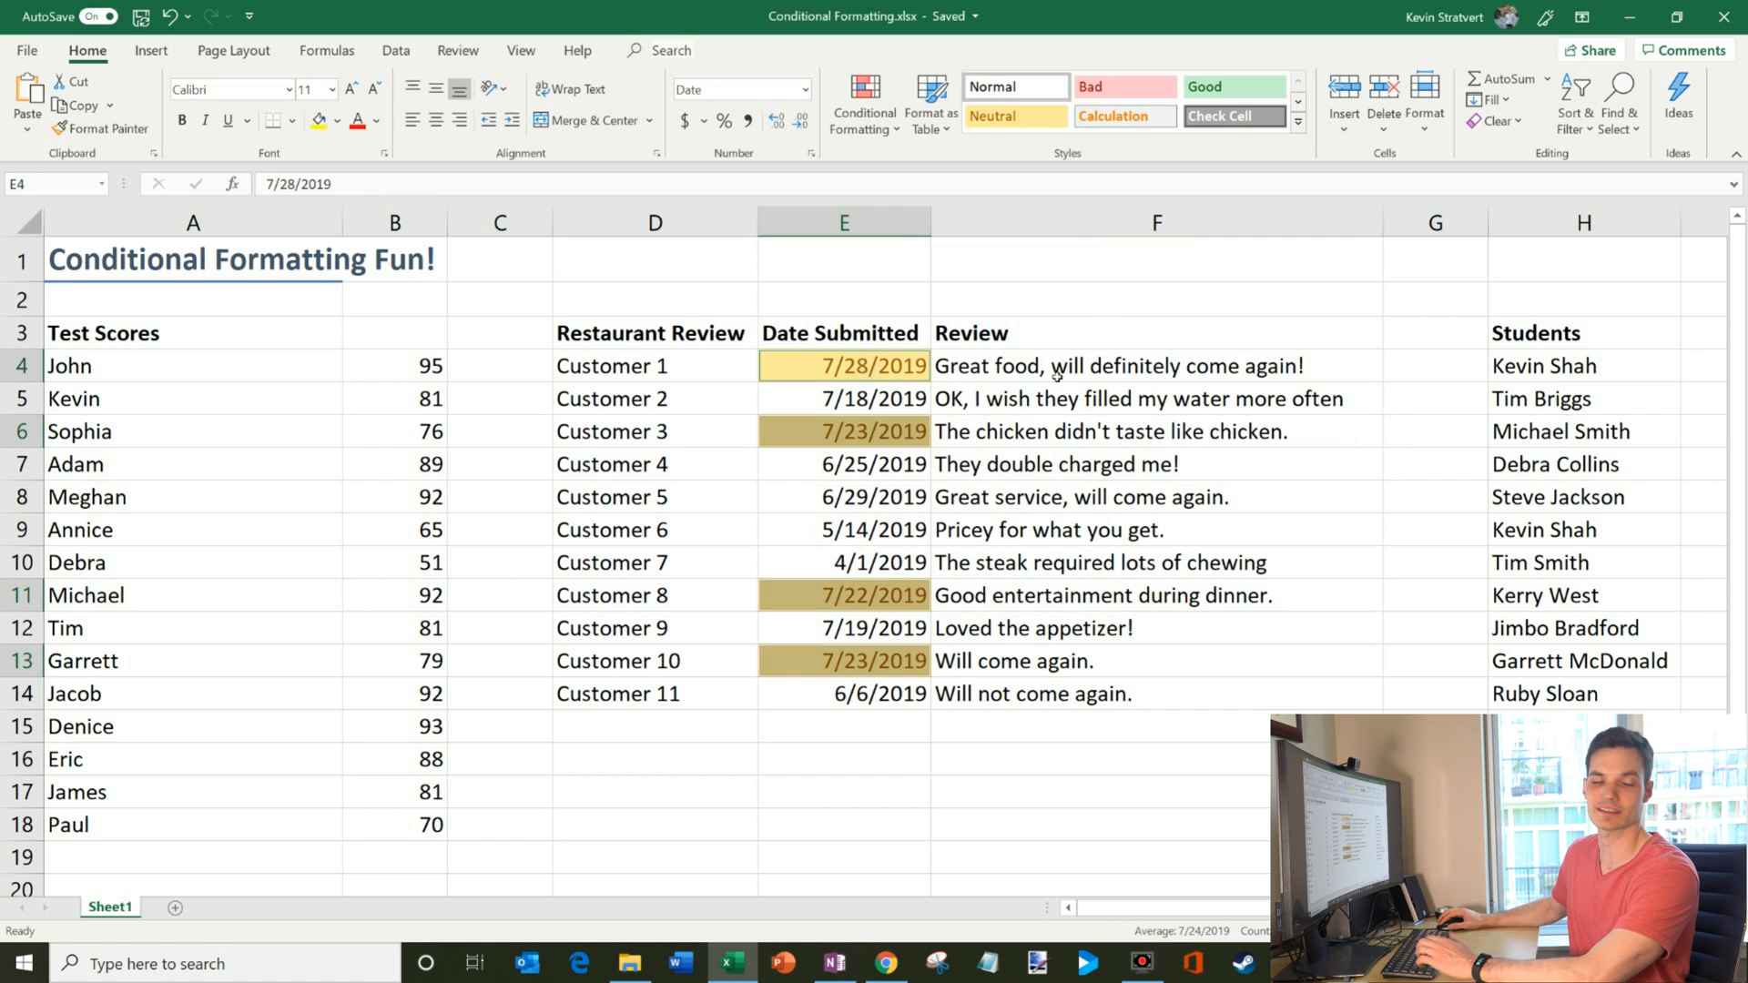
pyautogui.click(1155, 432)
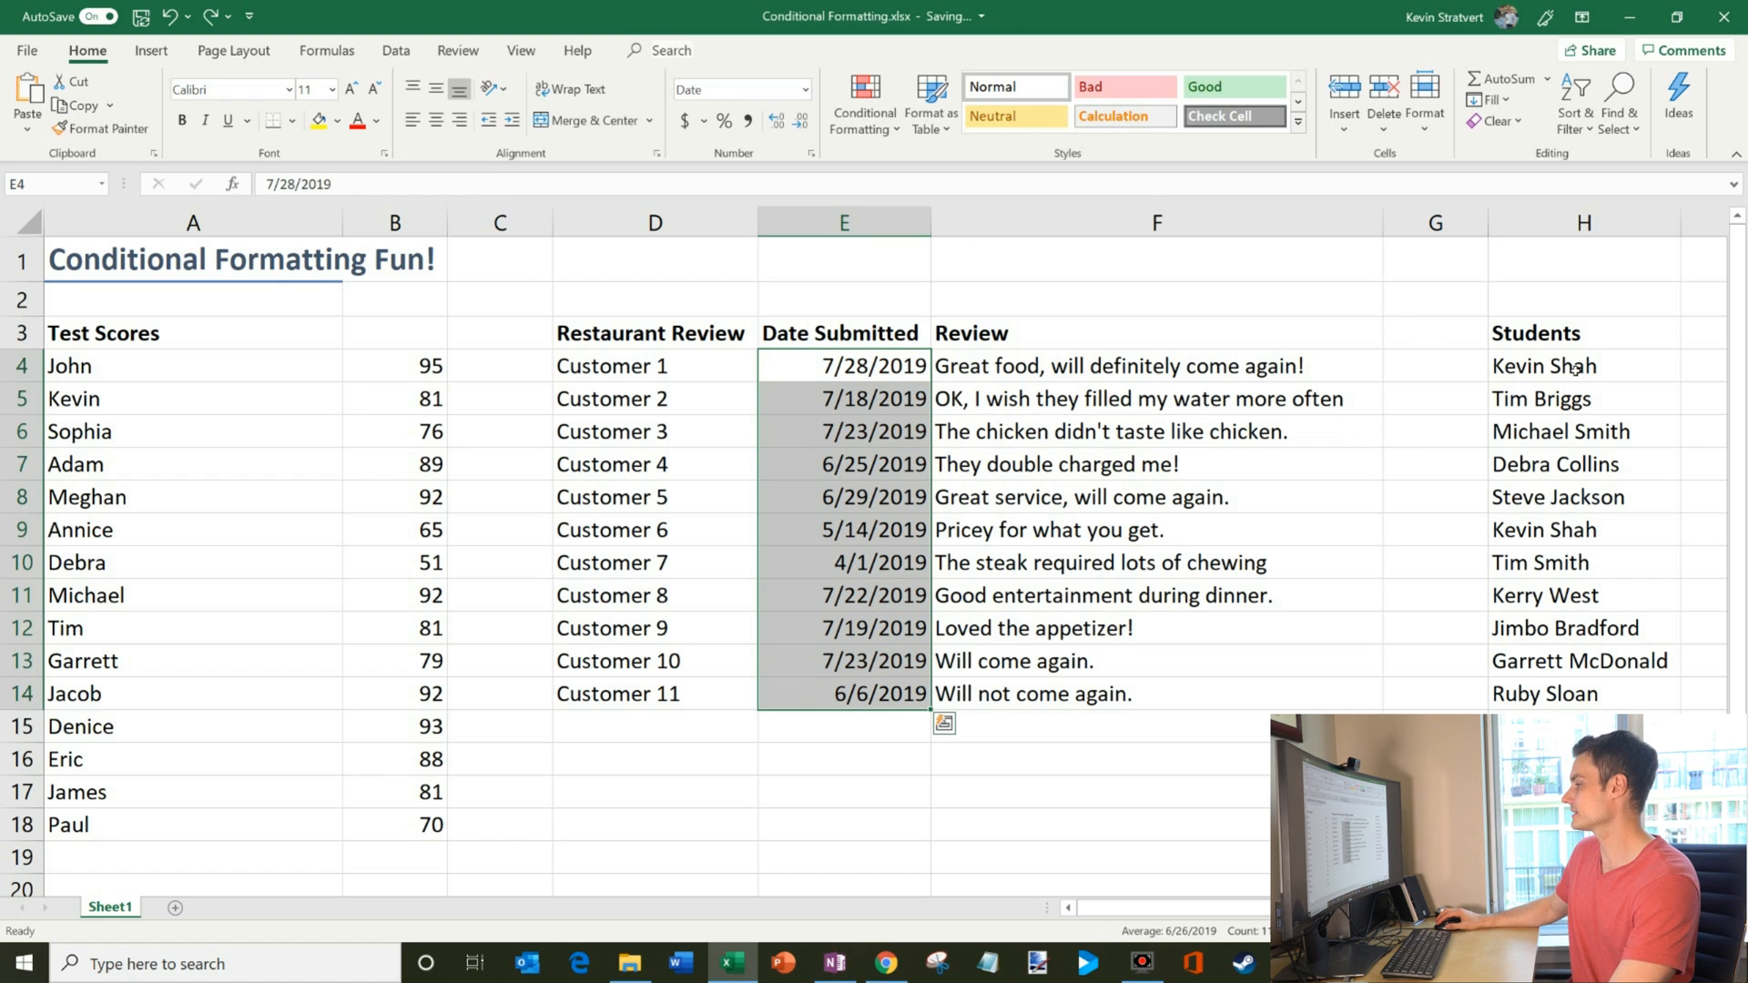
# Select the student names H4:H14 and start a Duplicate Values rule.
pyautogui.click(1544, 365)
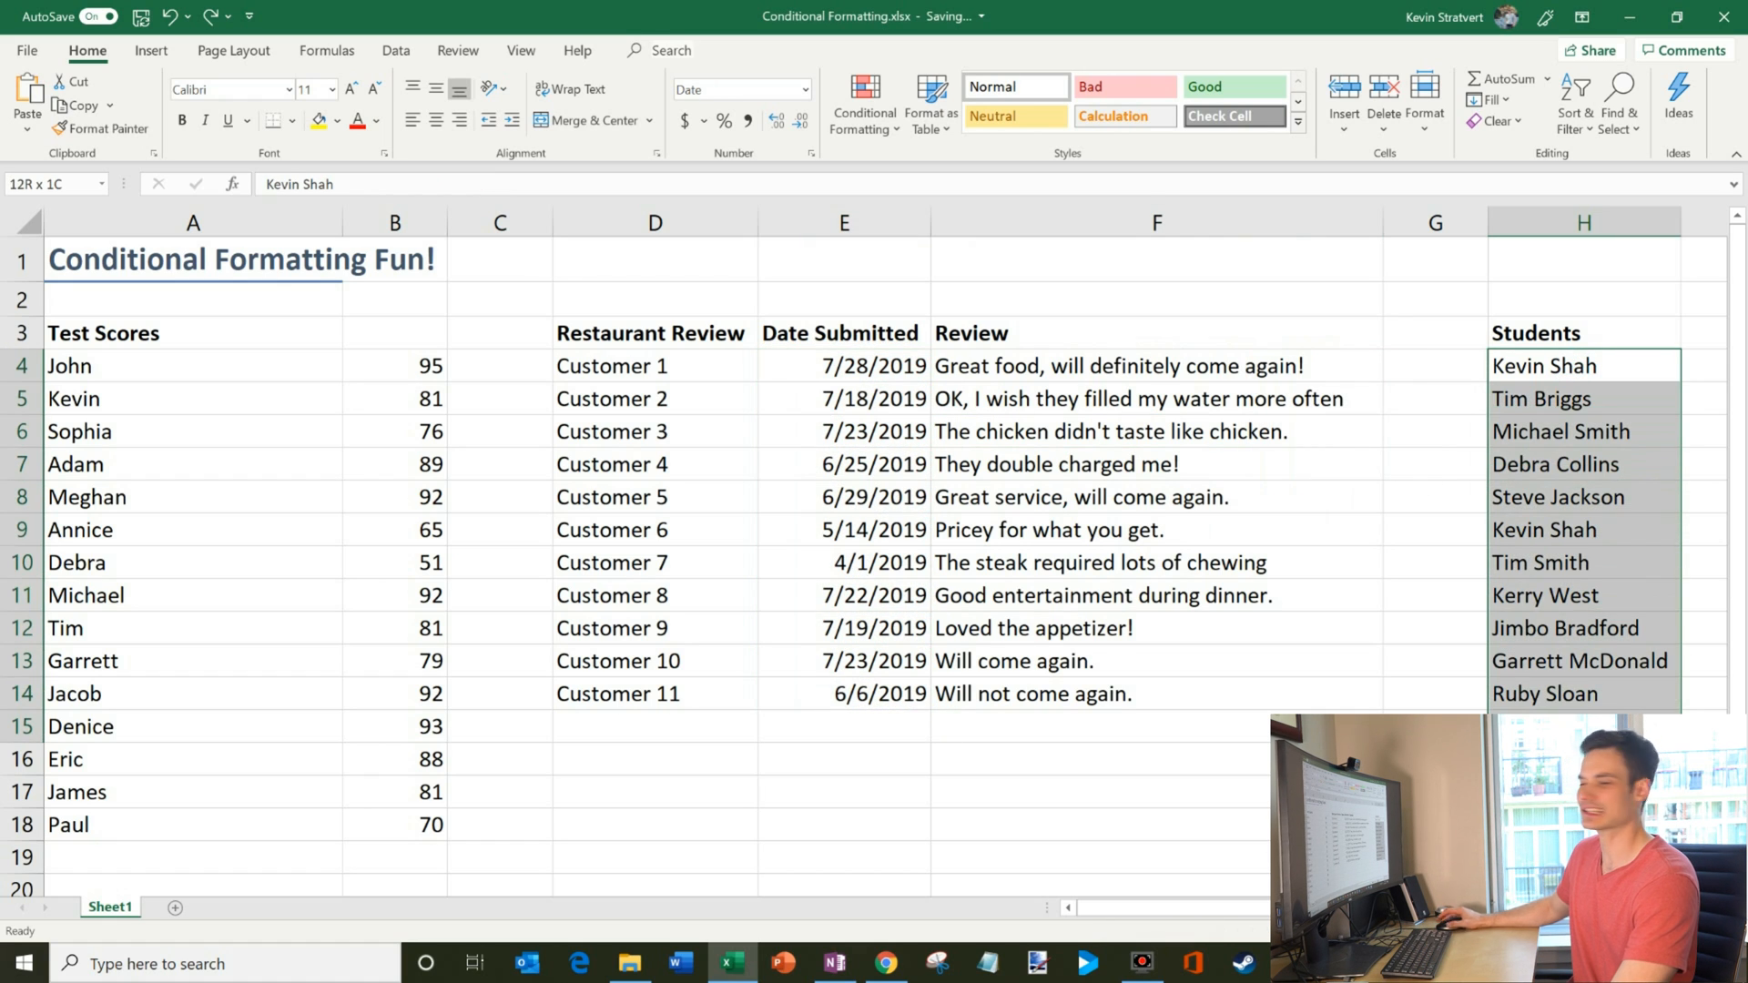
pyautogui.click(1544, 366)
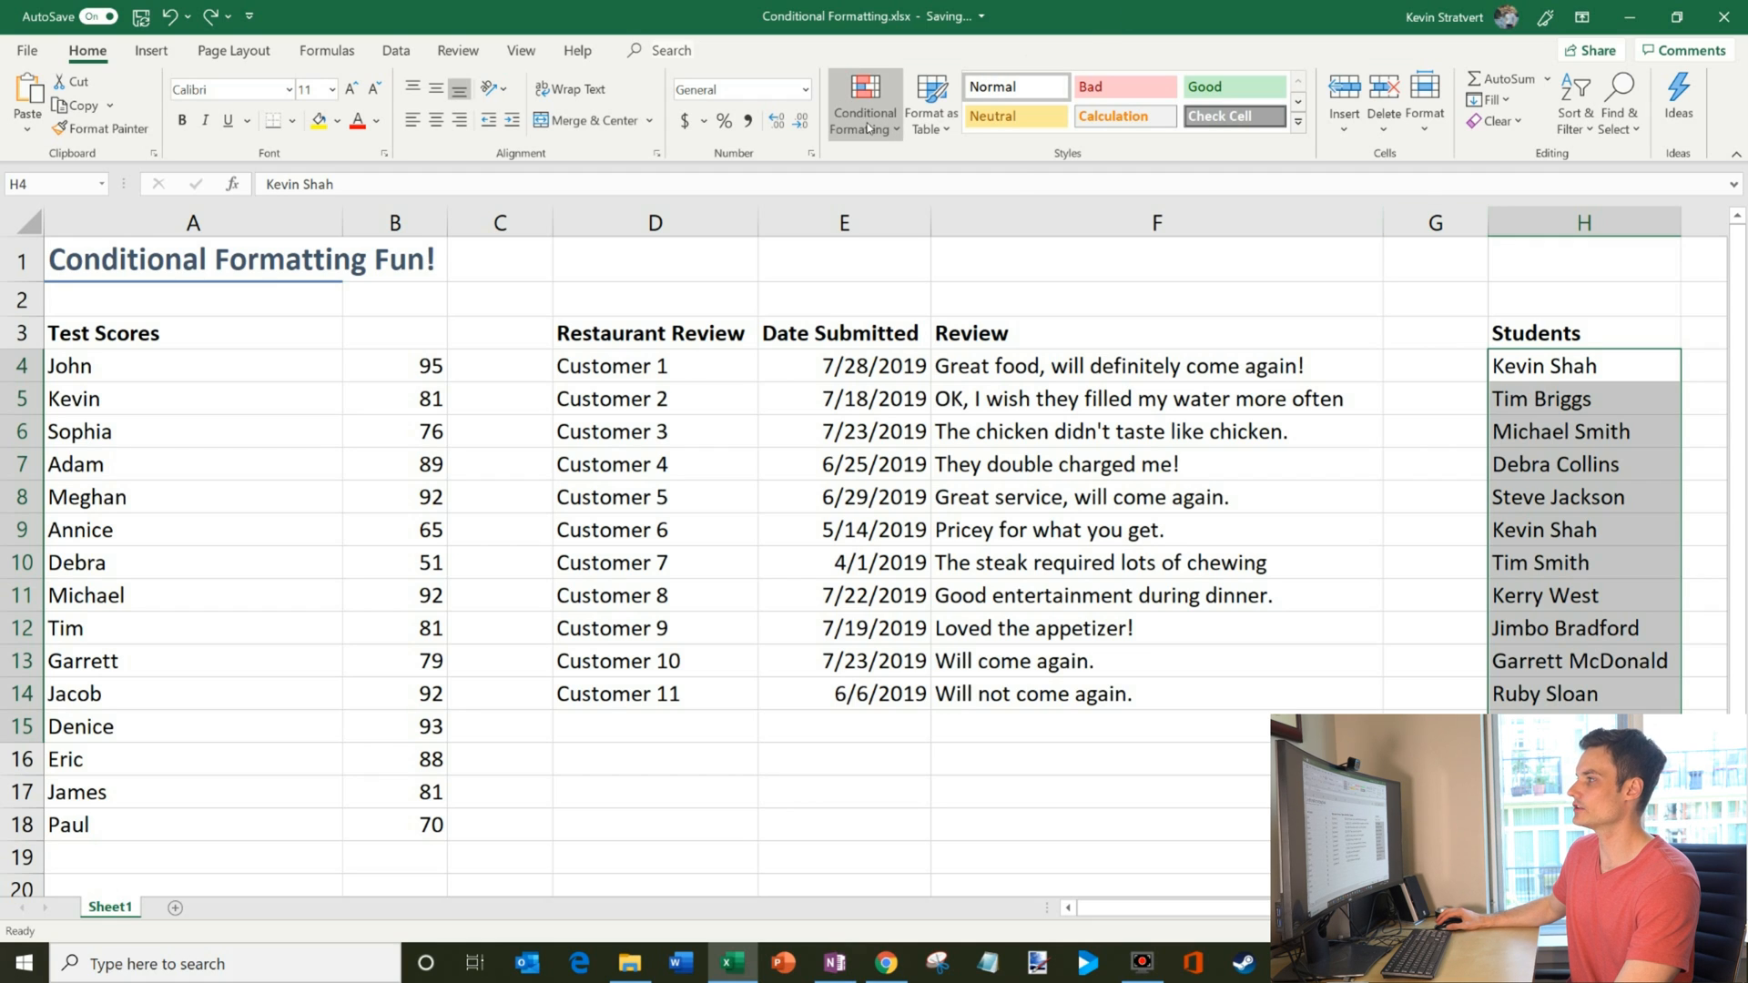
pyautogui.click(863, 106)
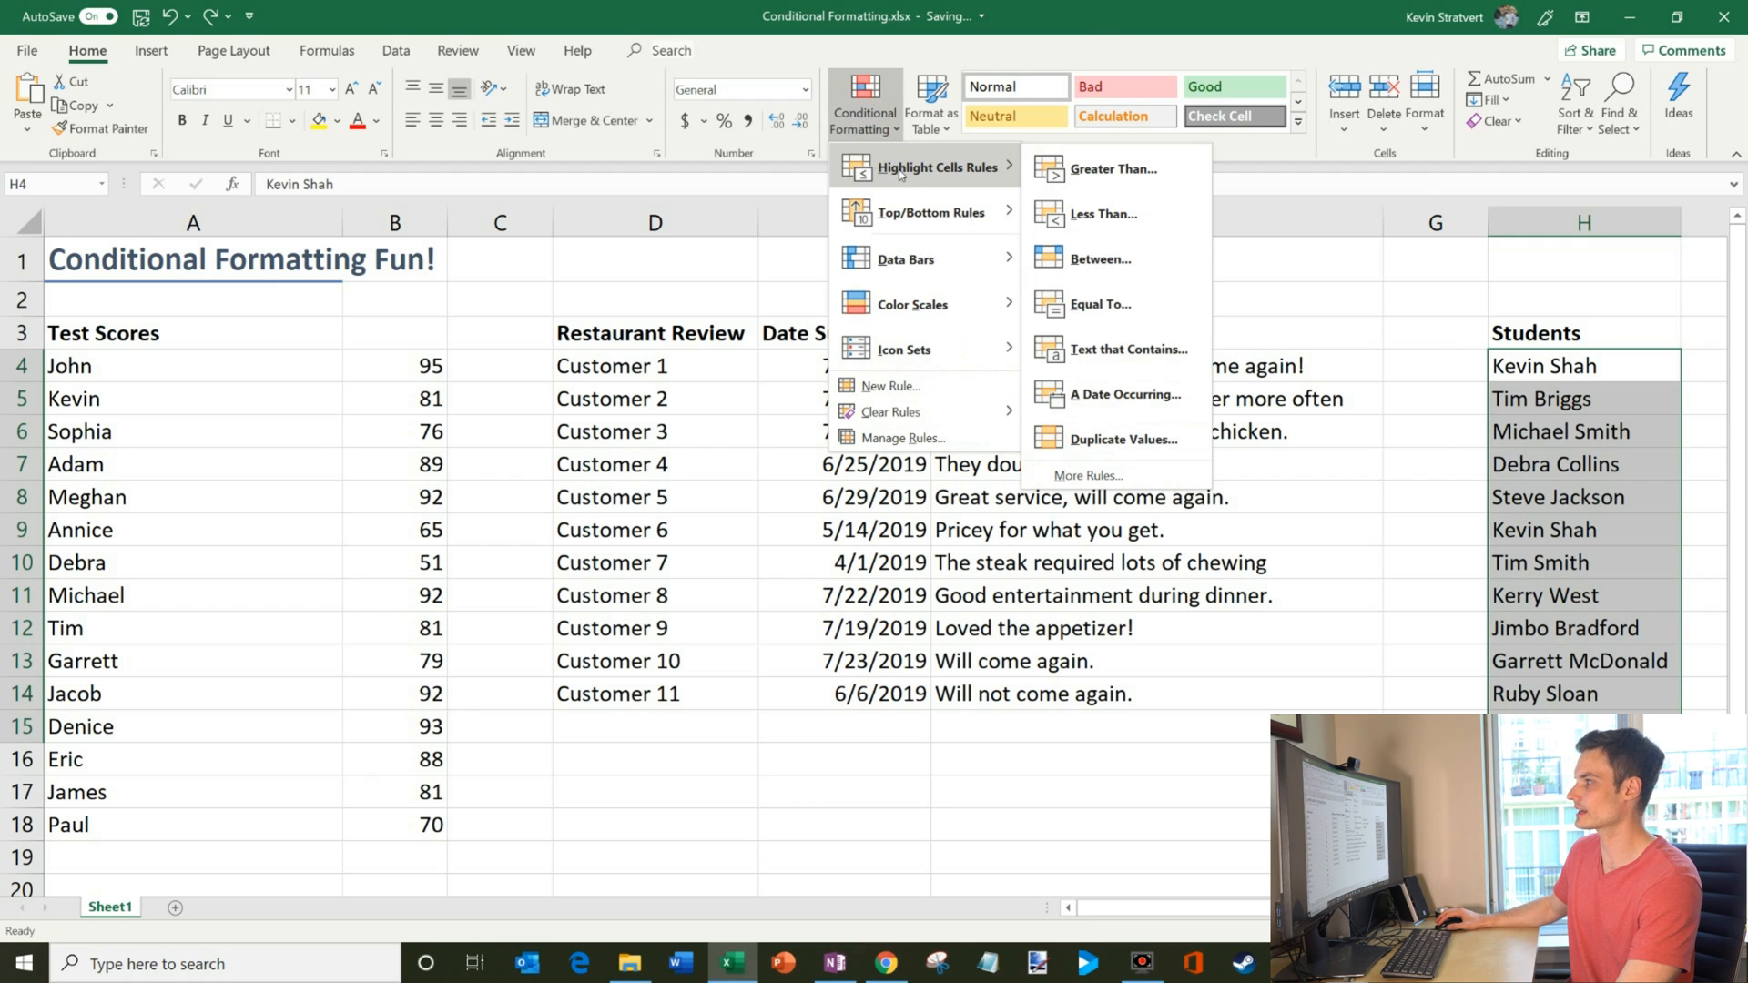
pyautogui.moveTo(1125, 393)
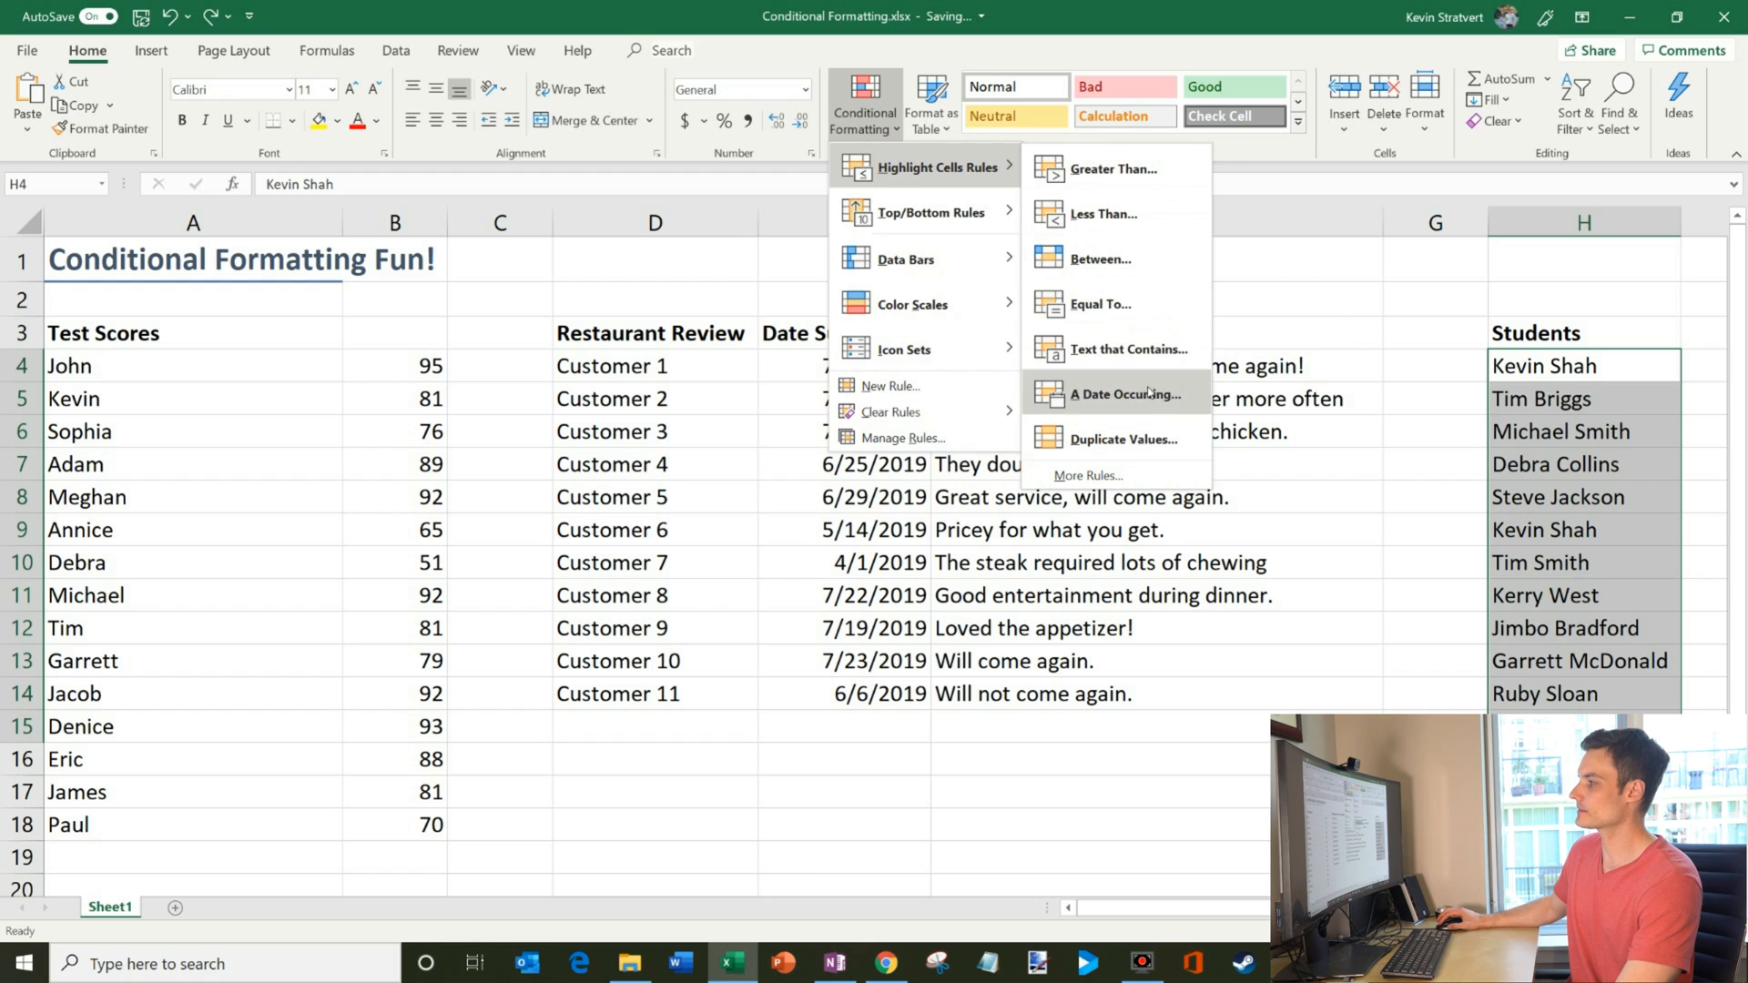
pyautogui.moveTo(1123, 439)
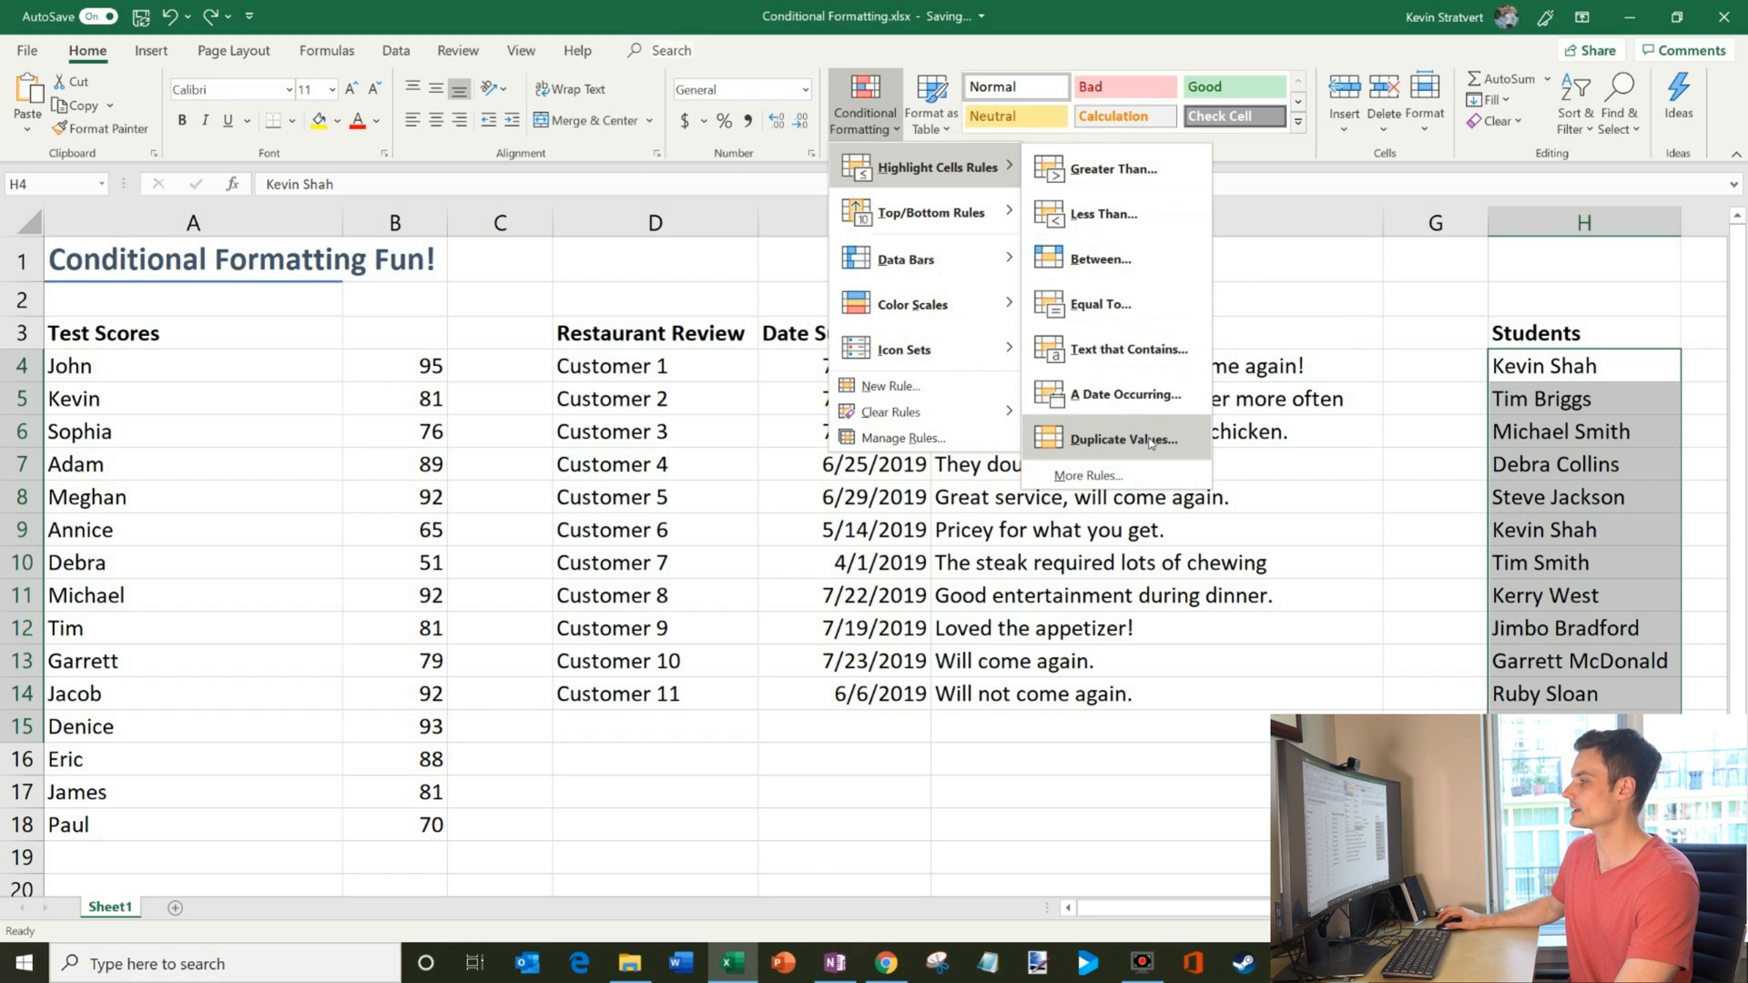
pyautogui.click(1123, 438)
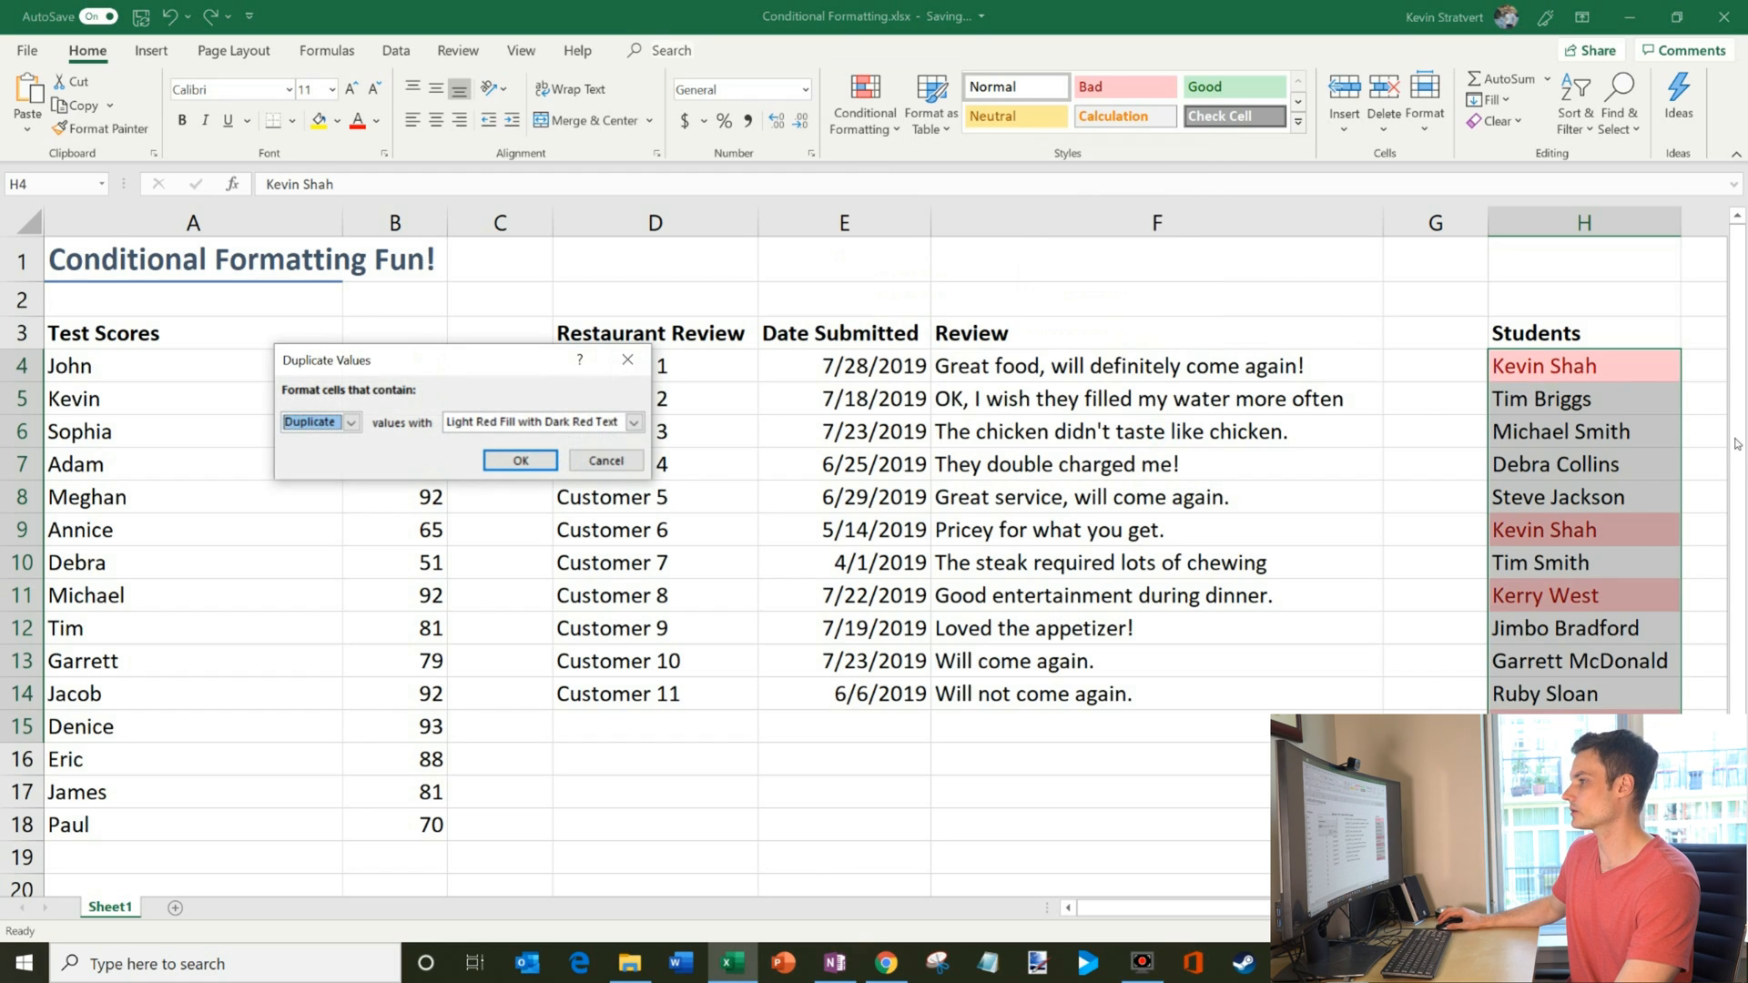
# Preview Unique, keep Duplicate with Light Red Fill and apply the rule.
pyautogui.click(350, 420)
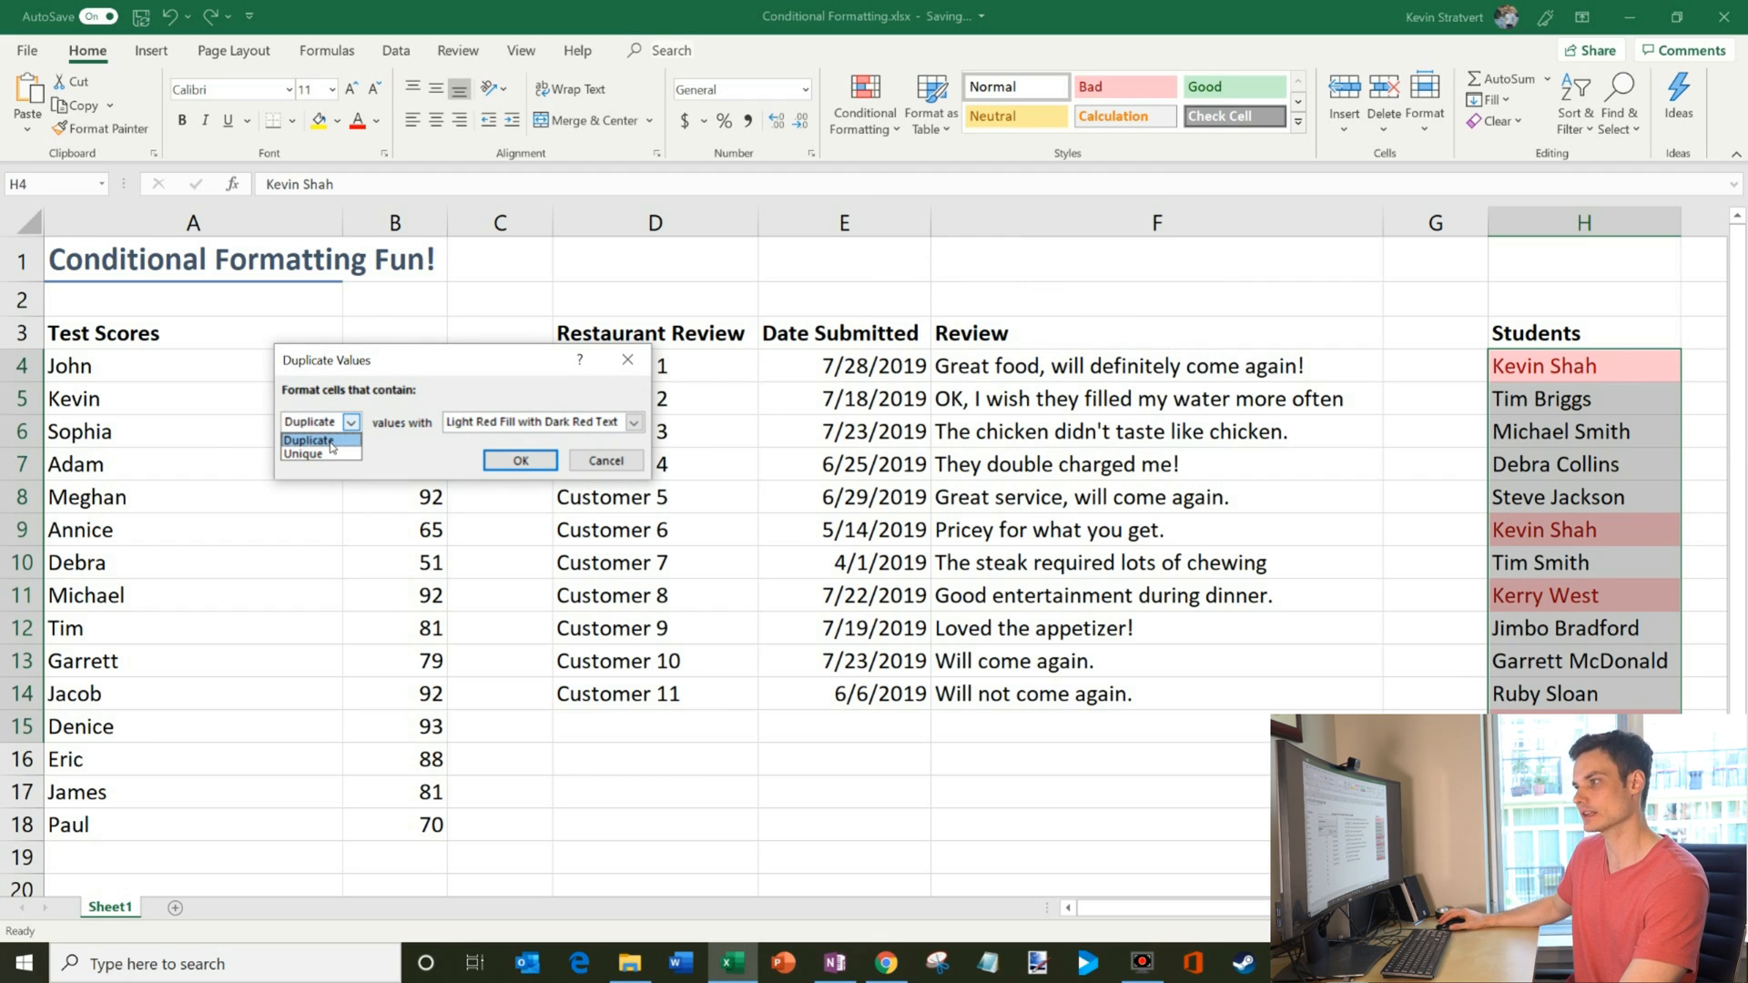
pyautogui.click(309, 439)
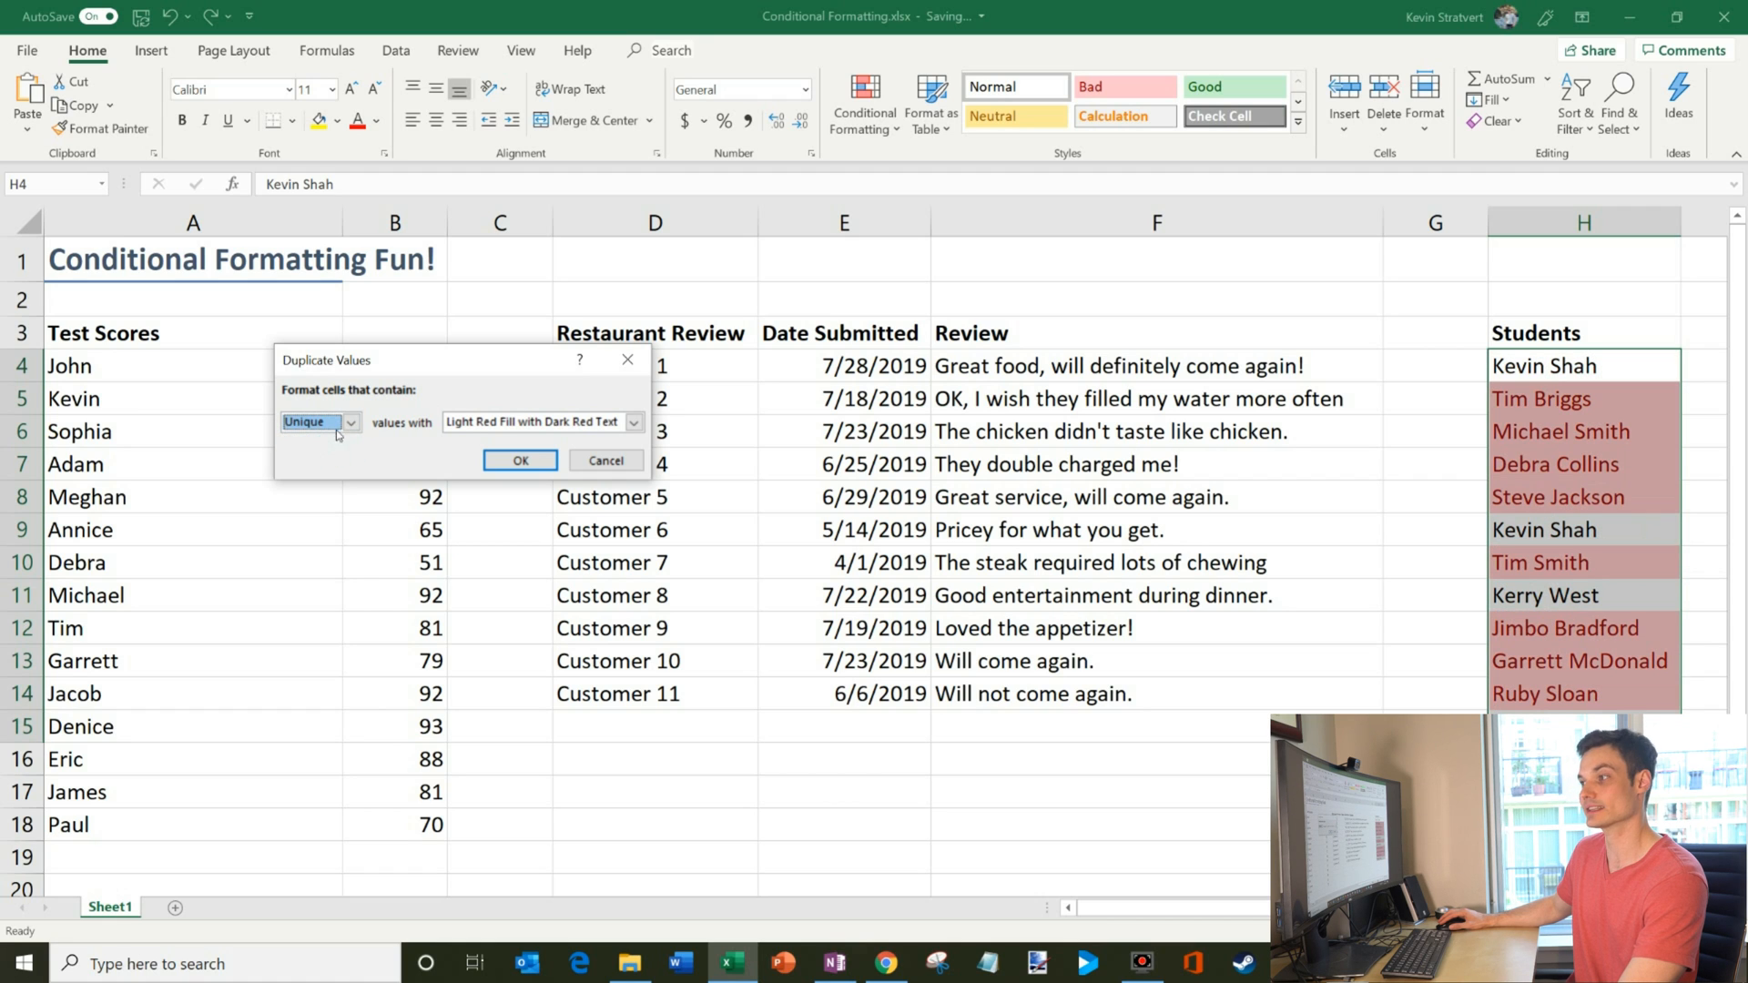
pyautogui.click(317, 421)
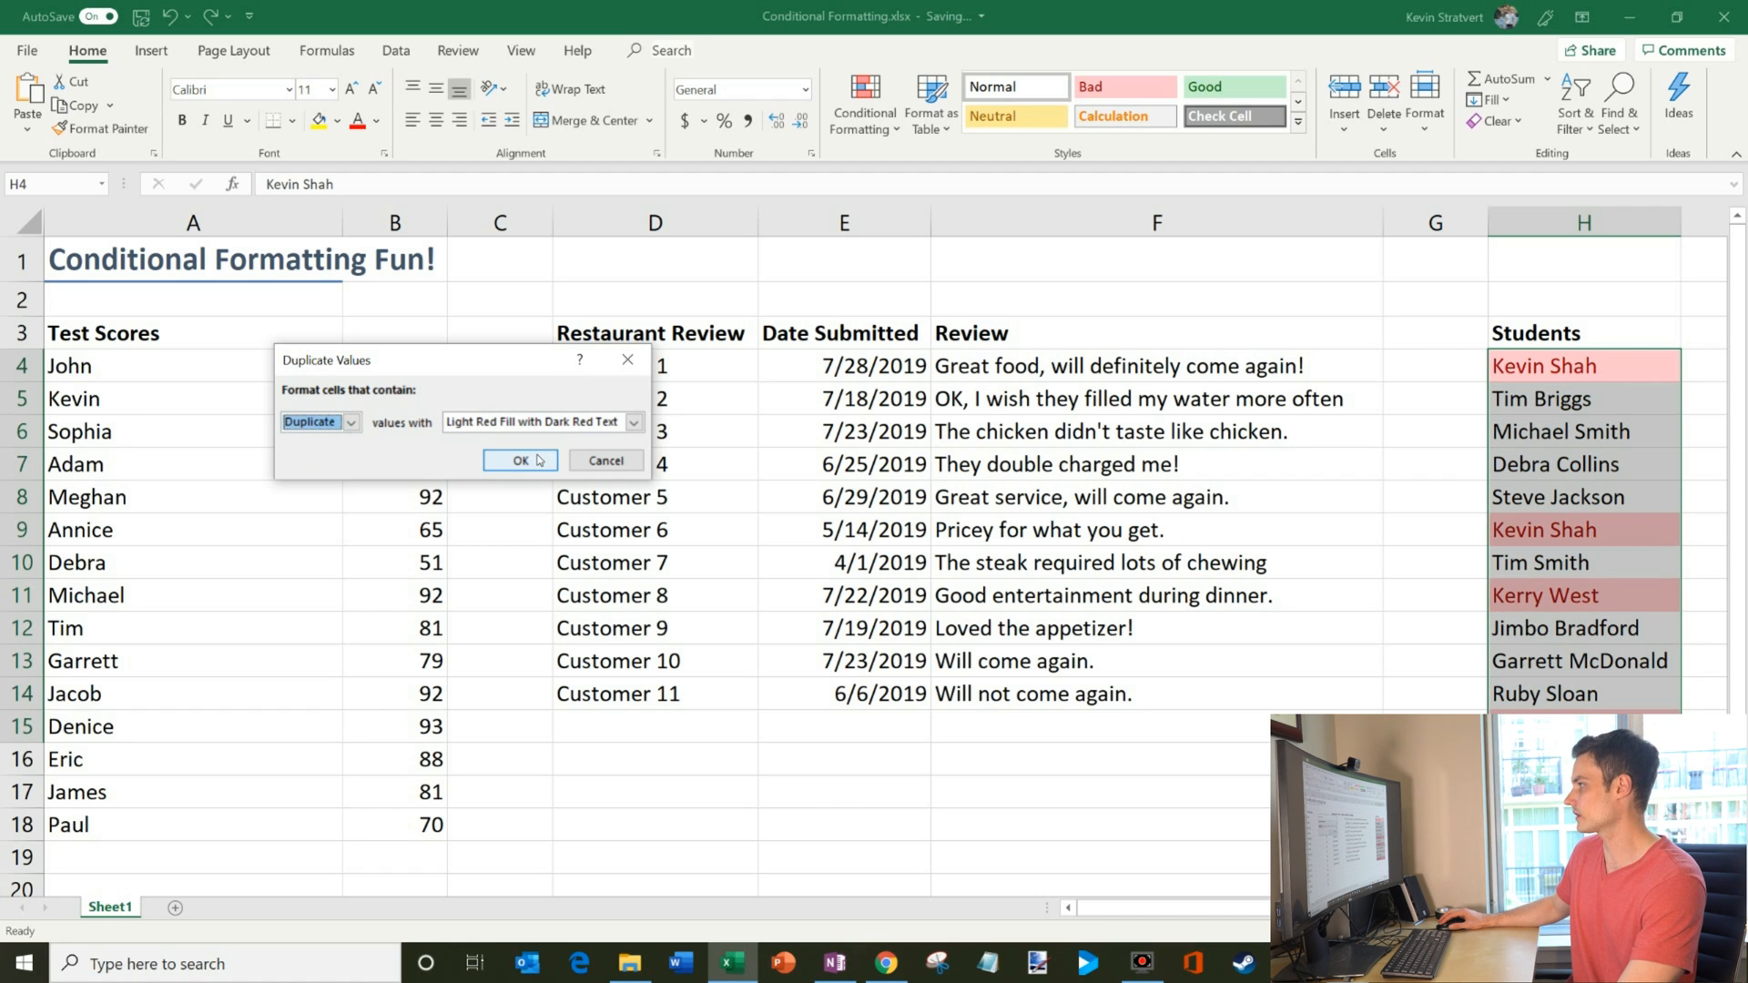
pyautogui.click(519, 461)
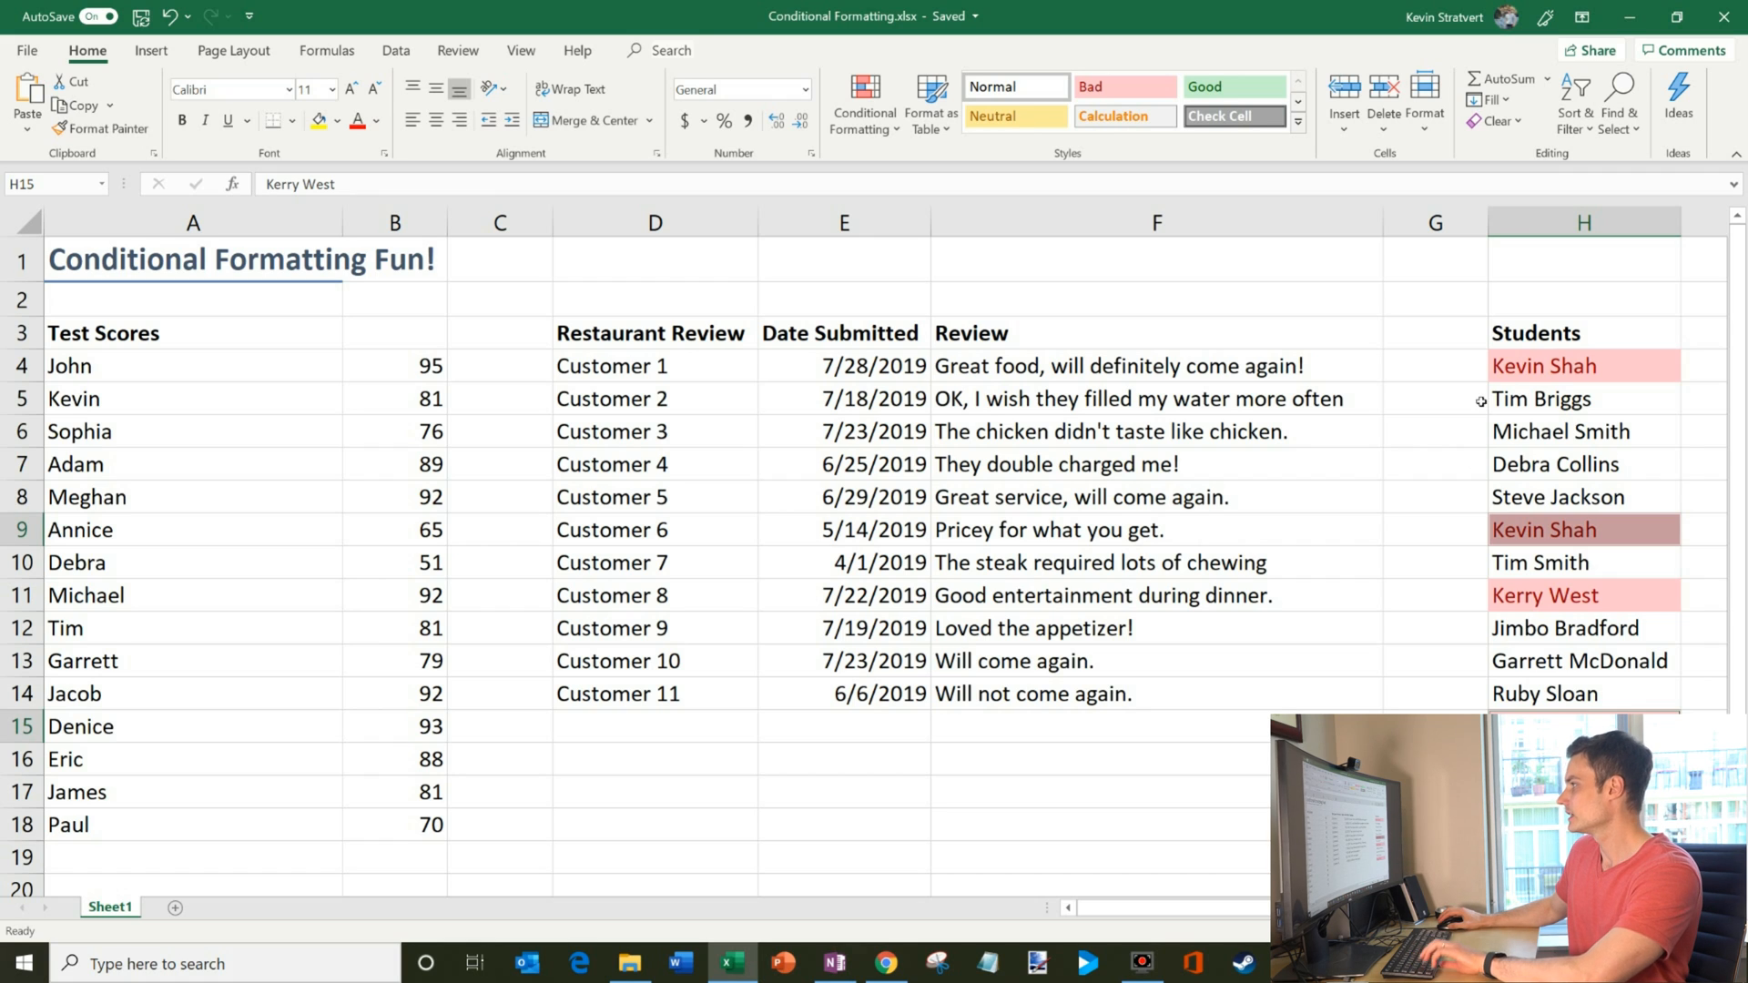
pyautogui.click(843, 431)
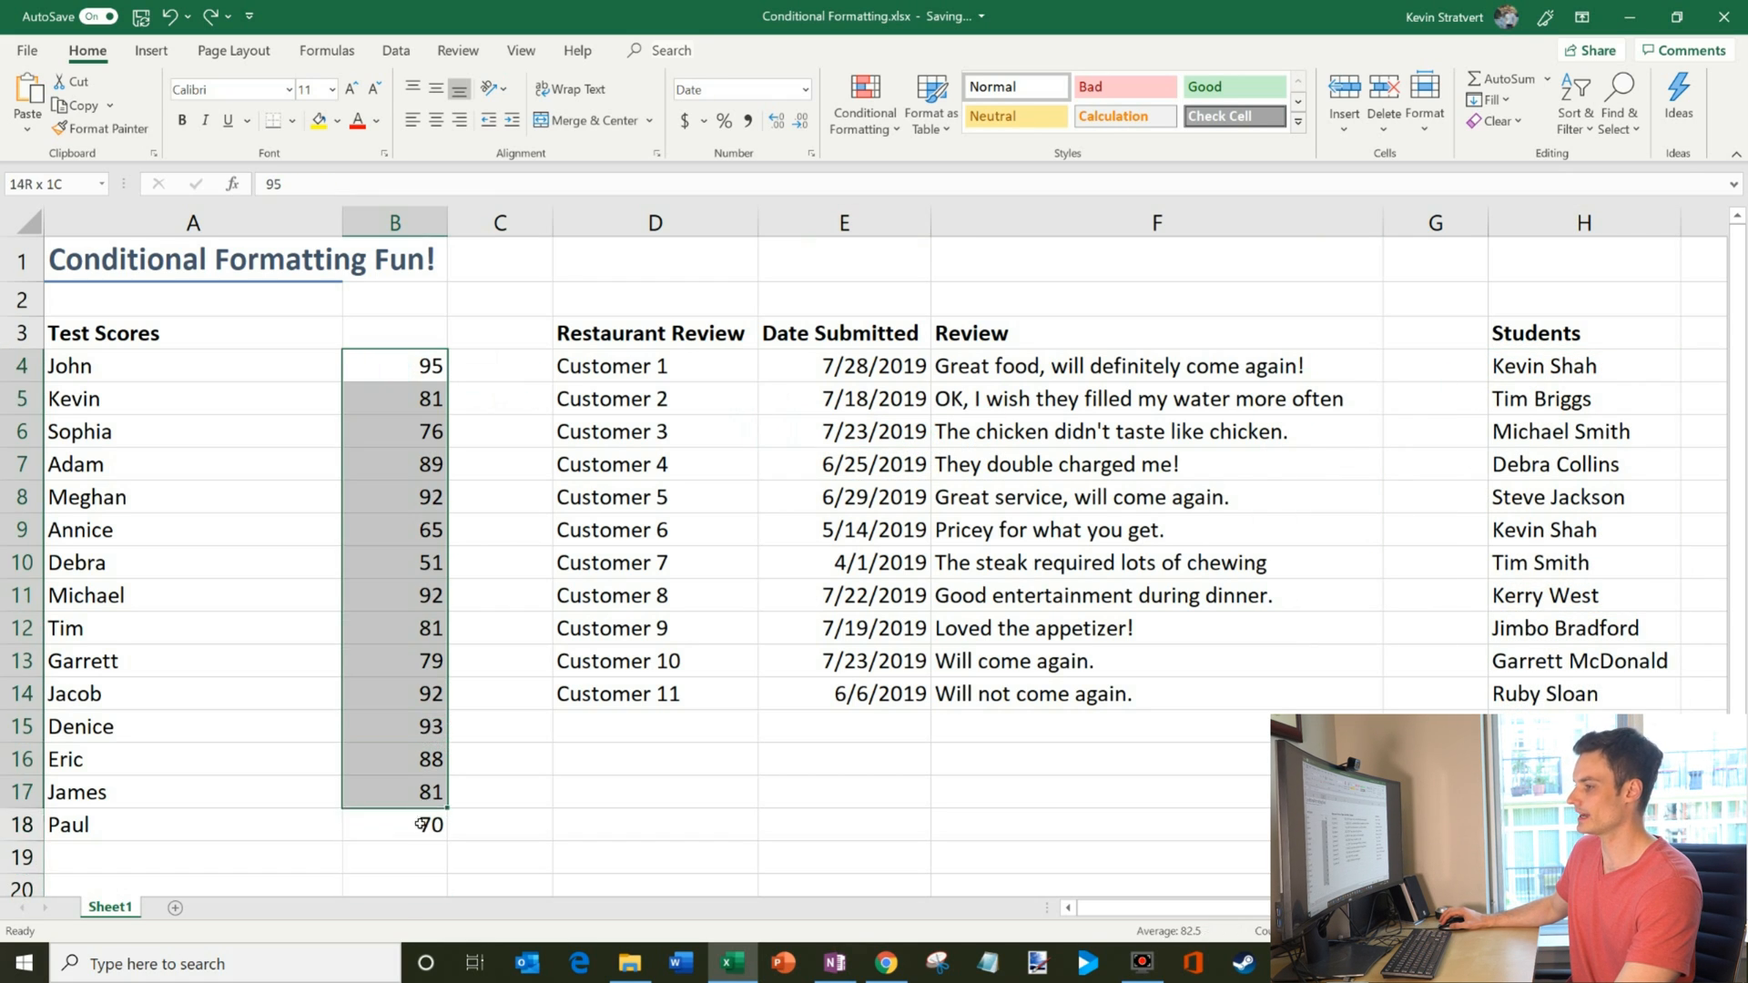
pyautogui.click(863, 100)
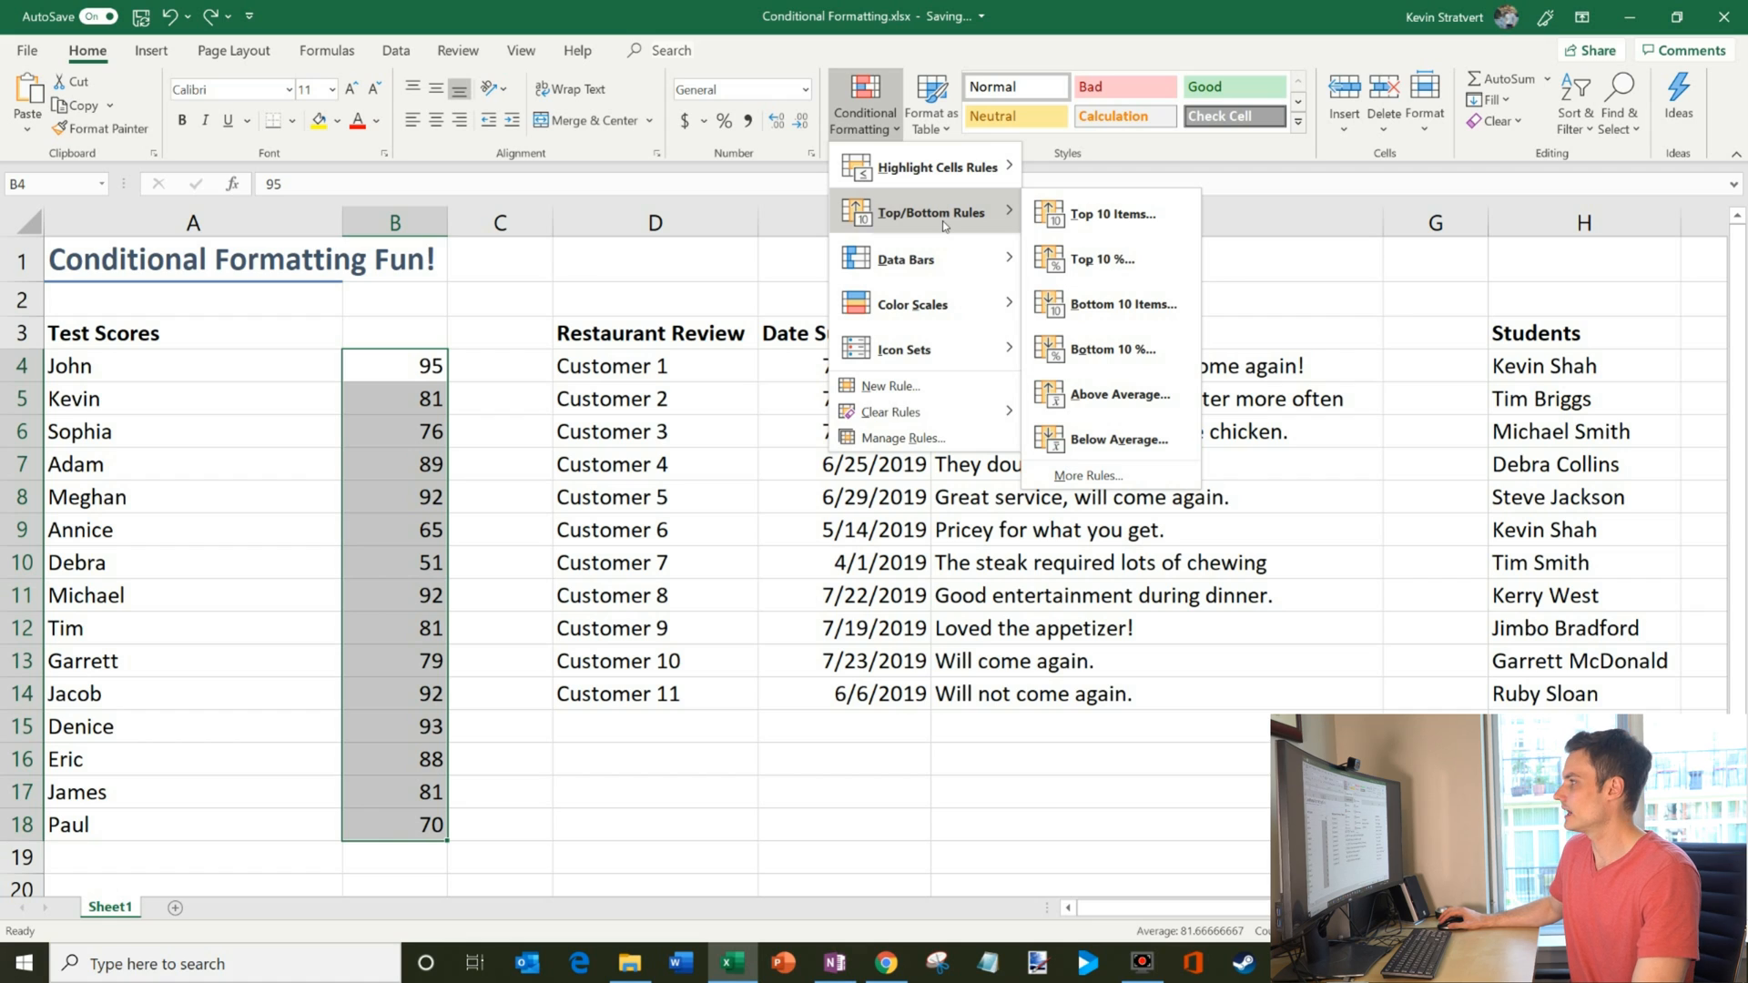
pyautogui.moveTo(1111, 215)
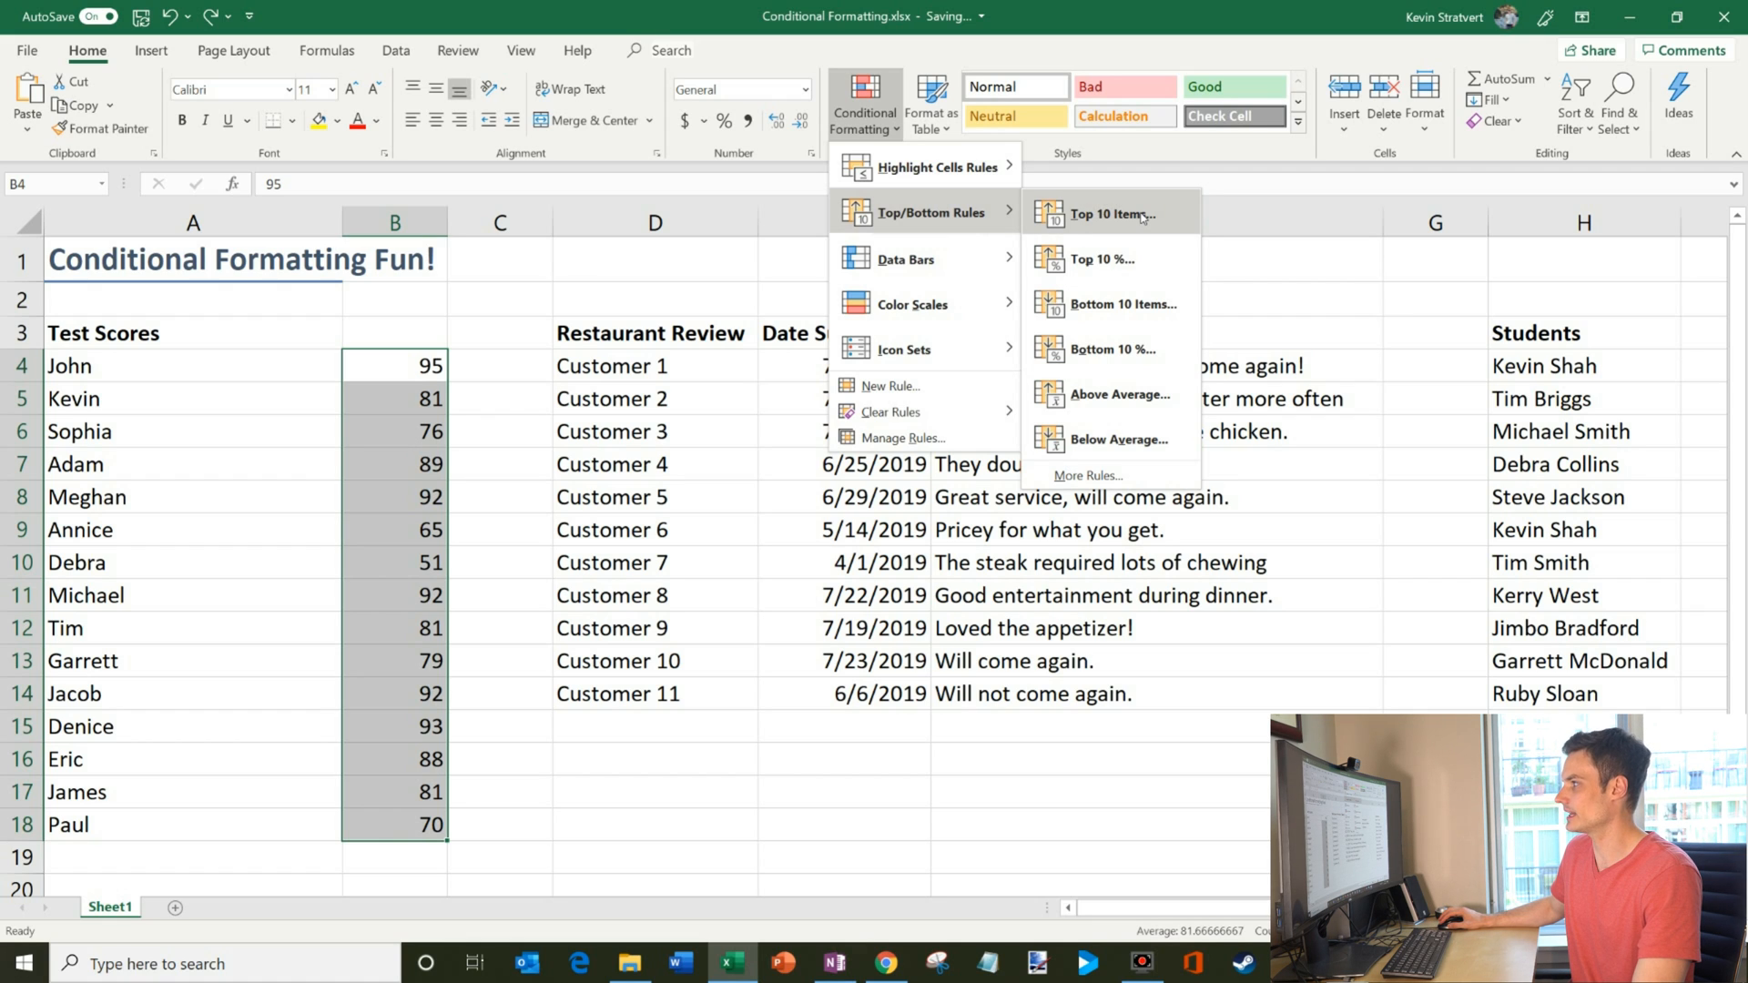
pyautogui.click(1100, 259)
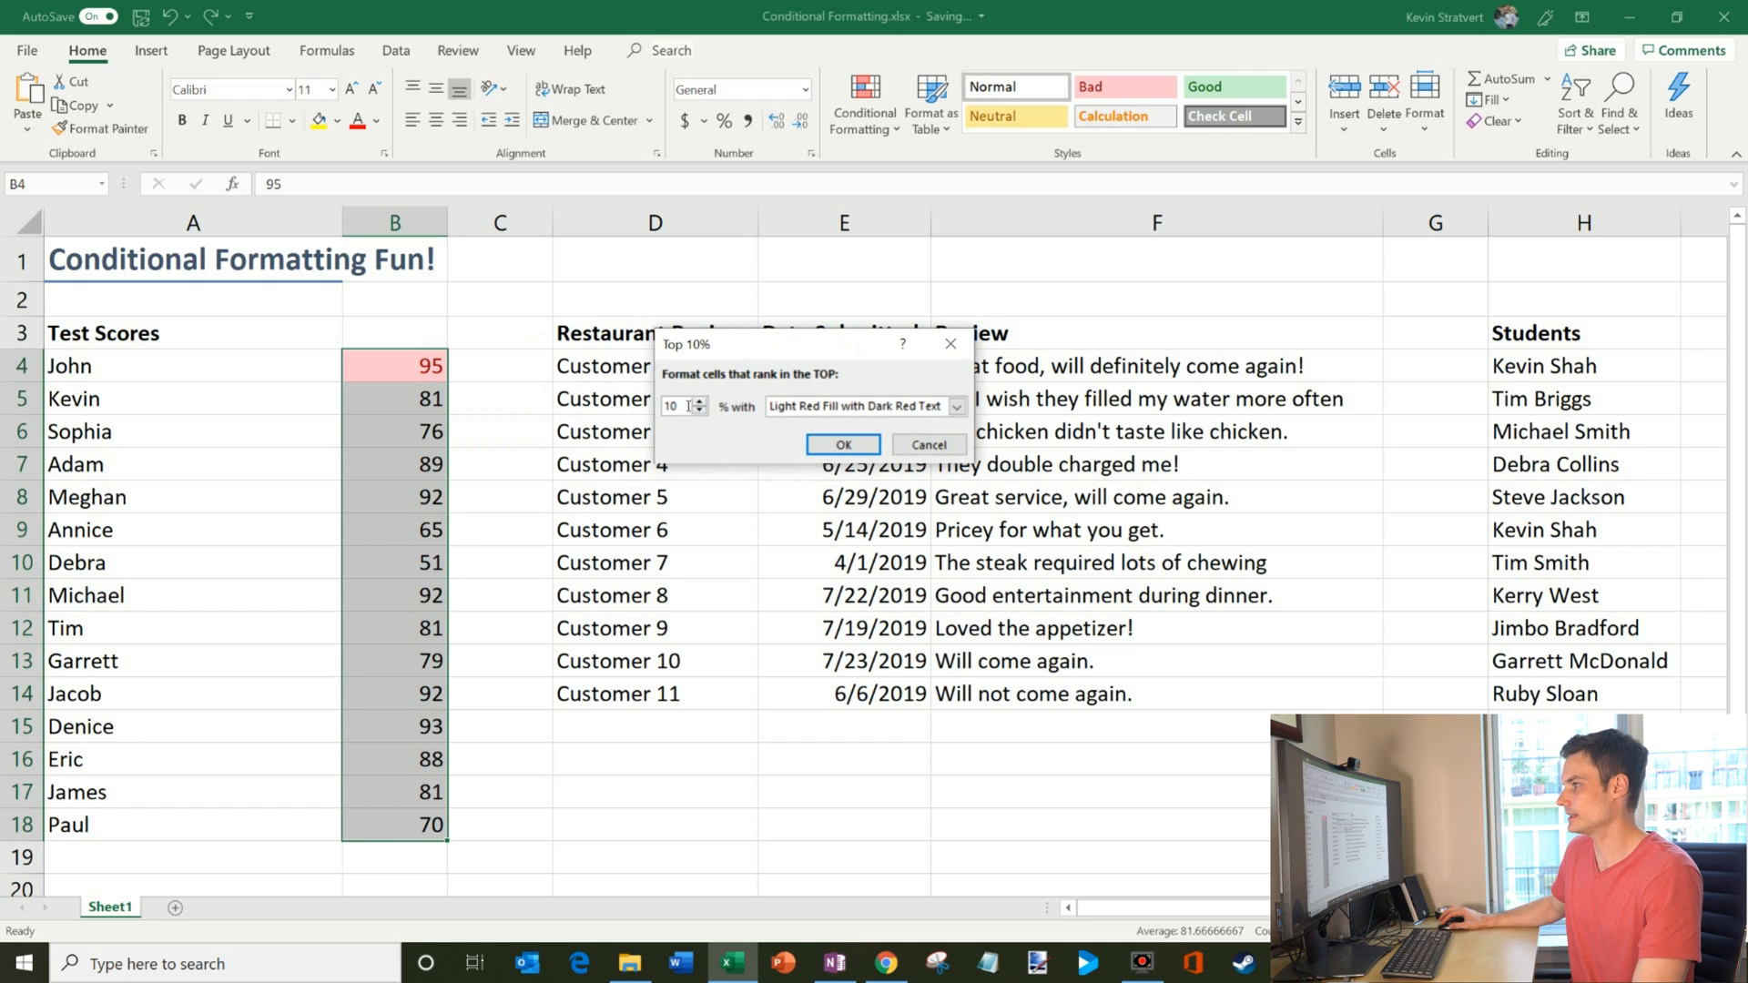
pyautogui.click(699, 401)
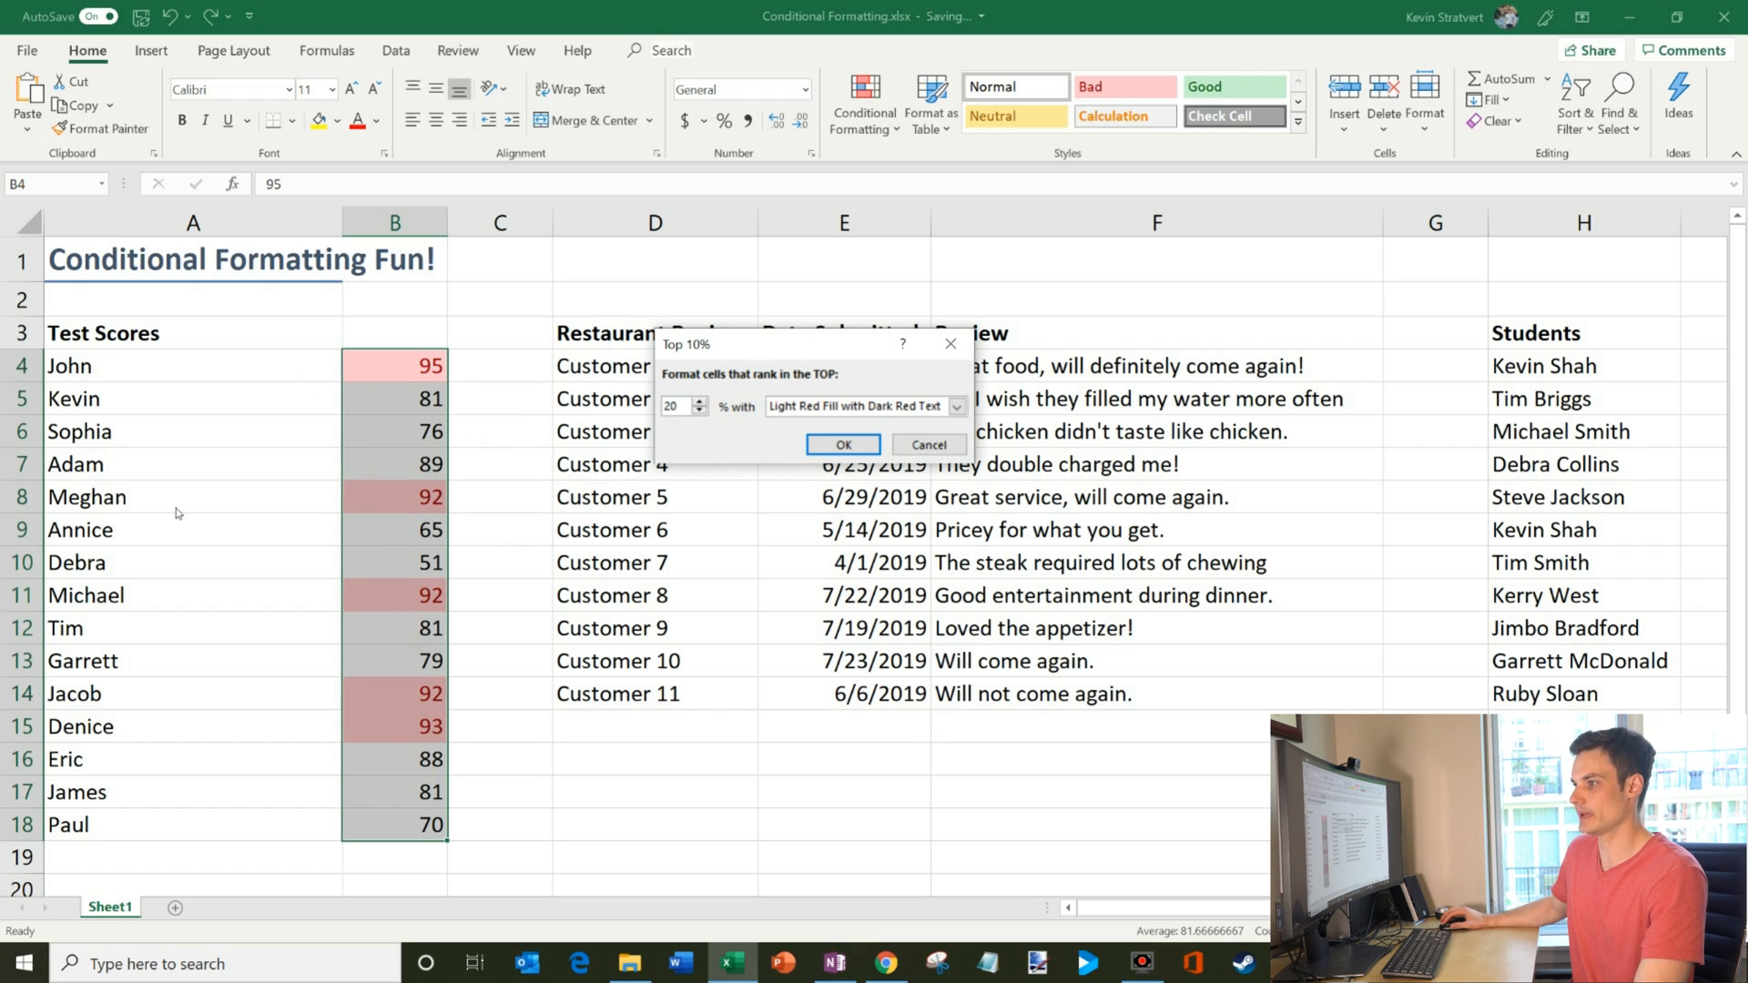
pyautogui.moveTo(335, 723)
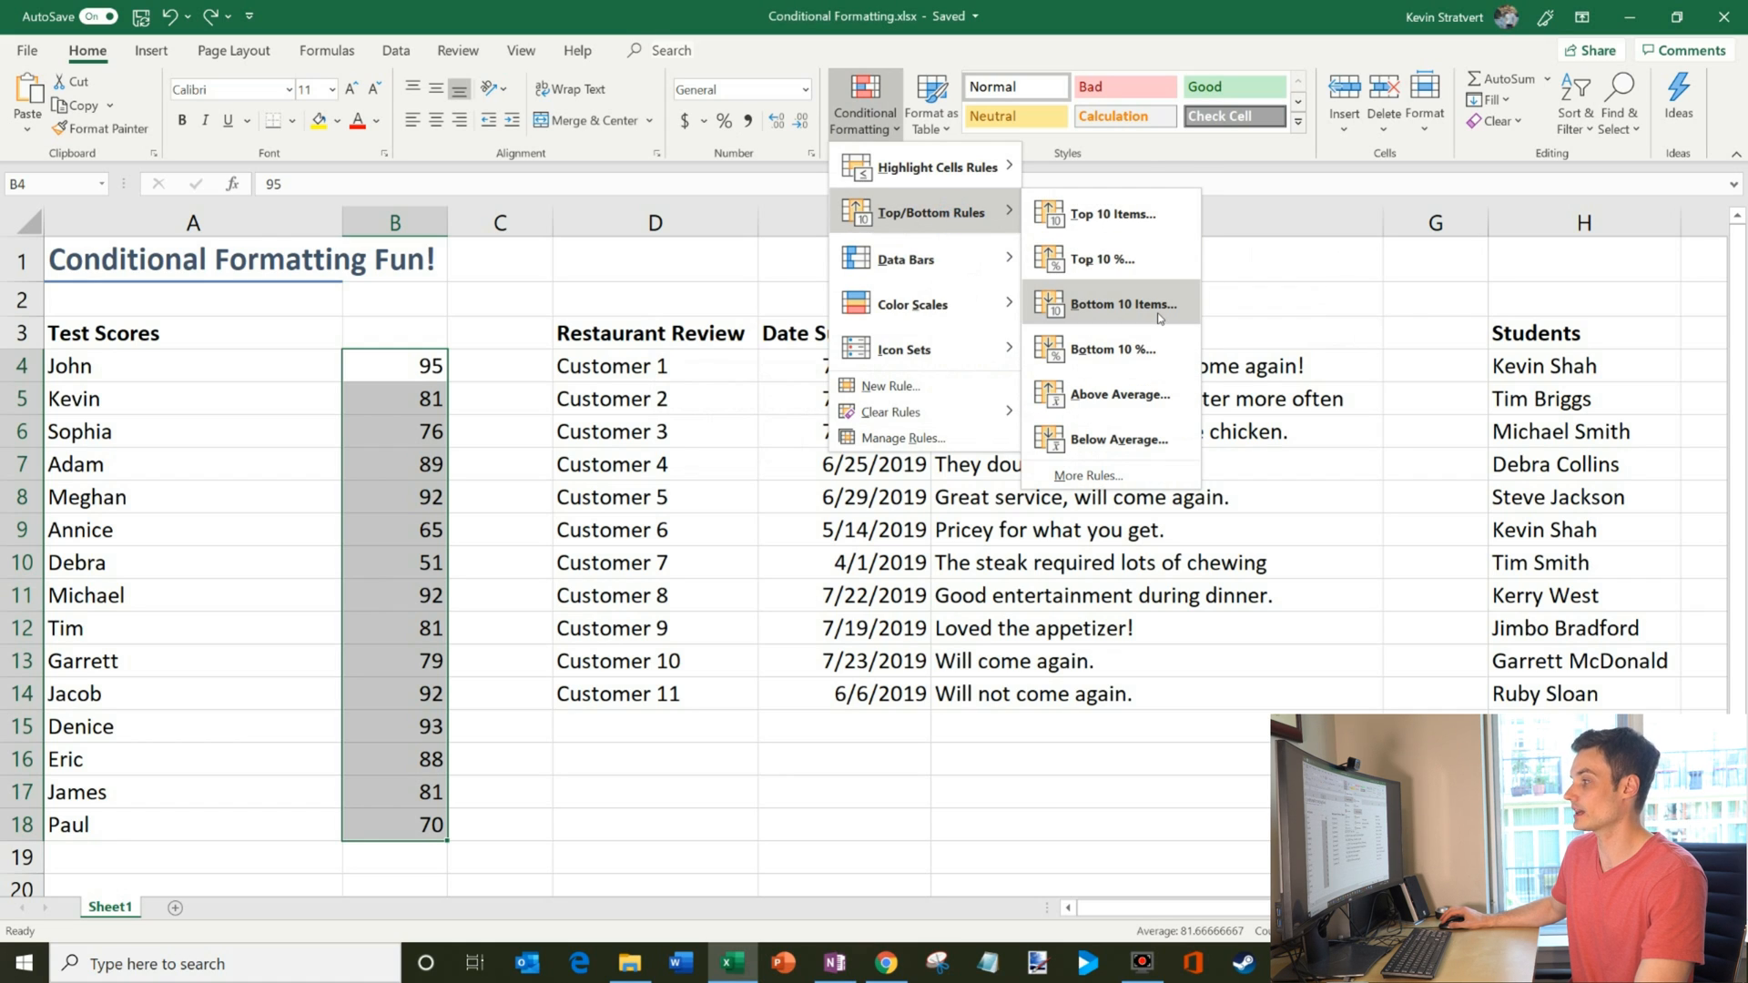
pyautogui.moveTo(1120, 393)
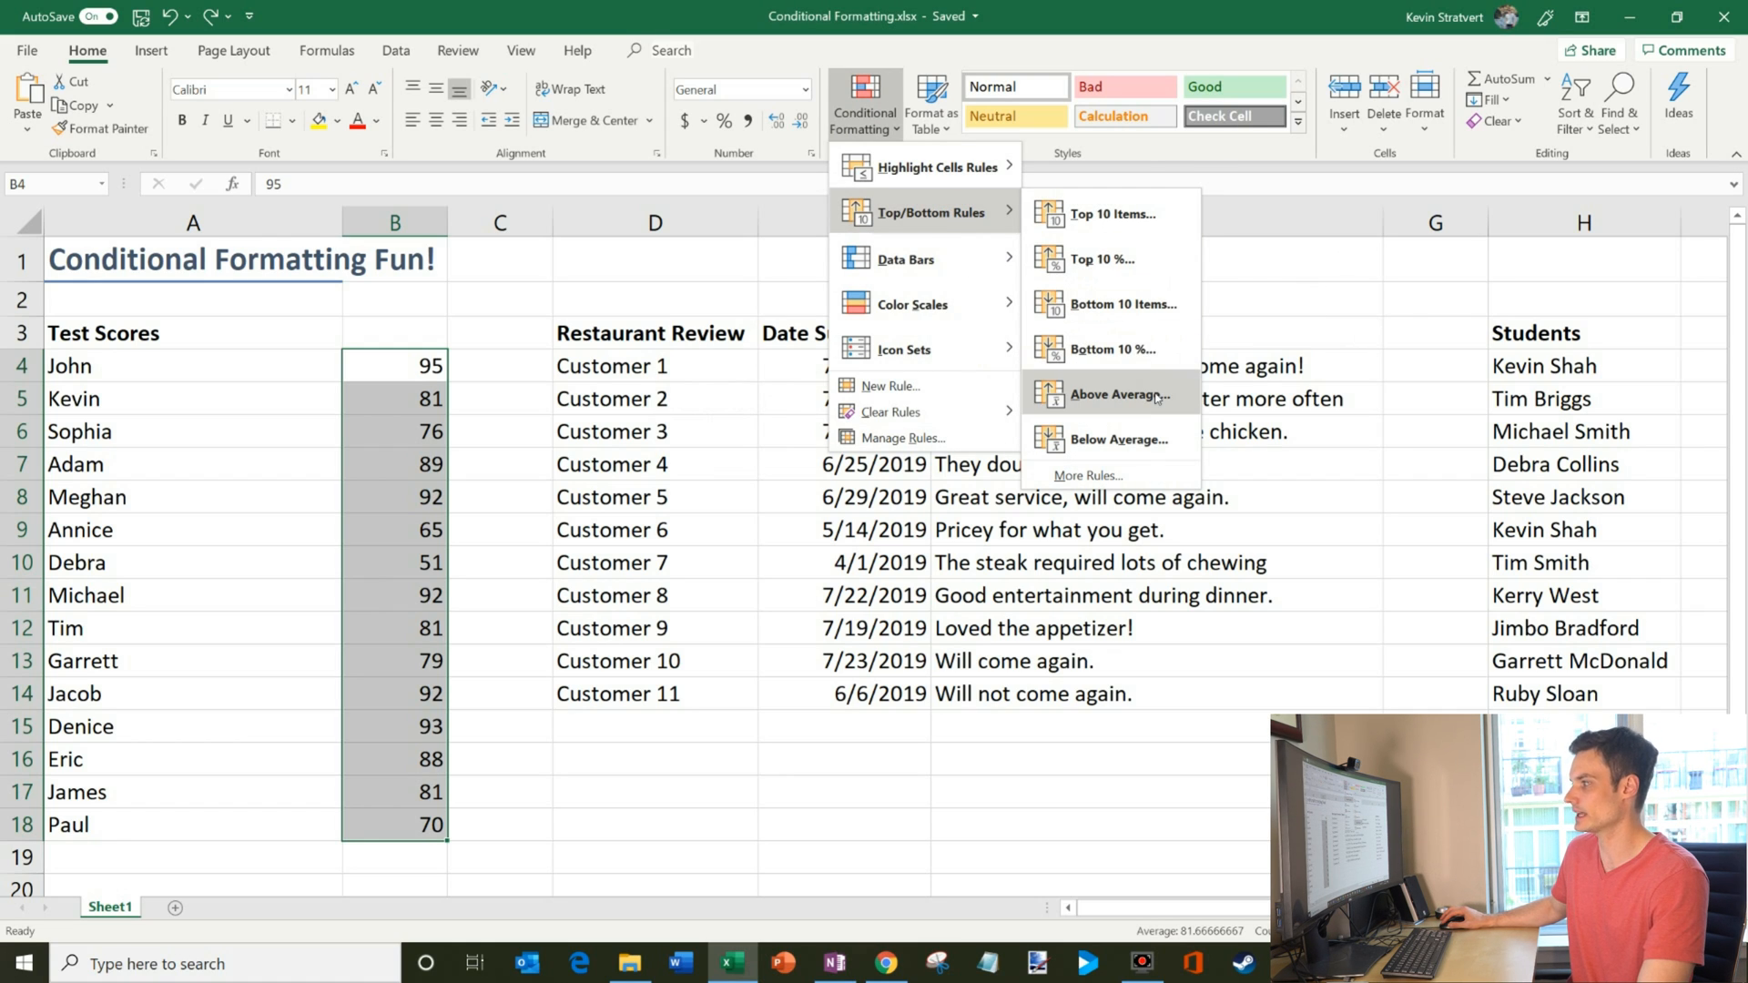
pyautogui.click(1124, 395)
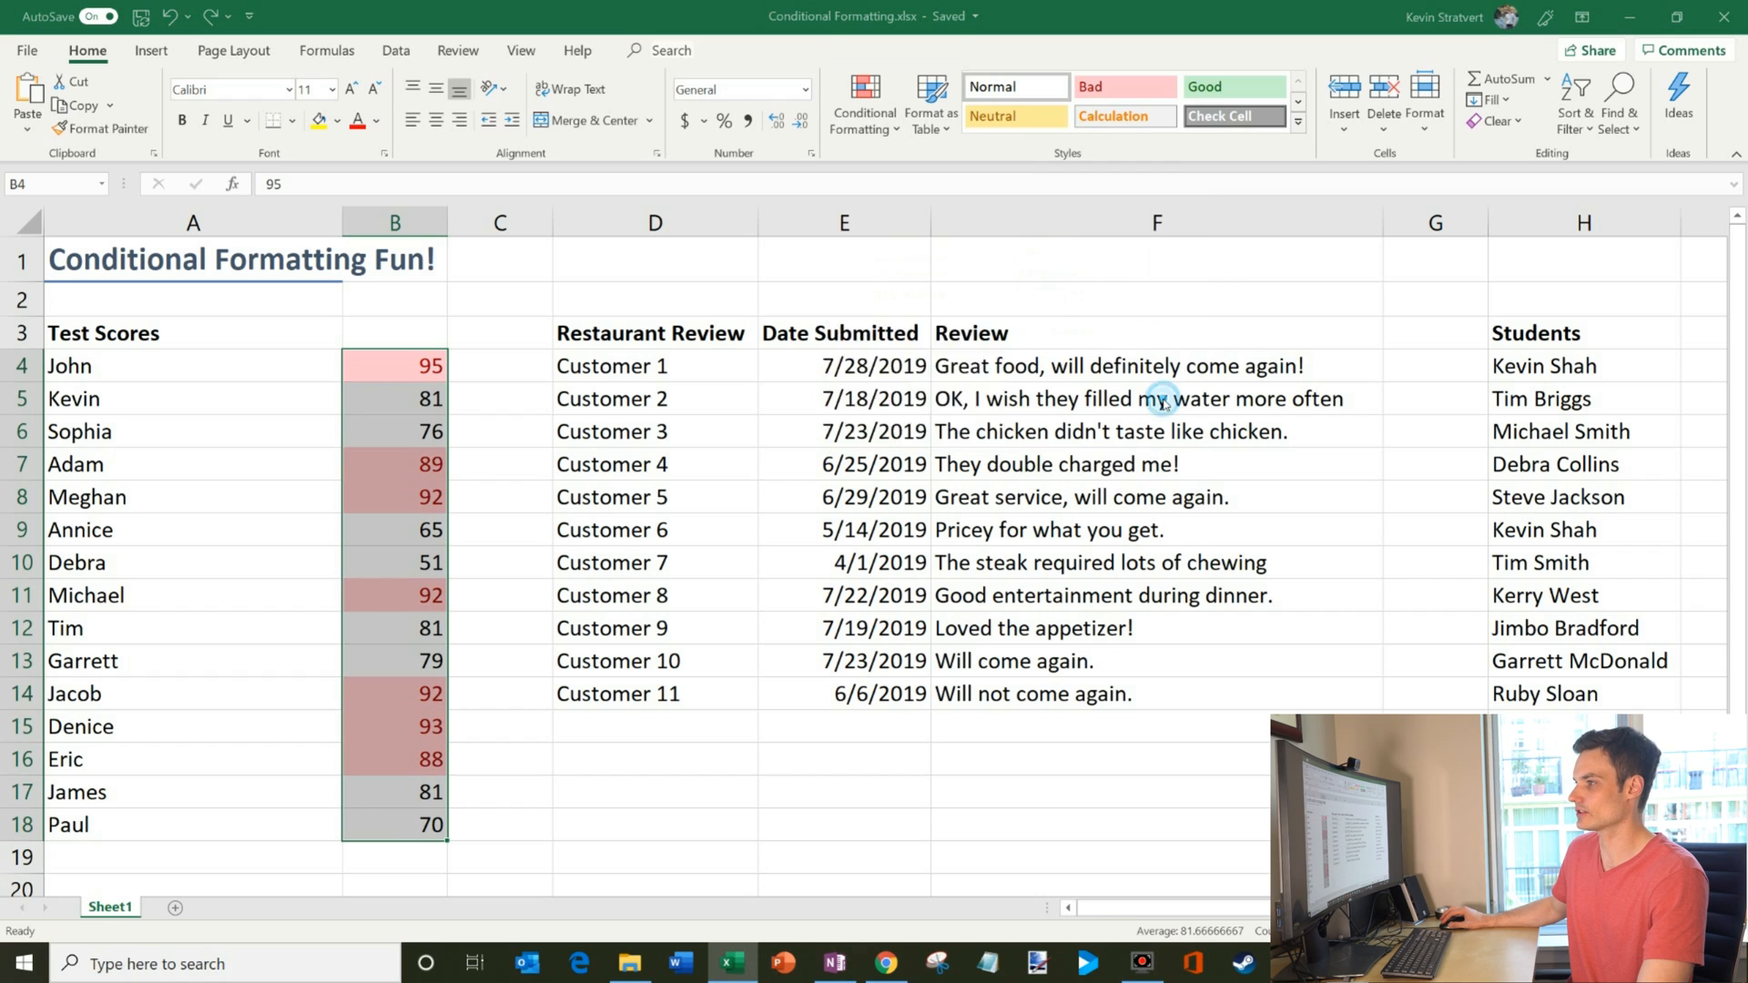
pyautogui.click(863, 102)
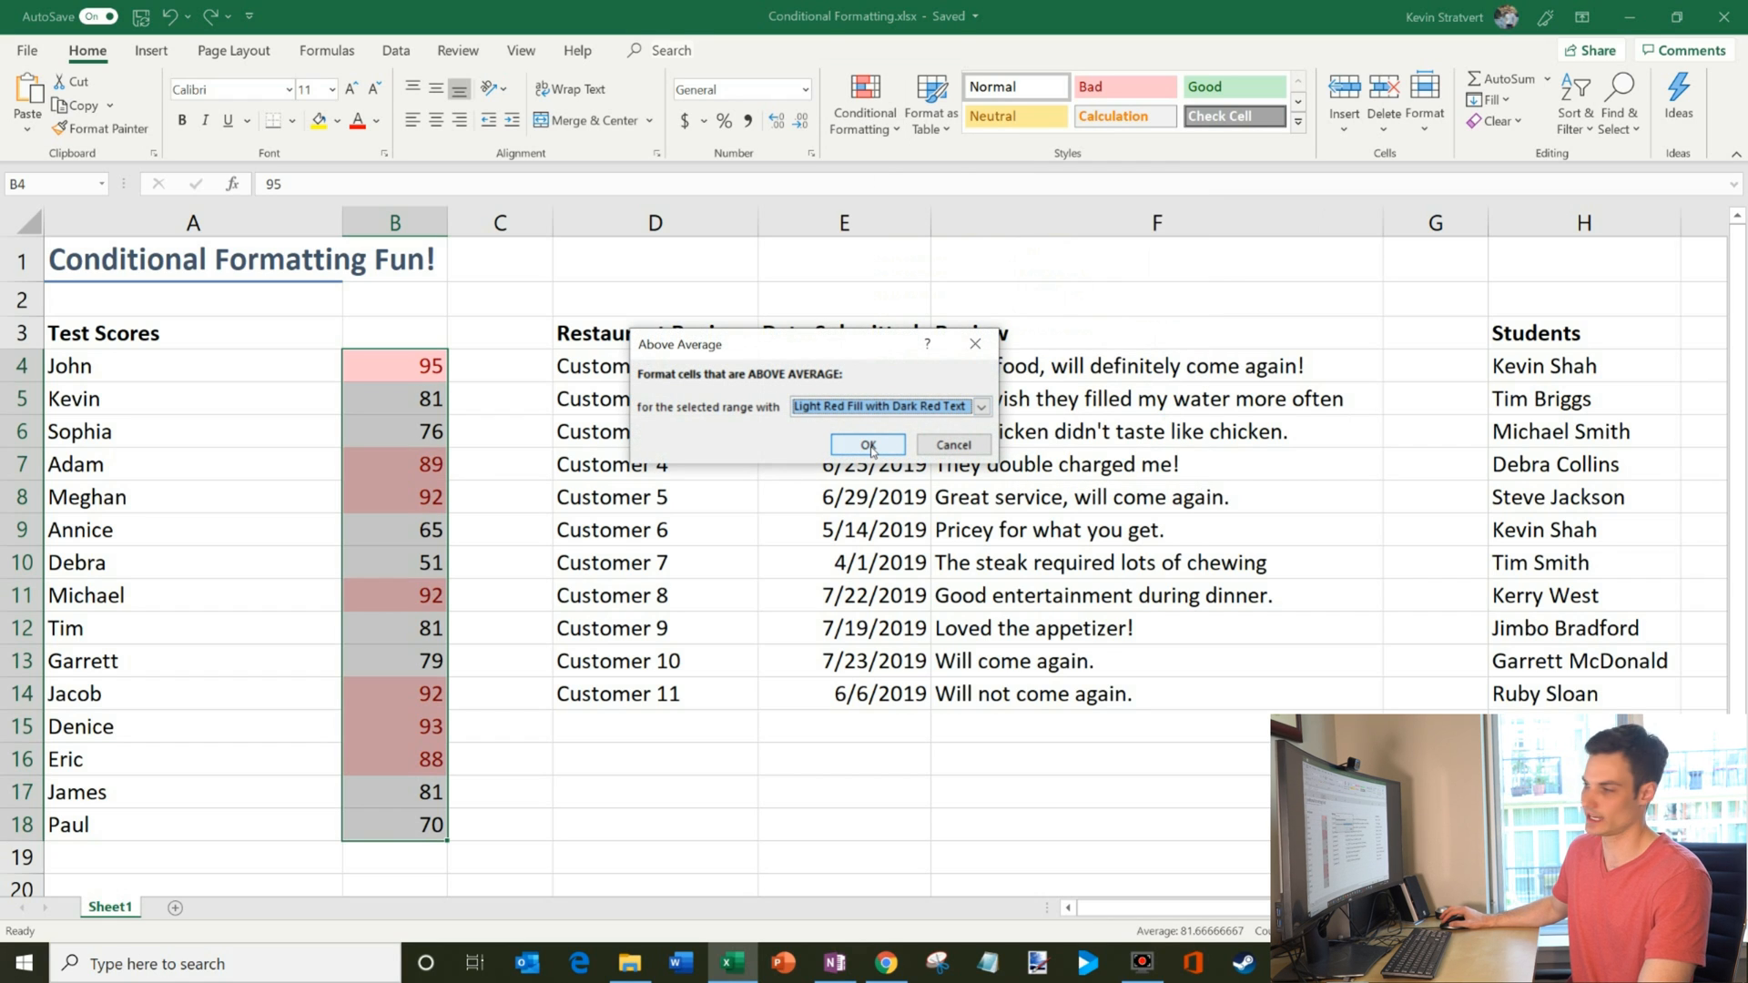
pyautogui.moveTo(422, 872)
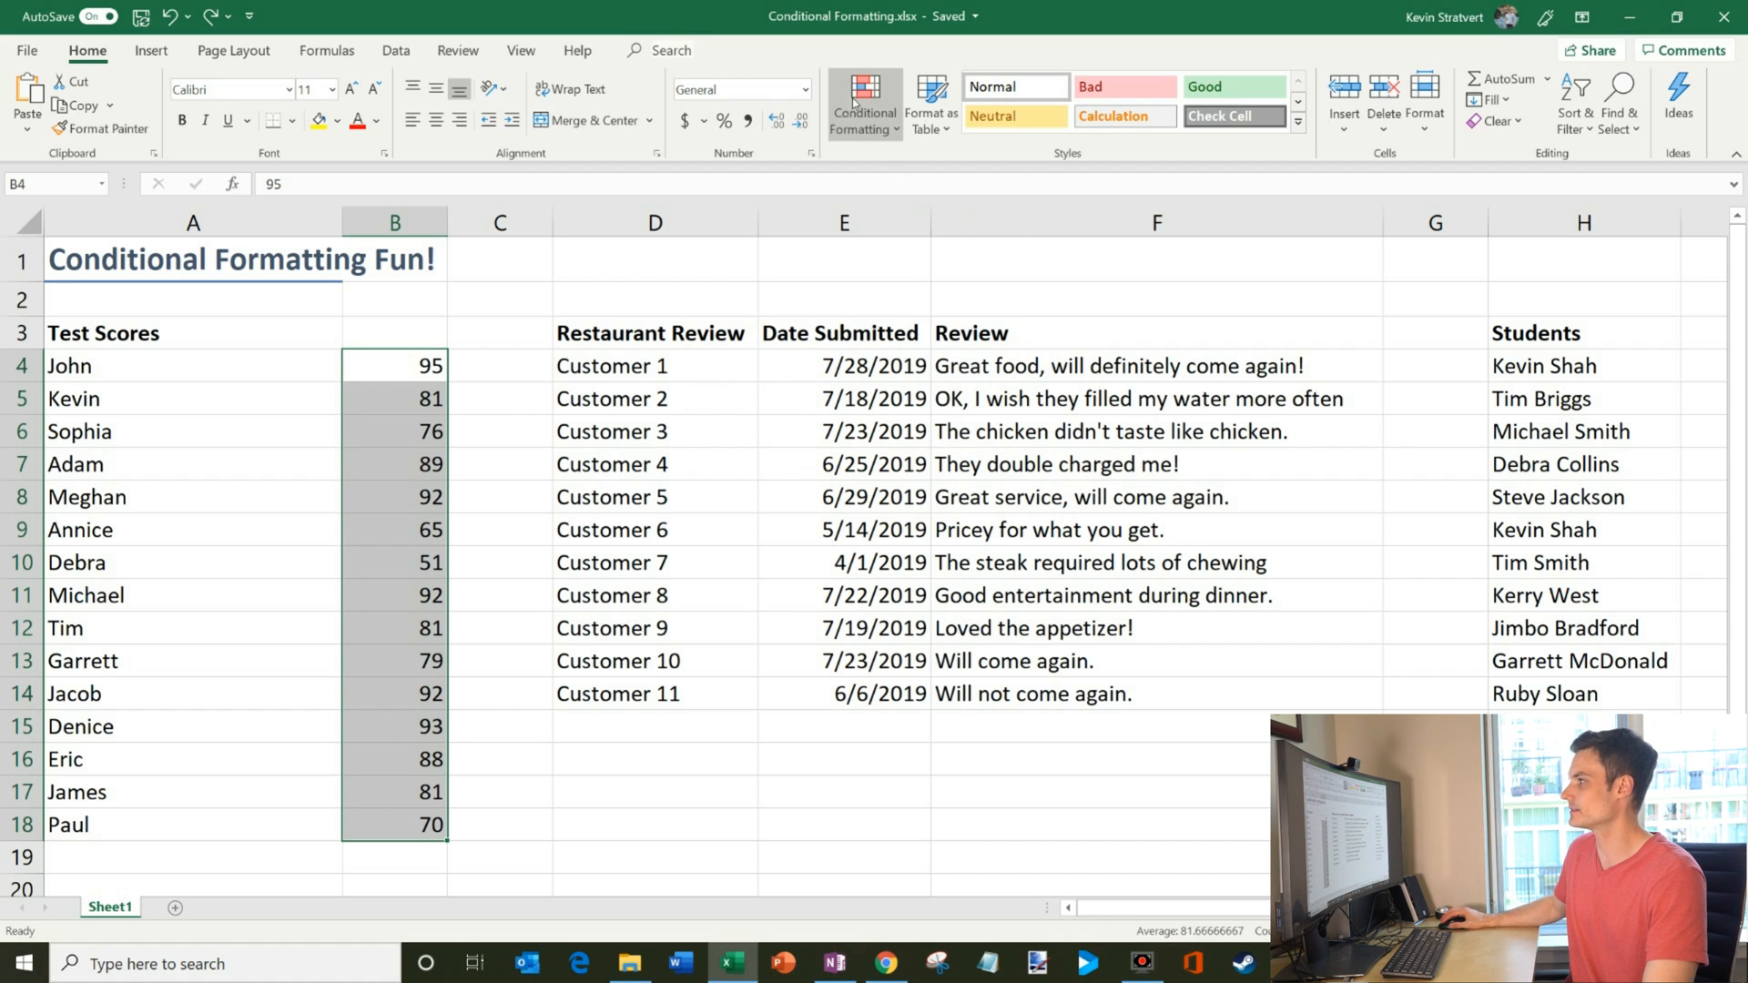
# Preview Data Bars, Color Scales and Icon Sets on the test scores without applying any.
pyautogui.click(863, 106)
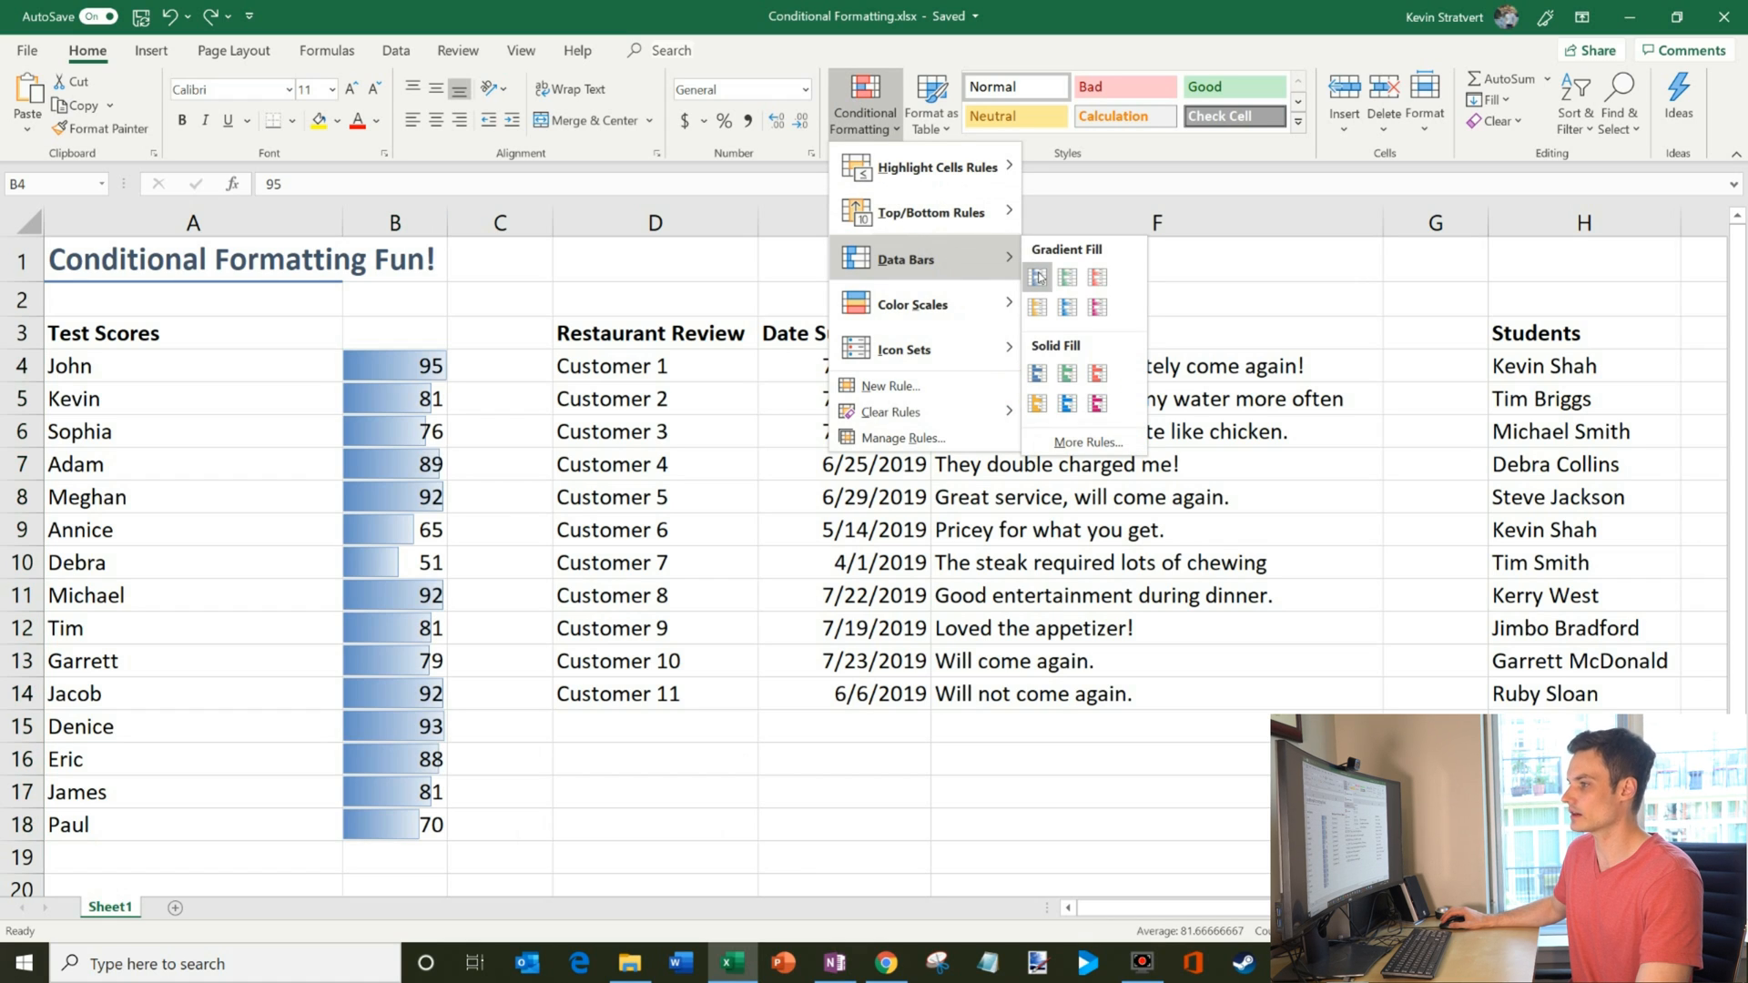
pyautogui.moveTo(1036, 277)
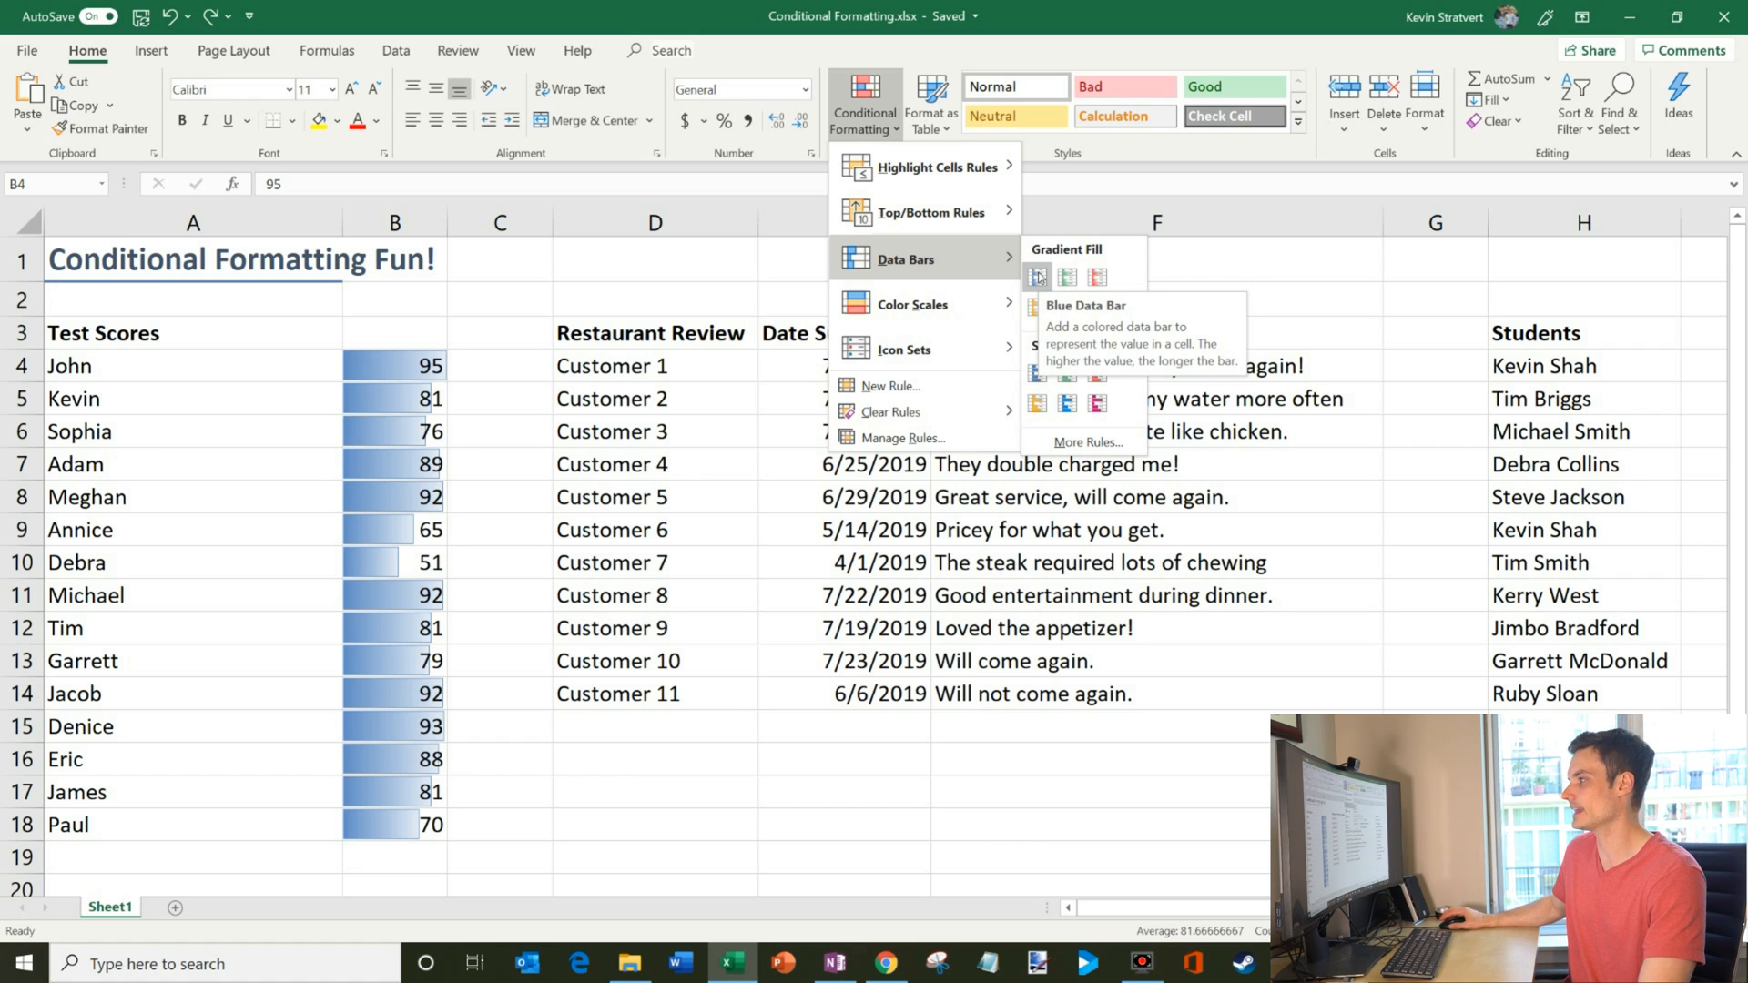
pyautogui.click(910, 304)
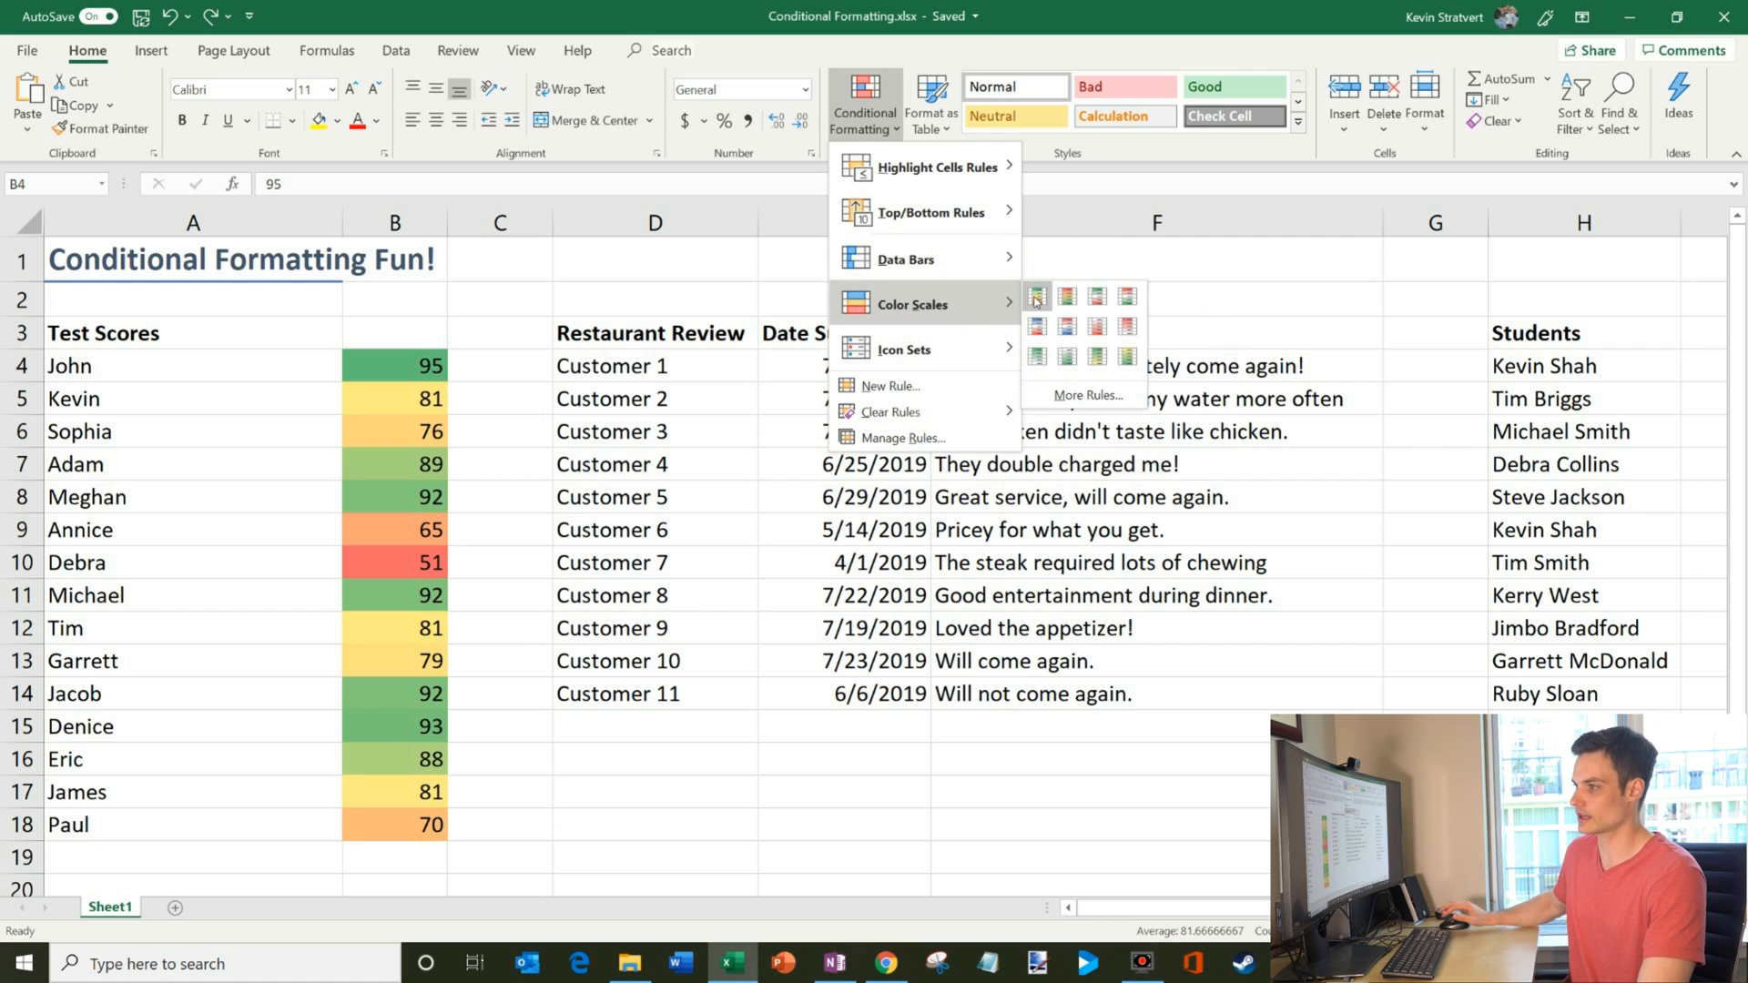
pyautogui.moveTo(1034, 295)
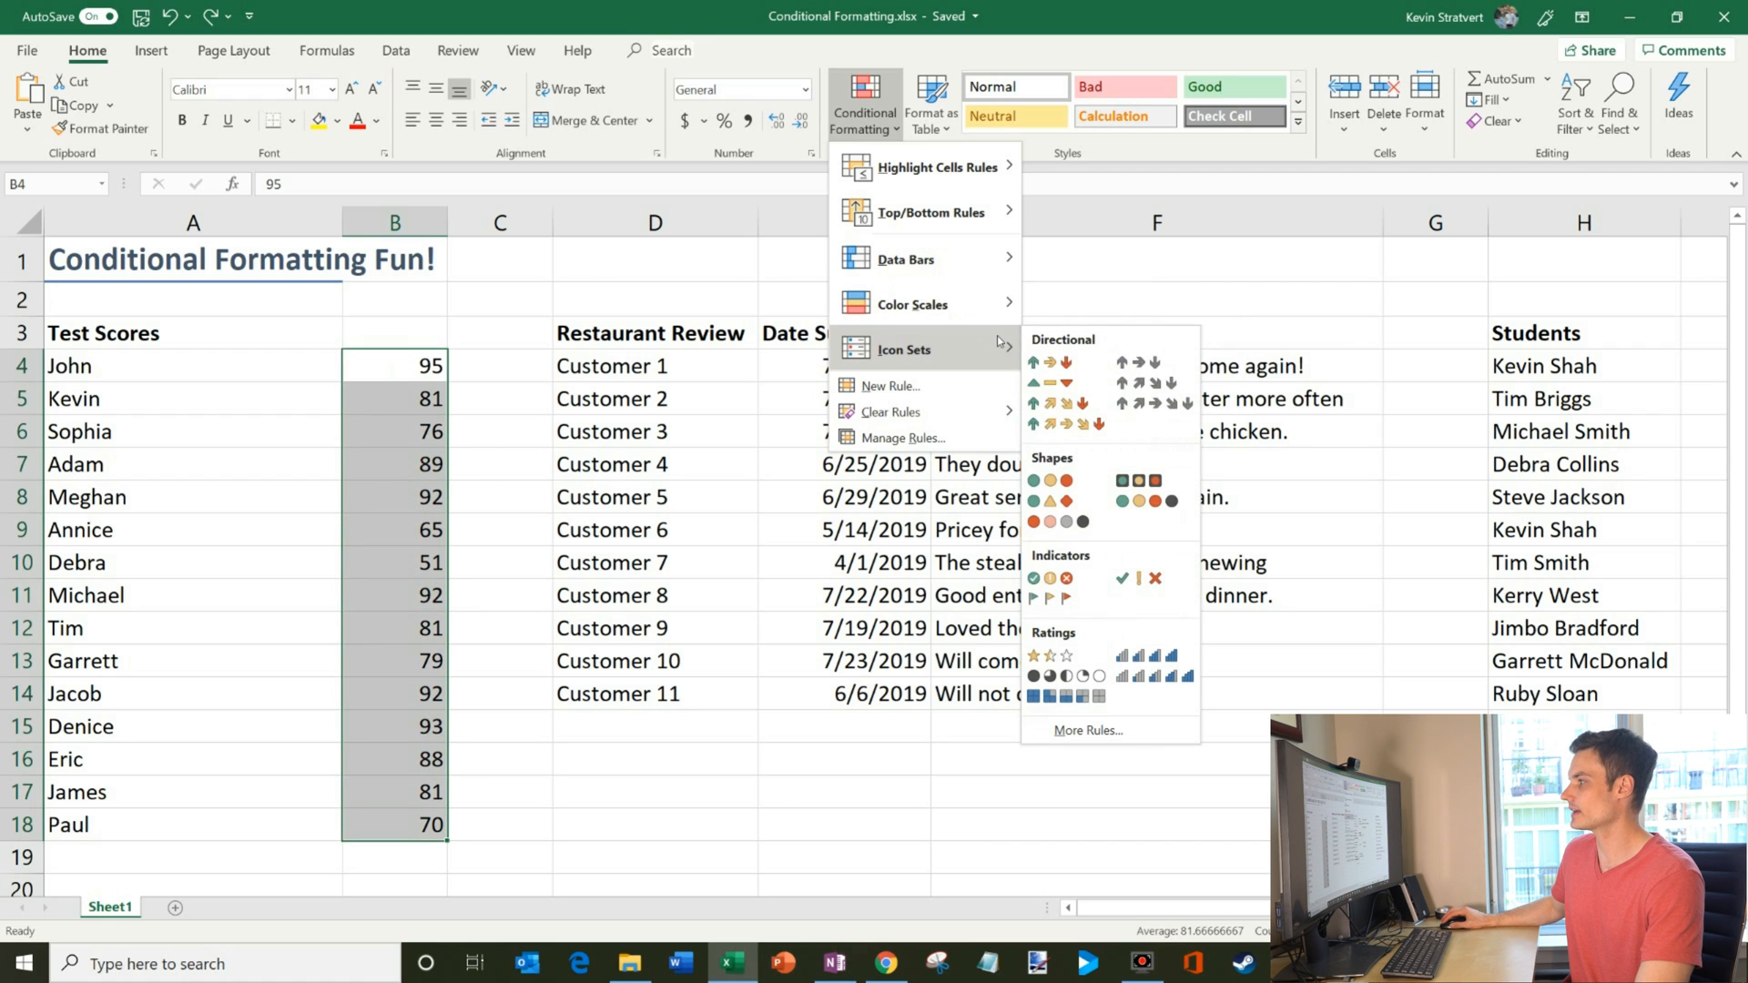
pyautogui.click(1034, 362)
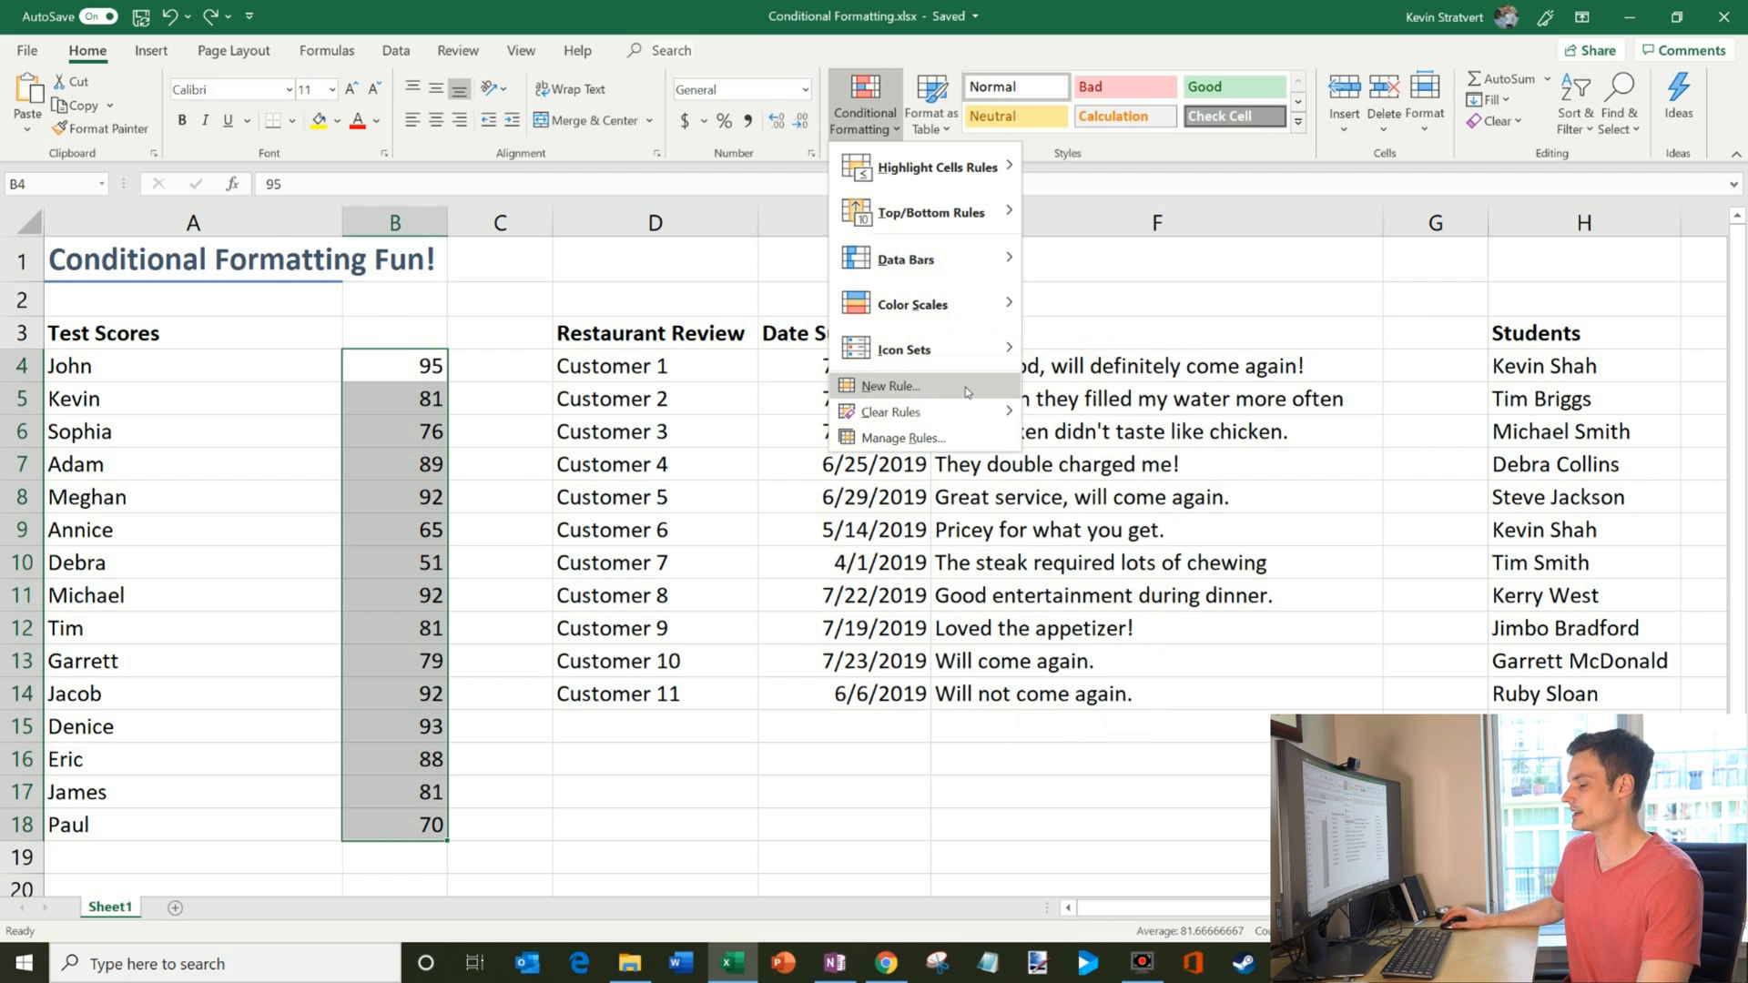
pyautogui.click(890, 386)
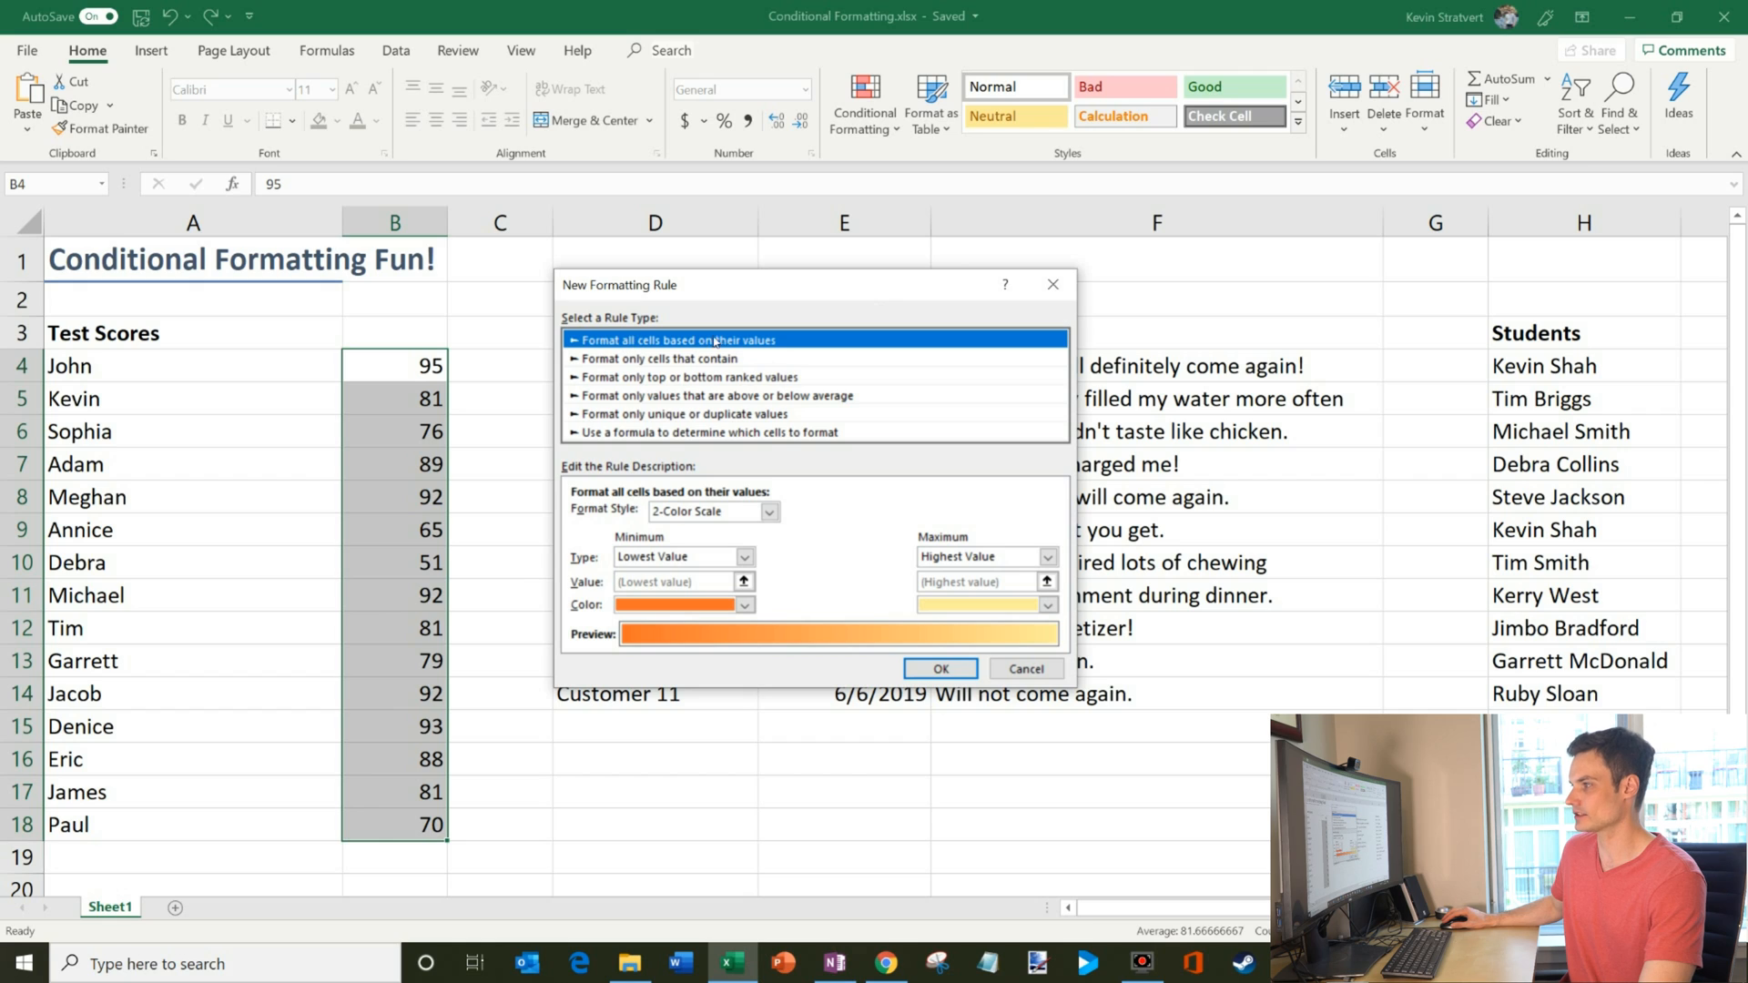
pyautogui.click(745, 558)
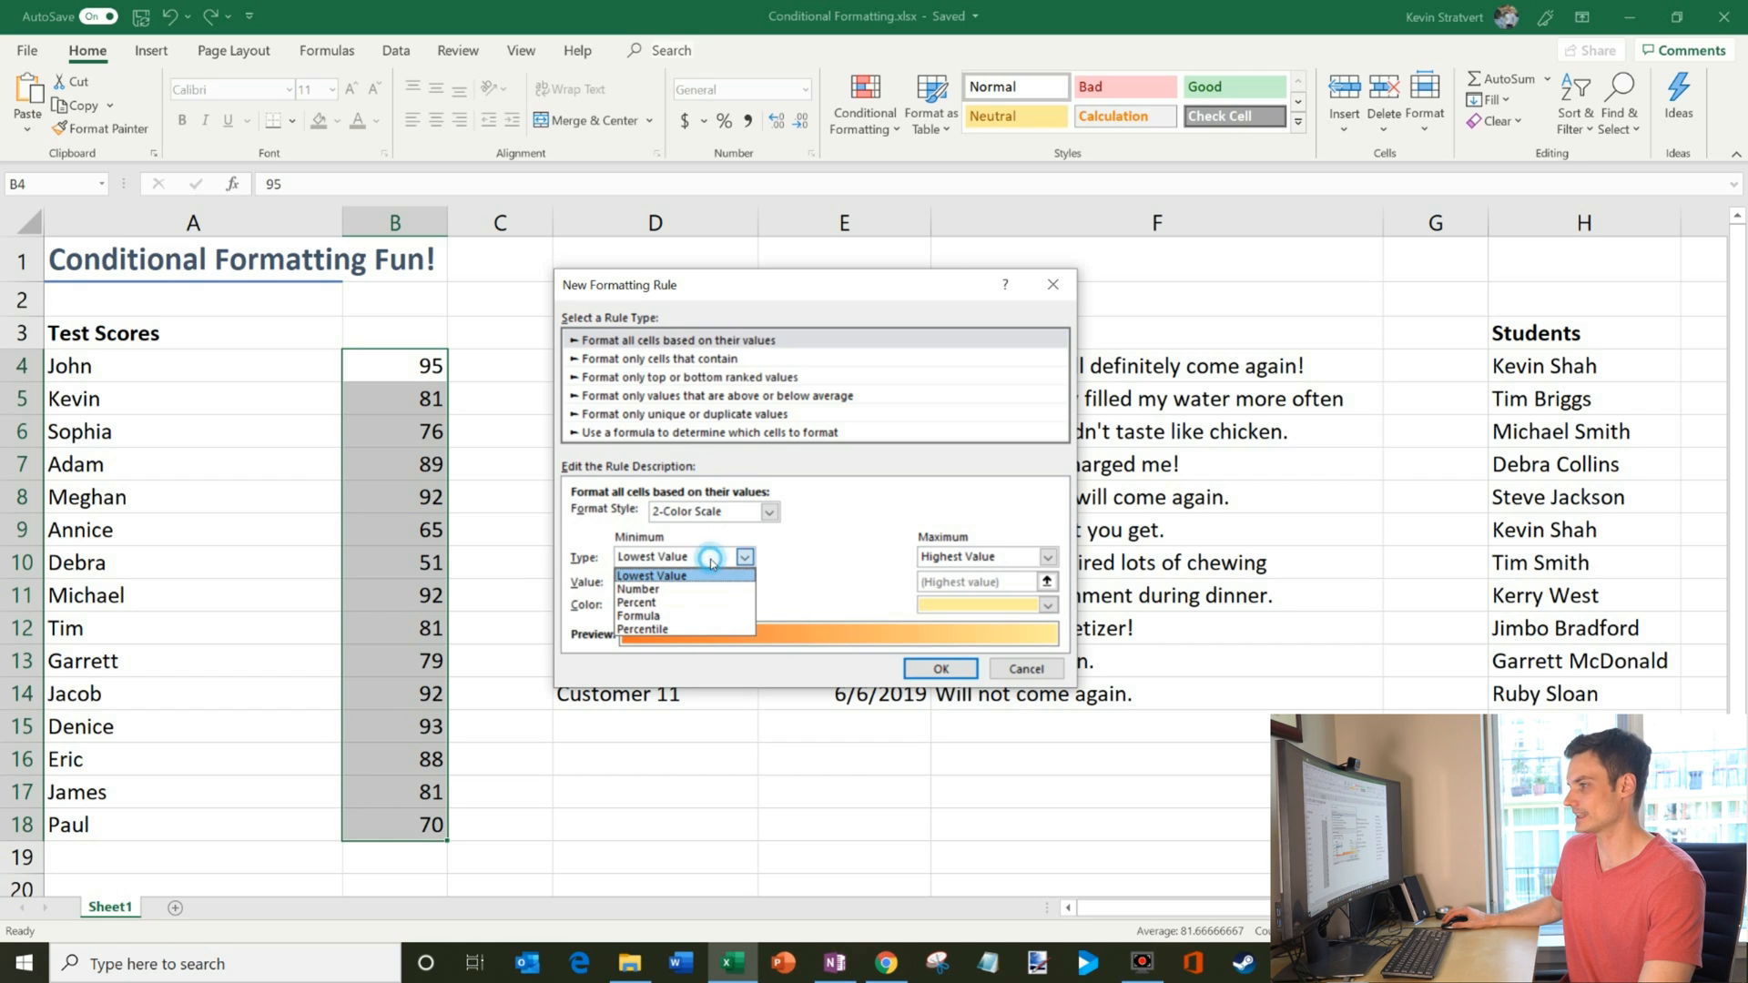
pyautogui.moveTo(679, 616)
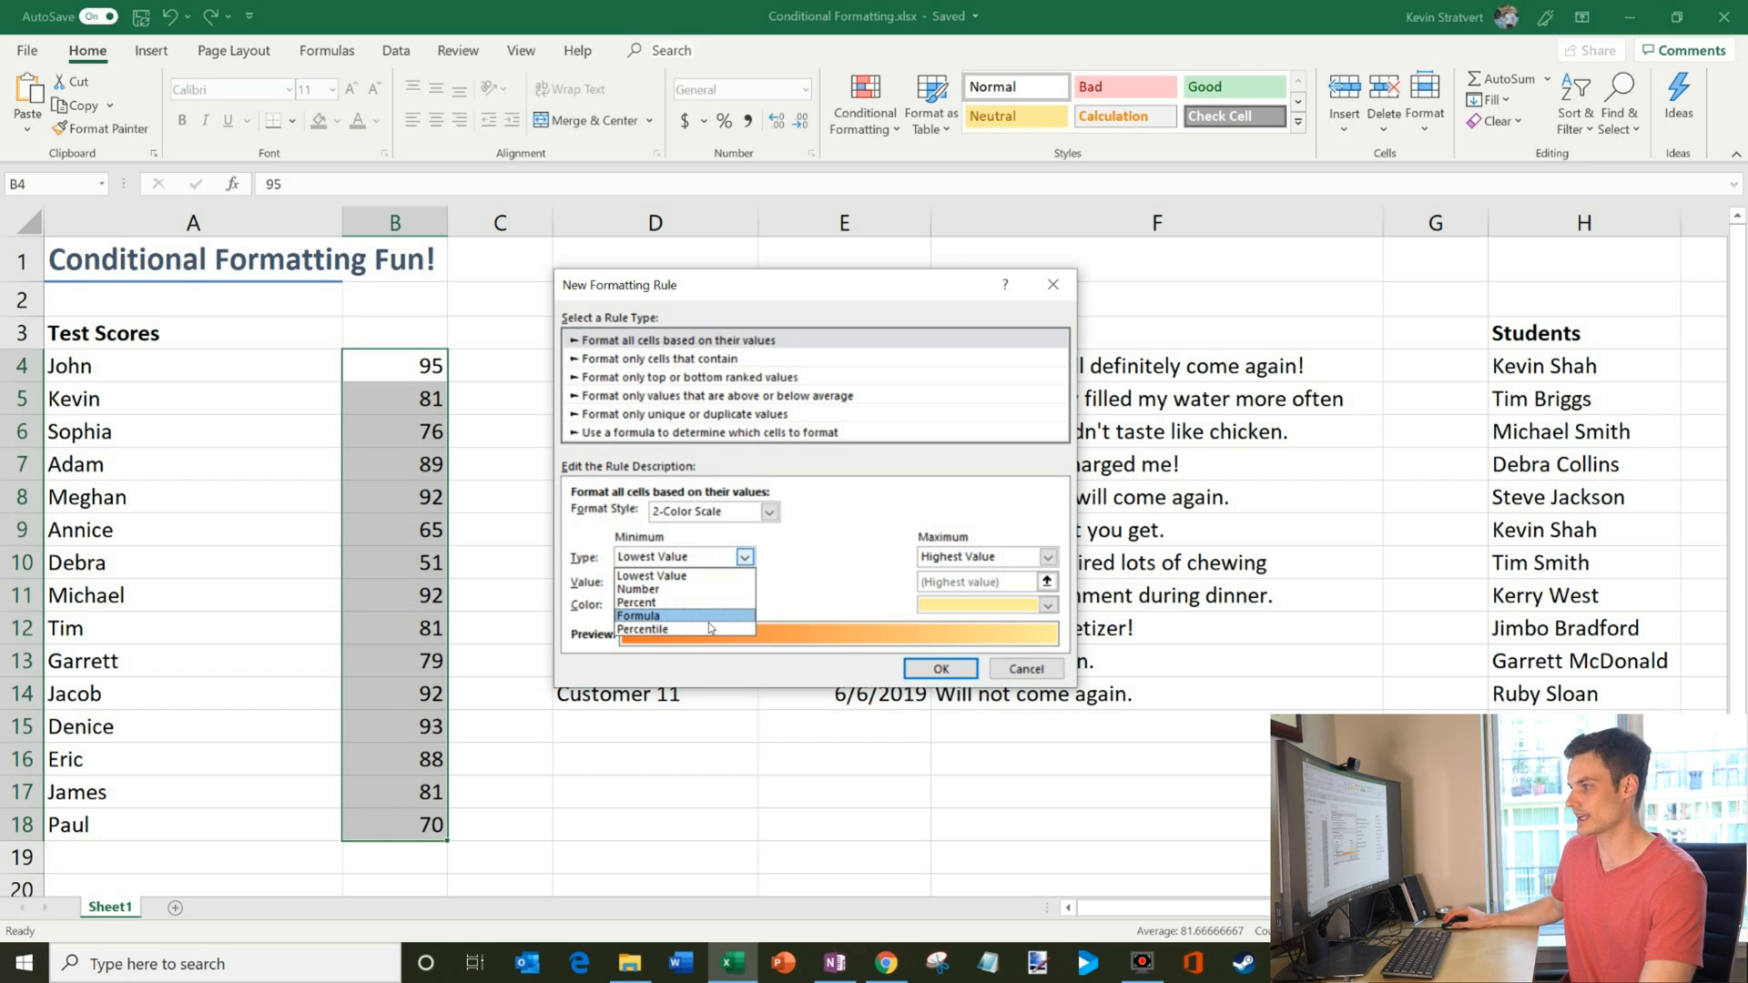
pyautogui.click(674, 557)
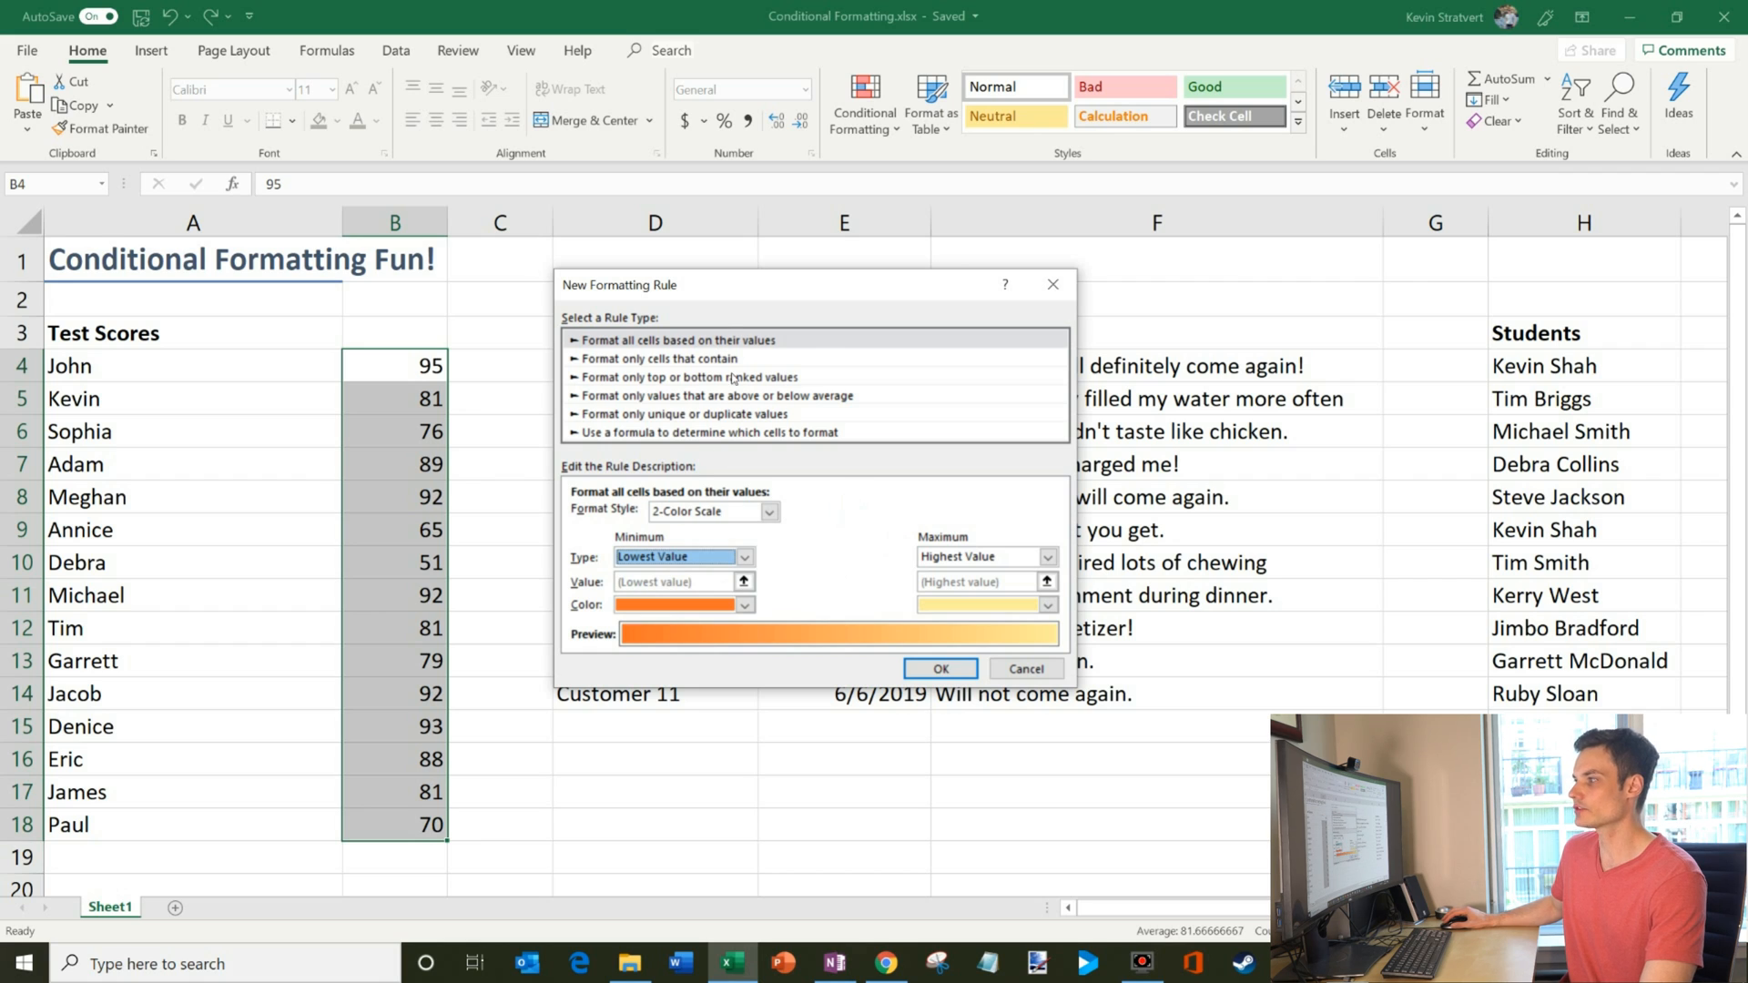
pyautogui.moveTo(742, 364)
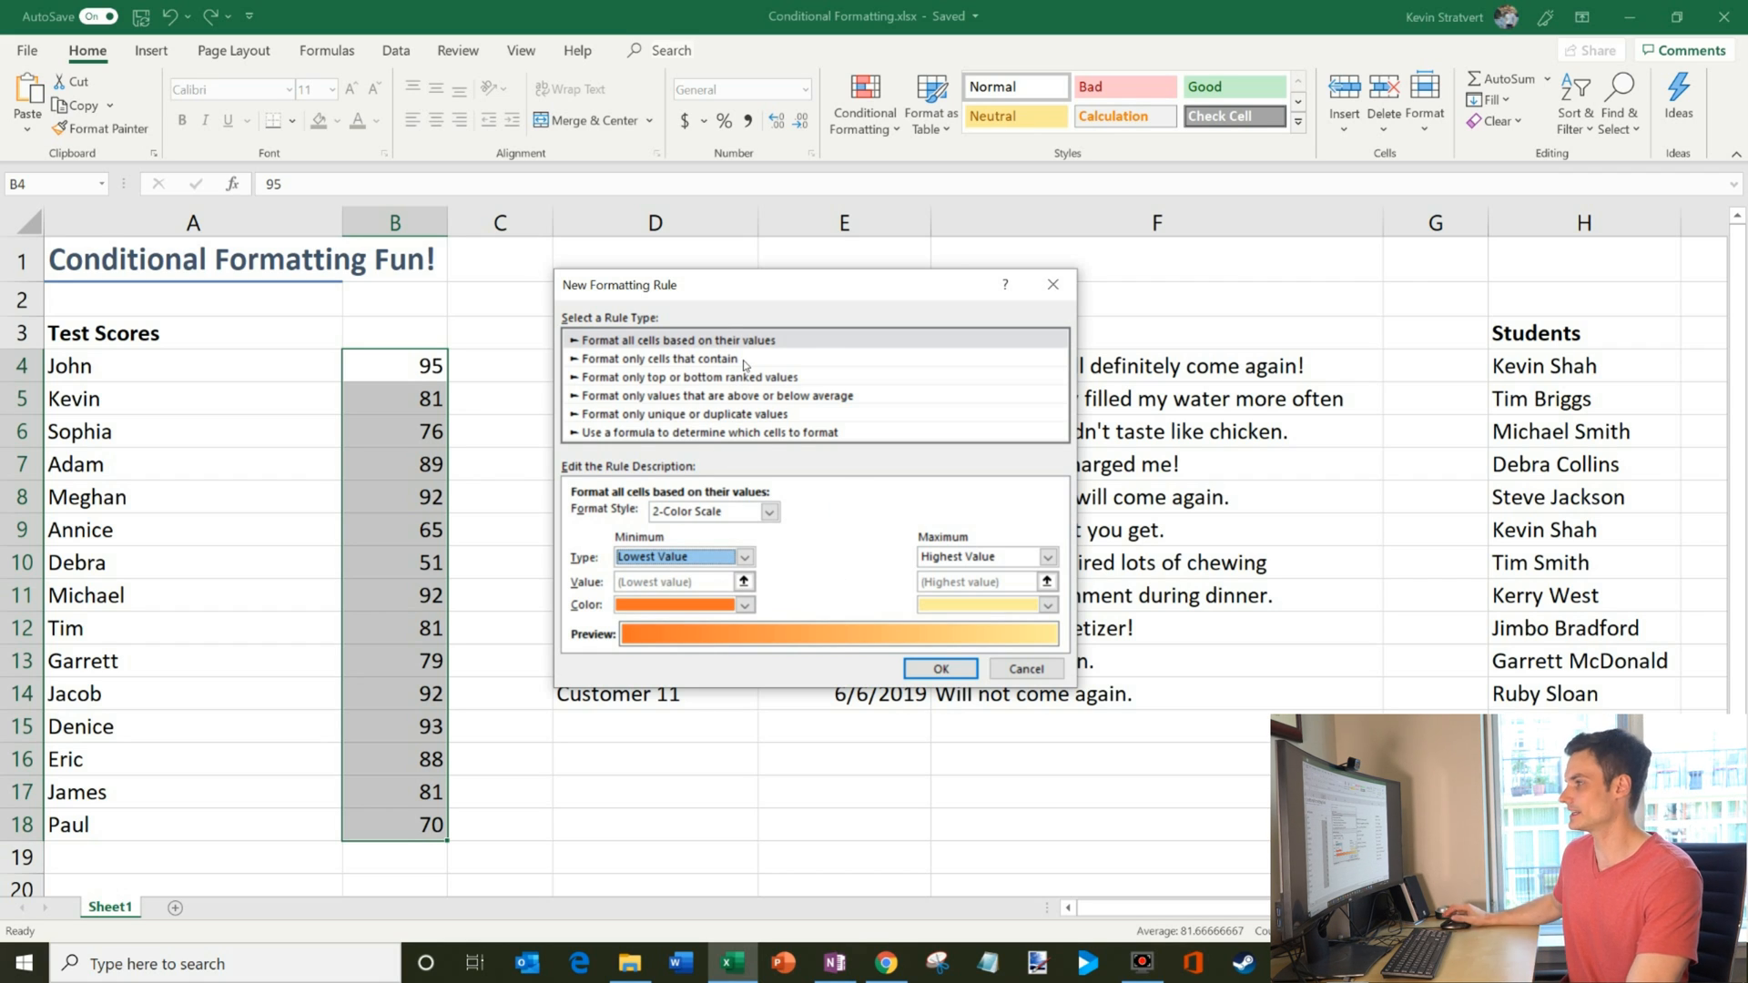
pyautogui.click(659, 358)
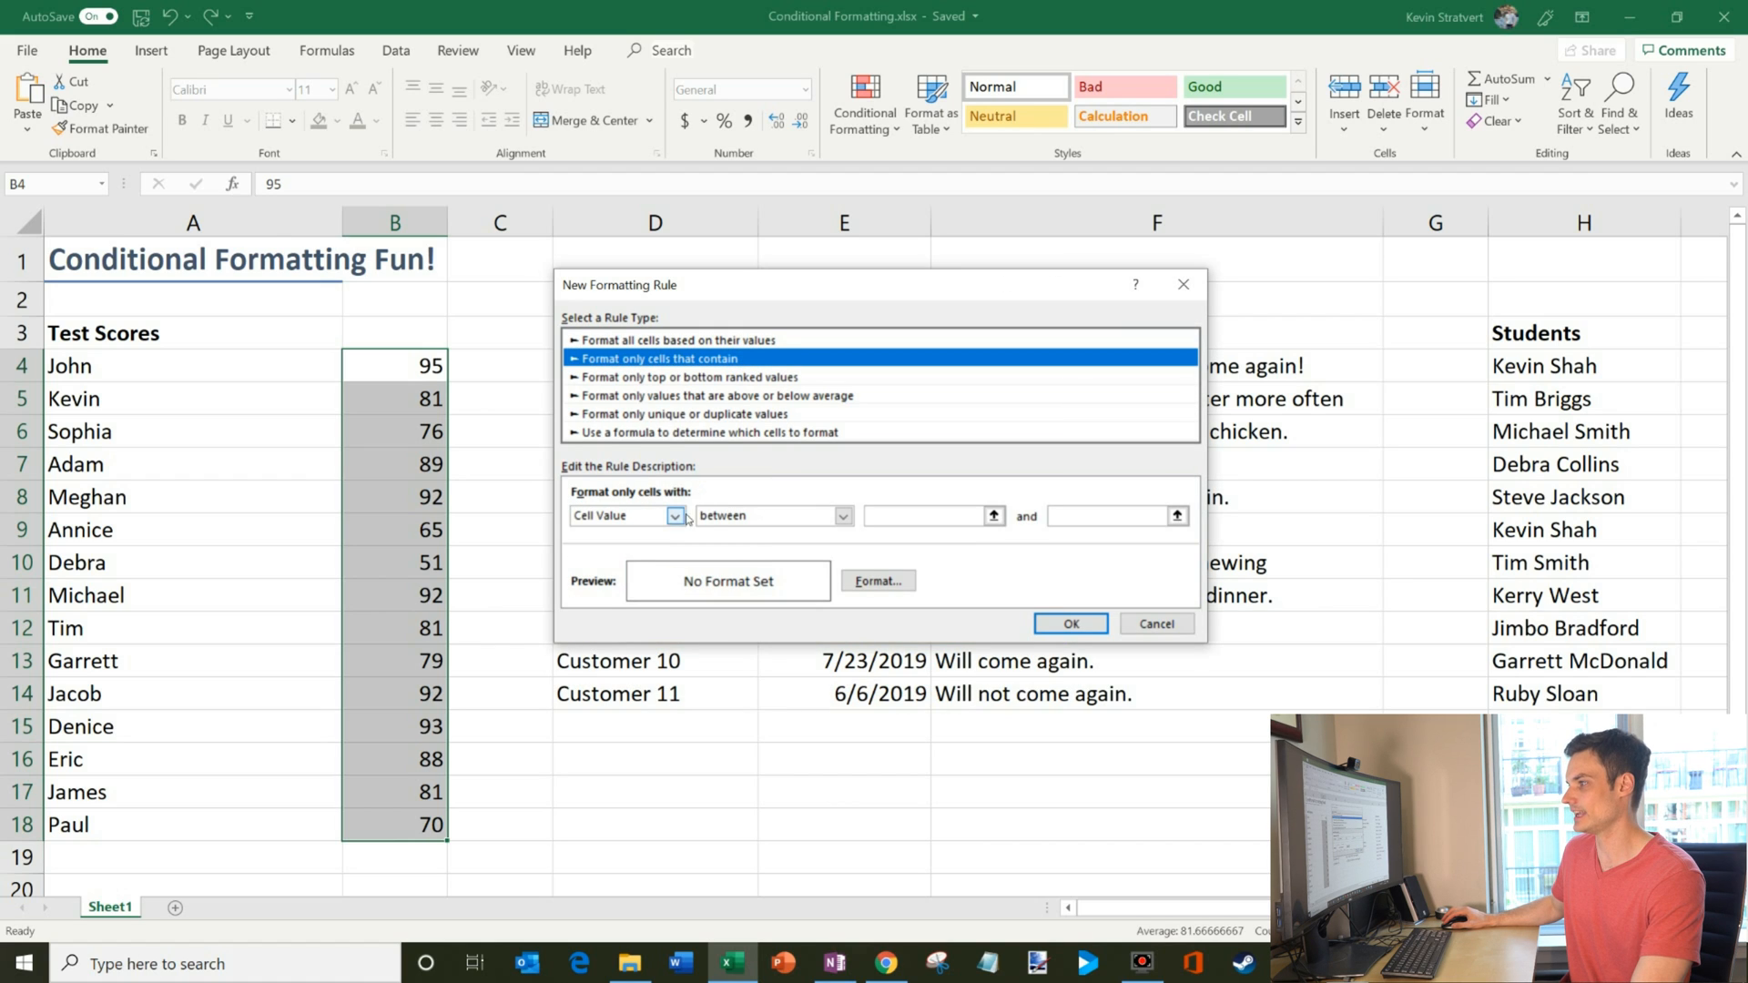
pyautogui.click(843, 515)
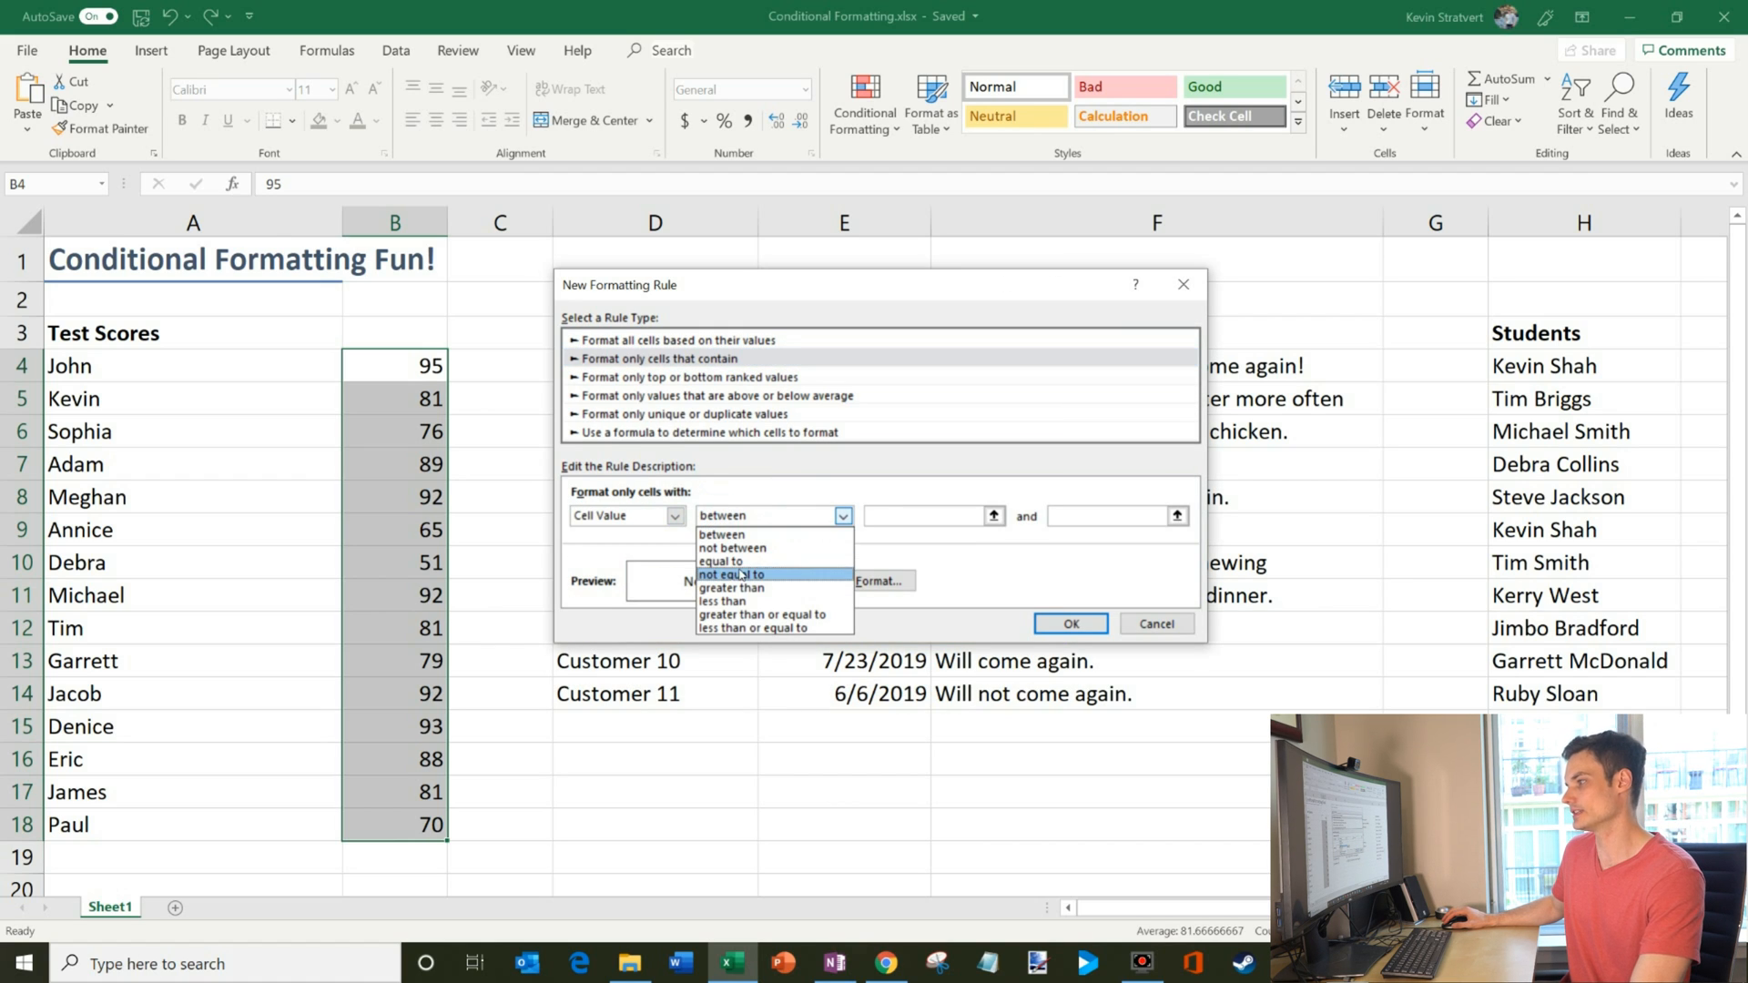
pyautogui.click(688, 377)
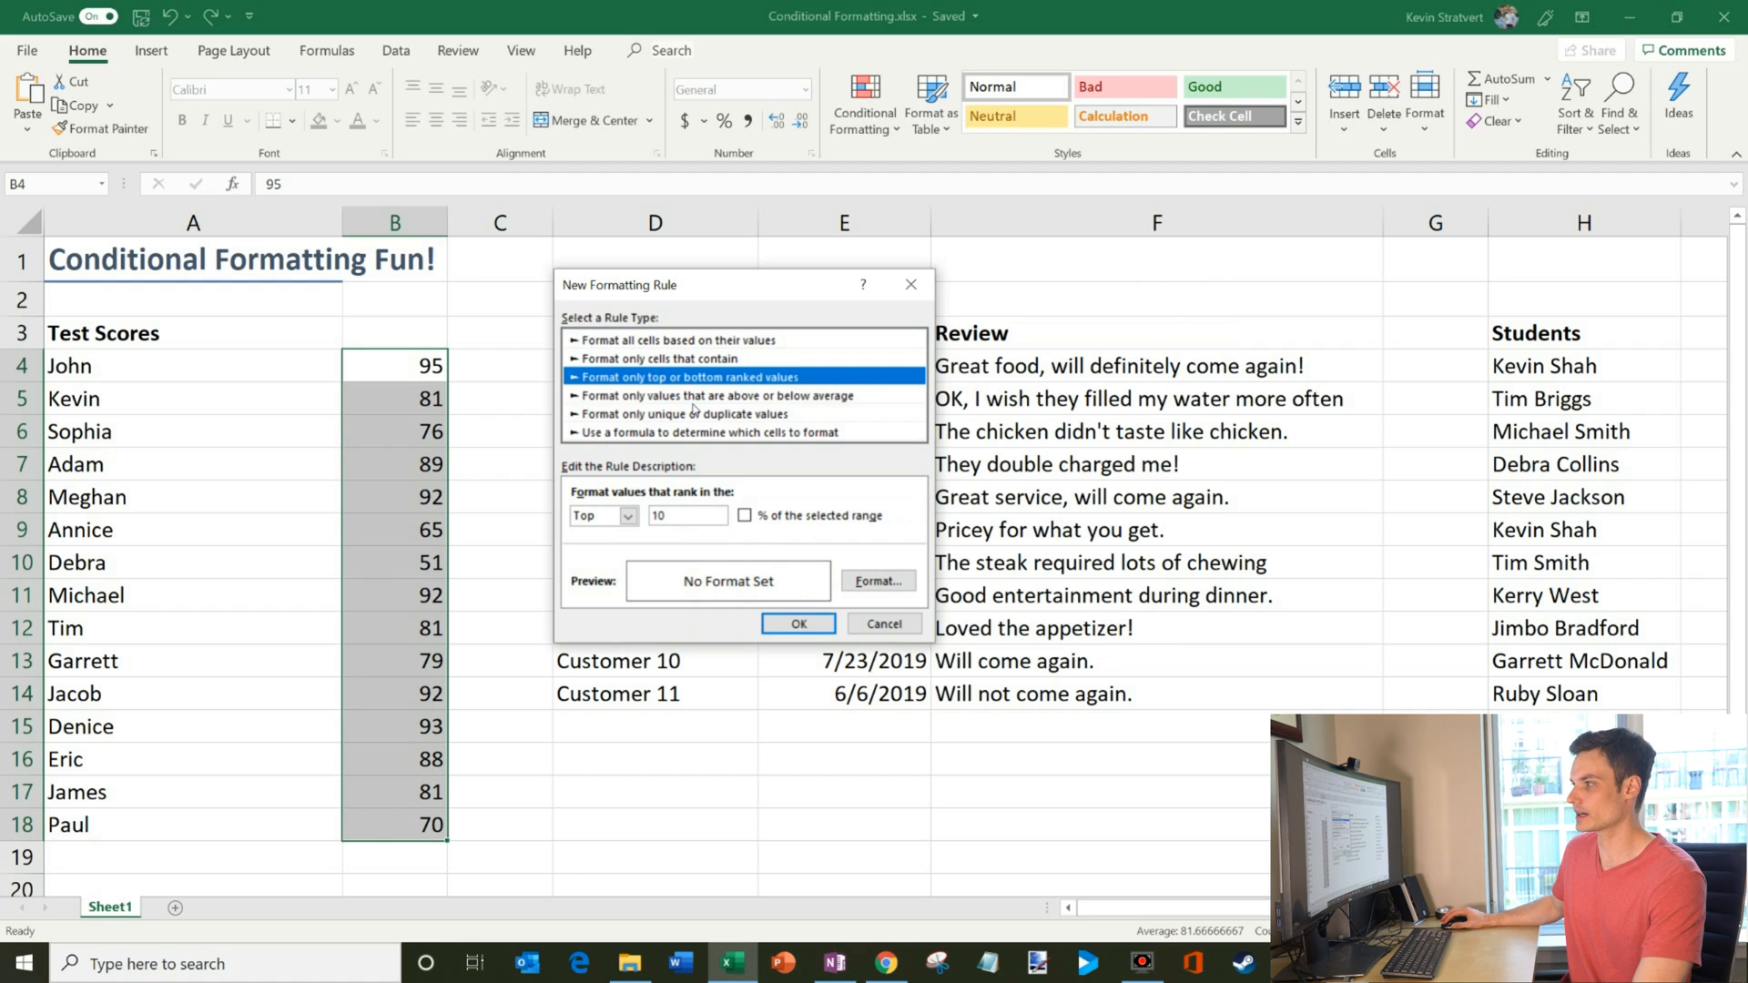
pyautogui.click(683, 413)
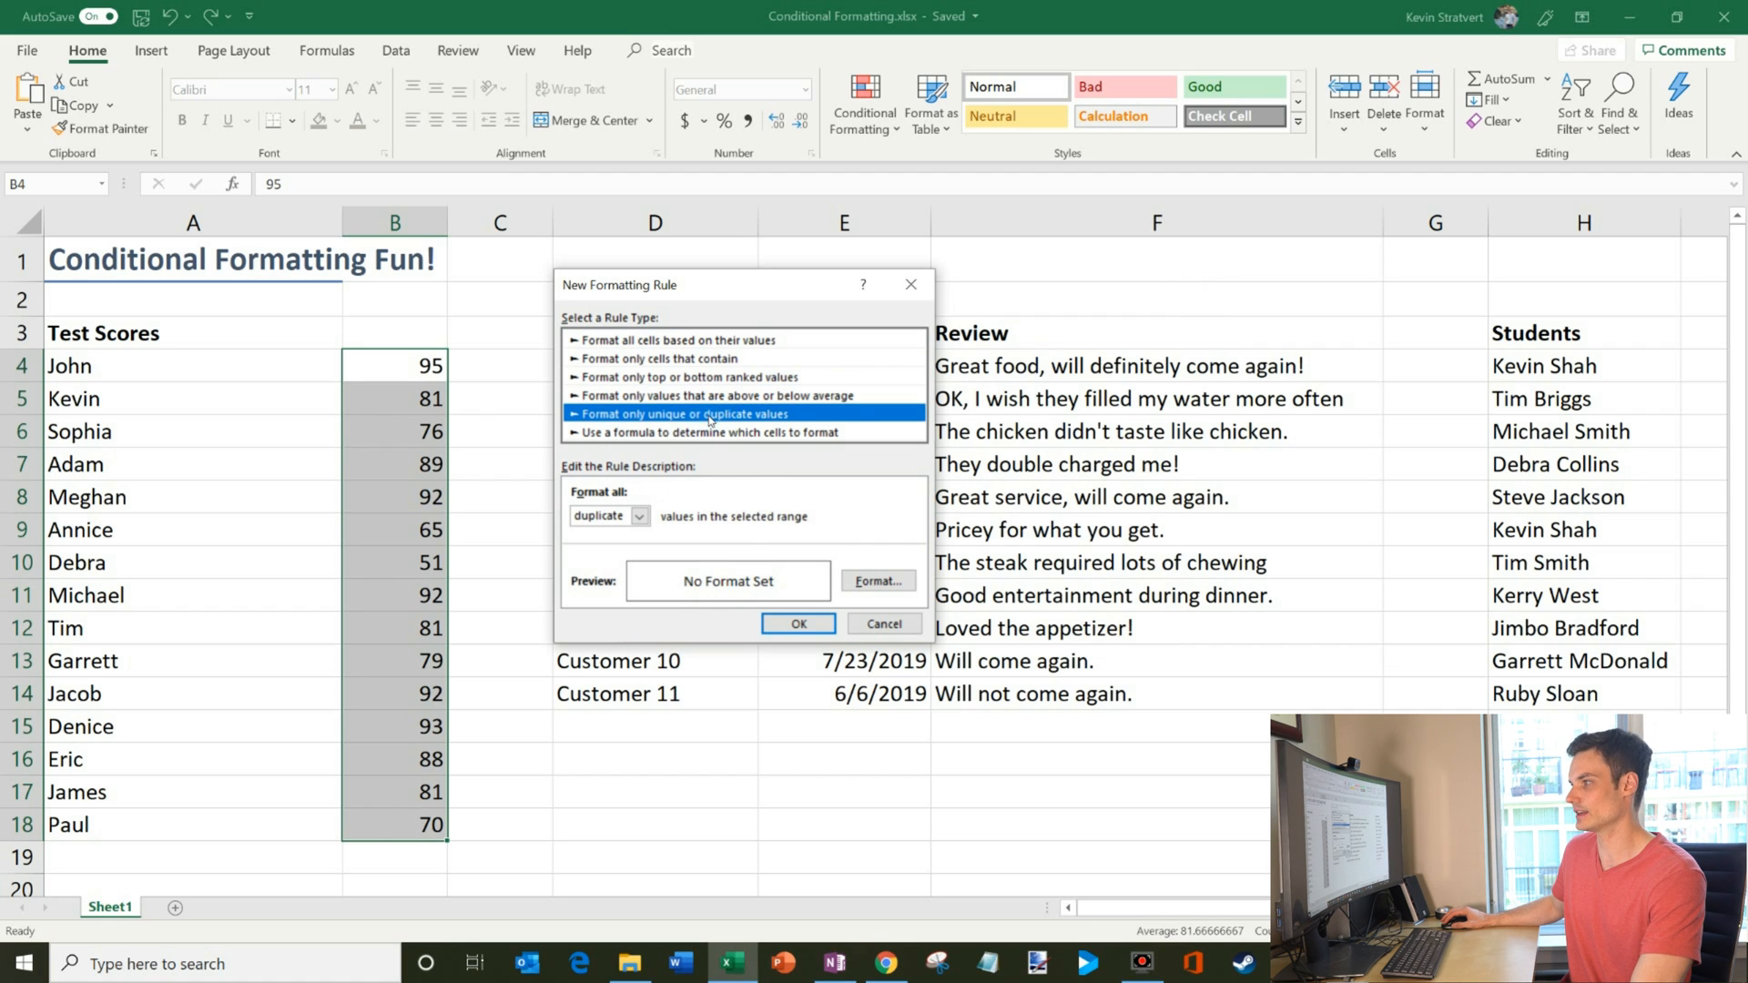
pyautogui.click(711, 433)
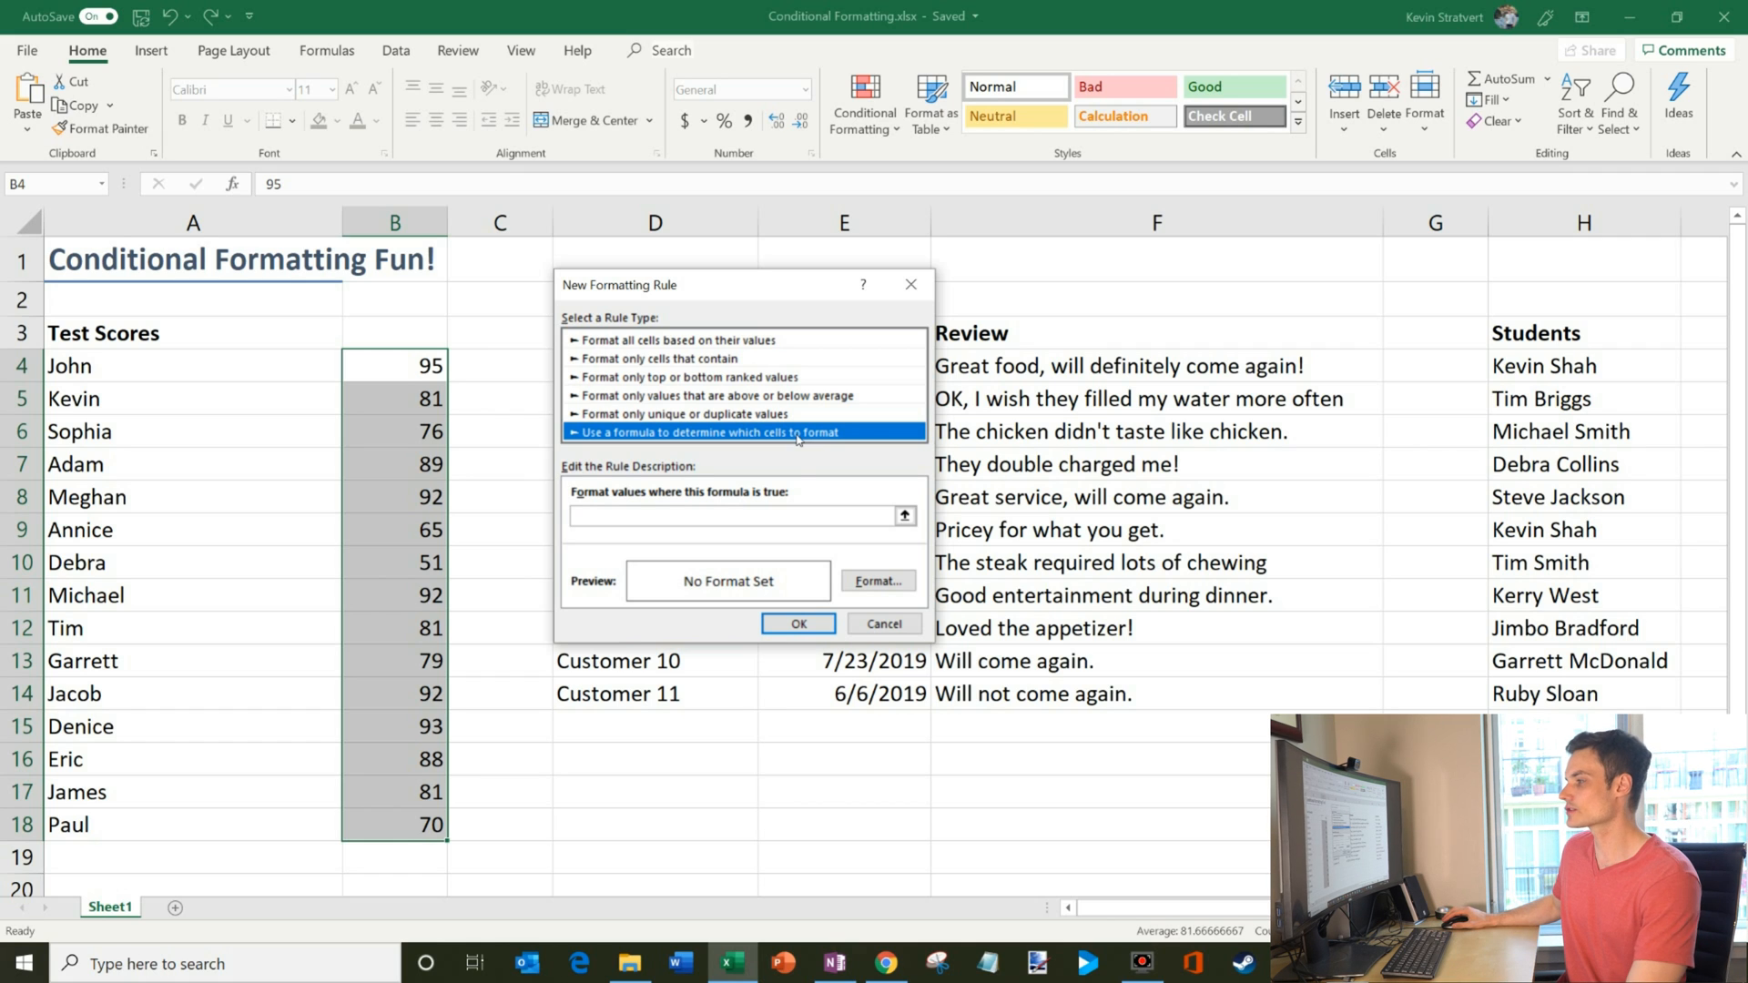
pyautogui.click(881, 623)
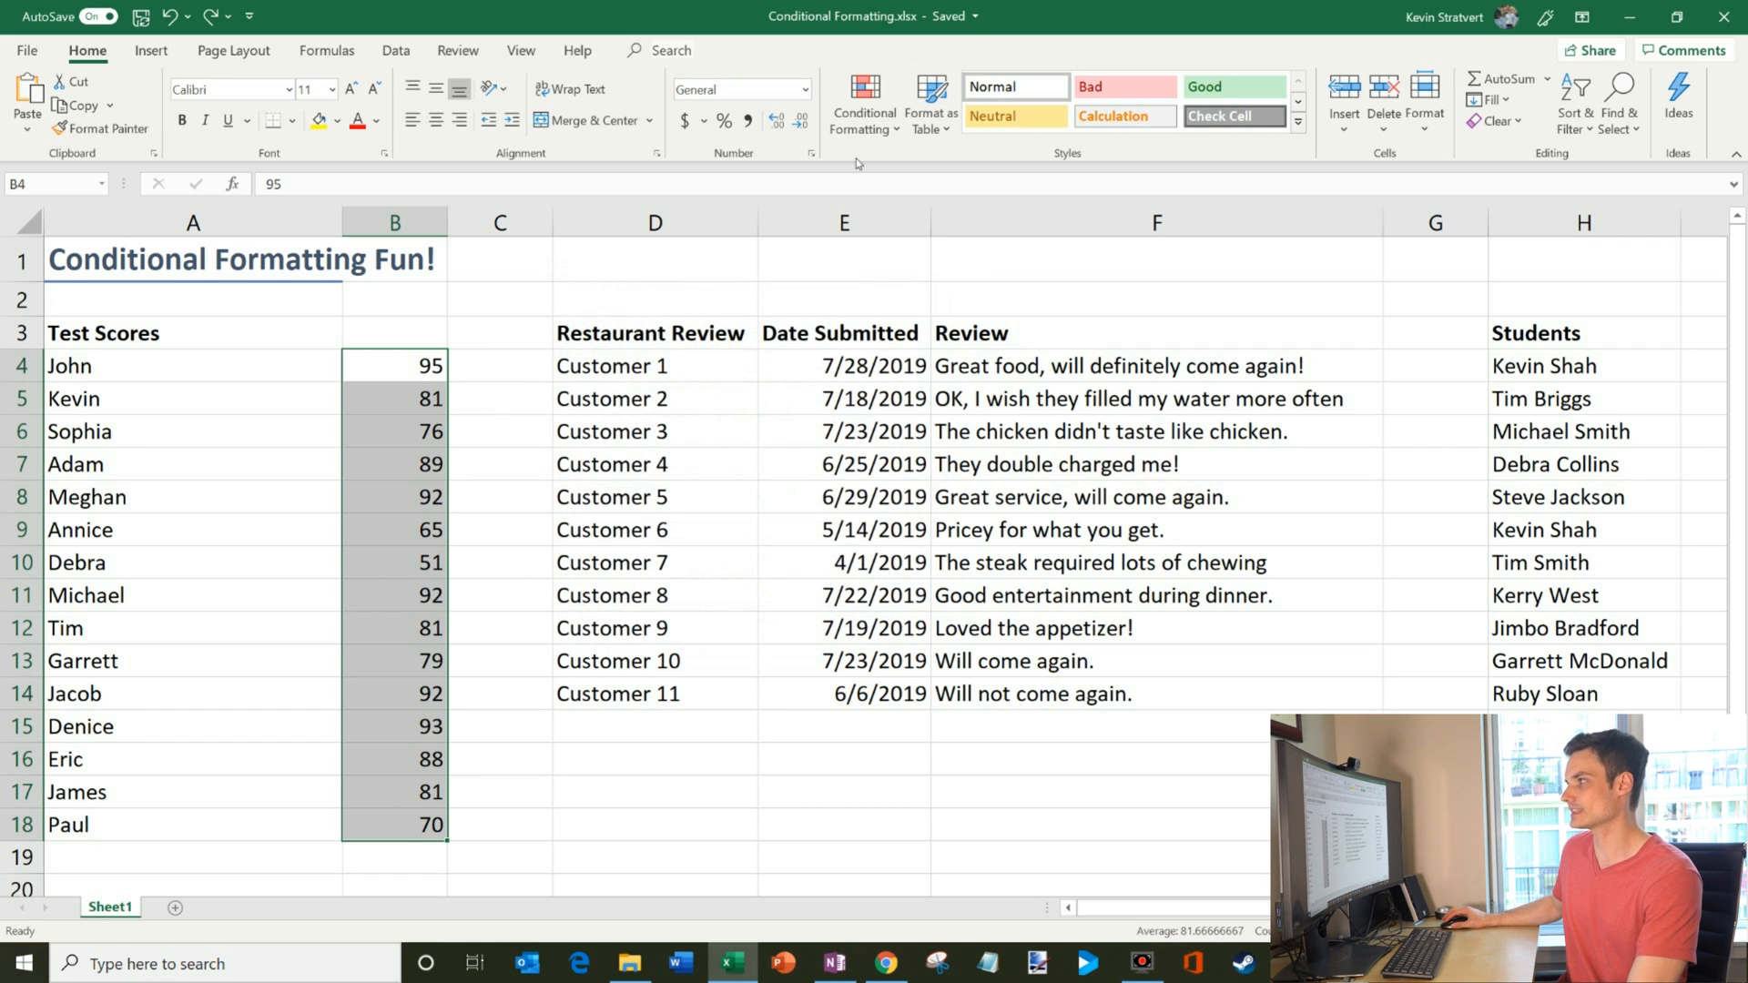
pyautogui.click(863, 102)
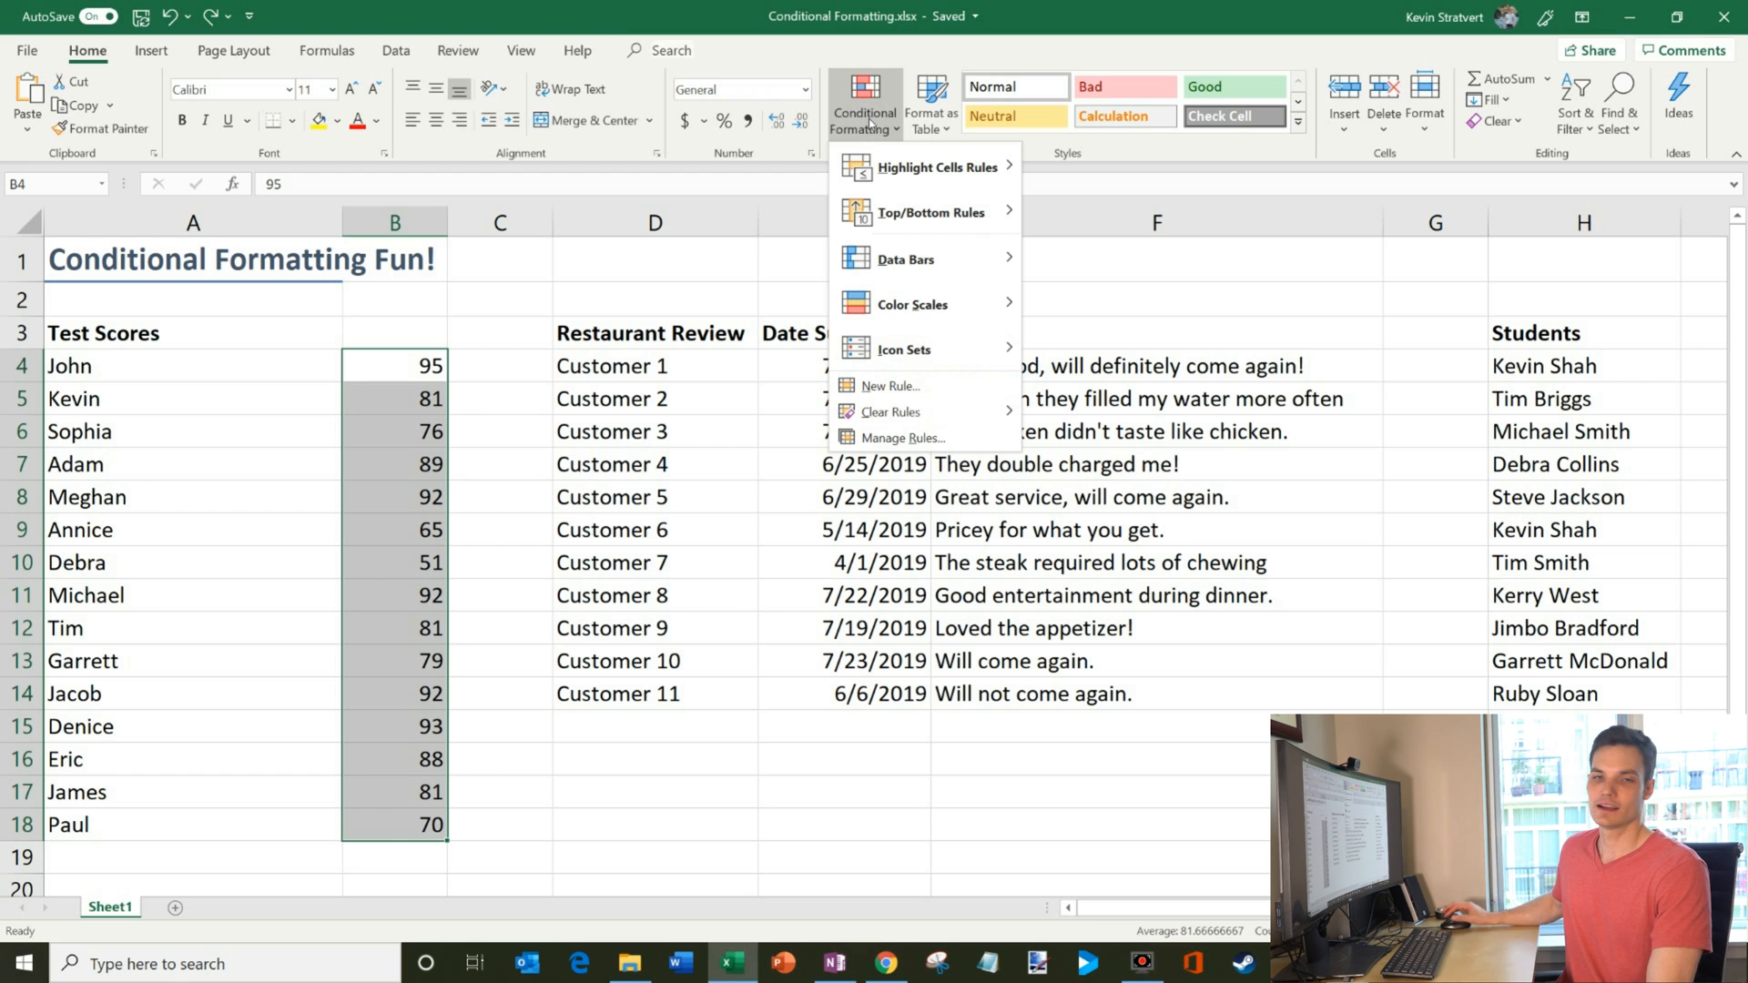